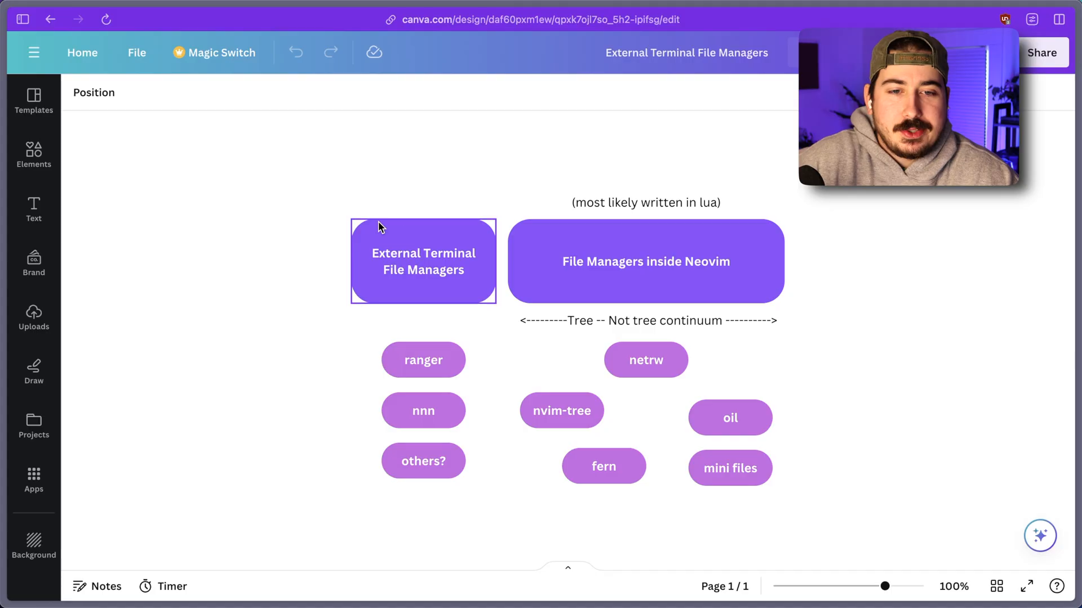
- Highlight the ranger bubble, the External Terminal File Managers box and the File Managers inside Neovim box in turn
{"action": "left_click", "coordinate": [423, 143]}
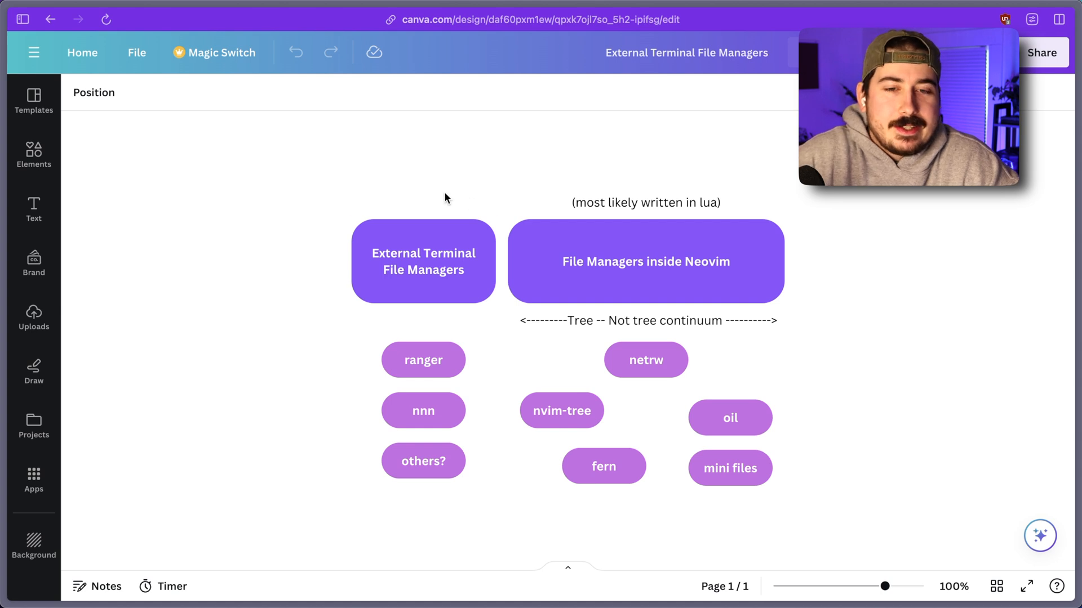
{"action": "left_click", "coordinate": [423, 359]}
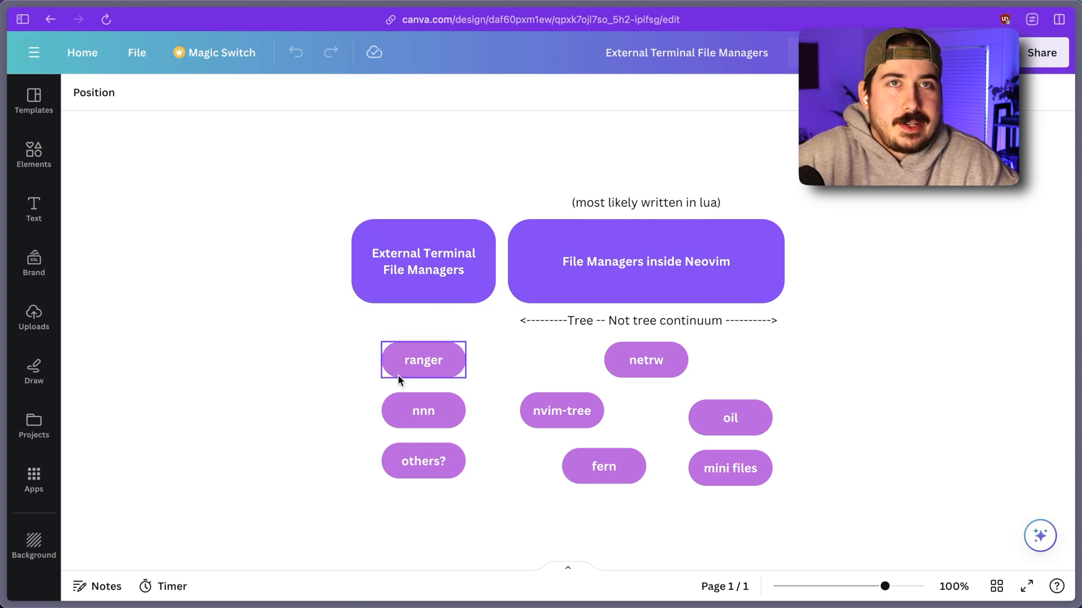
{"action": "left_click", "coordinate": [422, 260]}
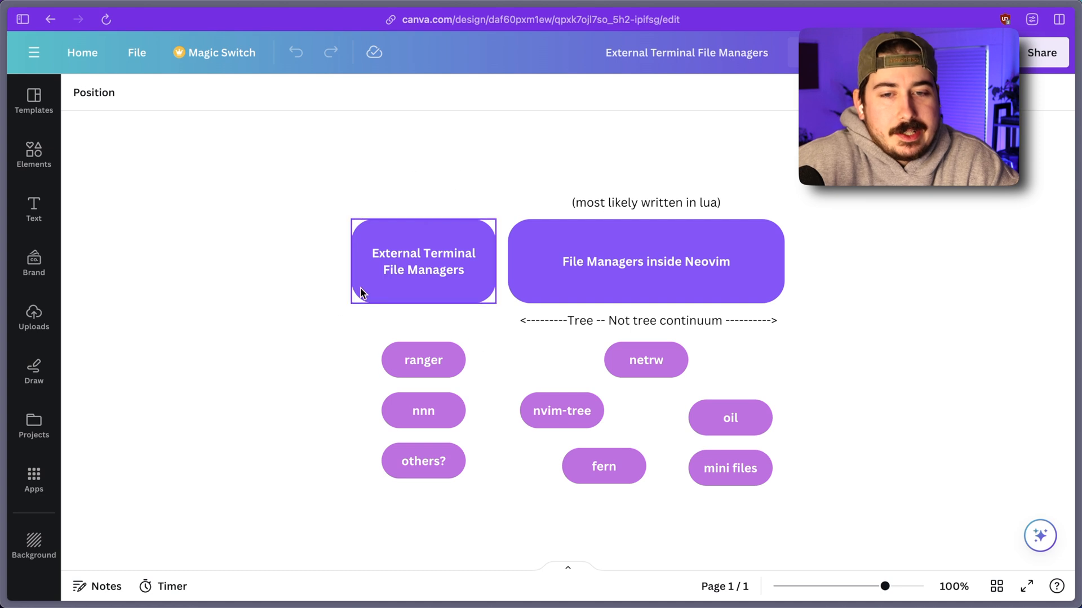
{"action": "left_click", "coordinate": [581, 185]}
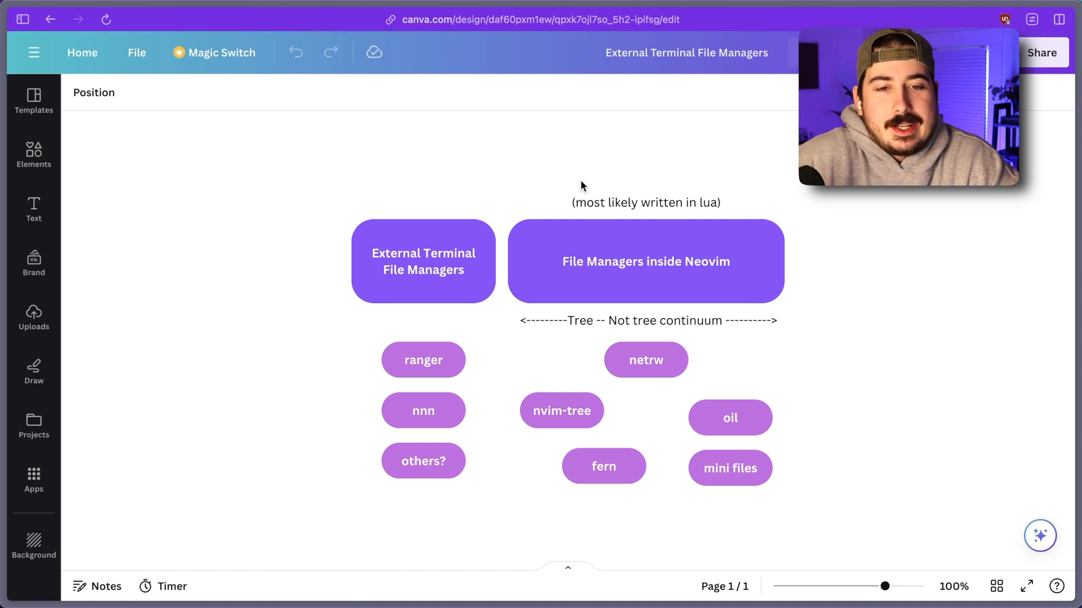
{"action": "left_click", "coordinate": [644, 261]}
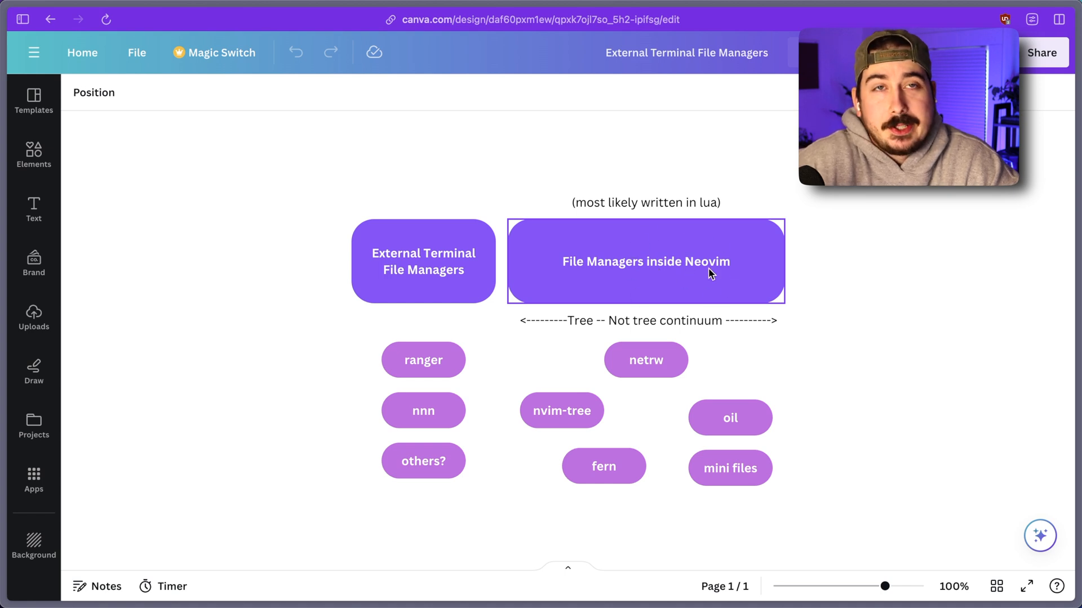
{"action": "mouse_move", "coordinate": [640, 295]}
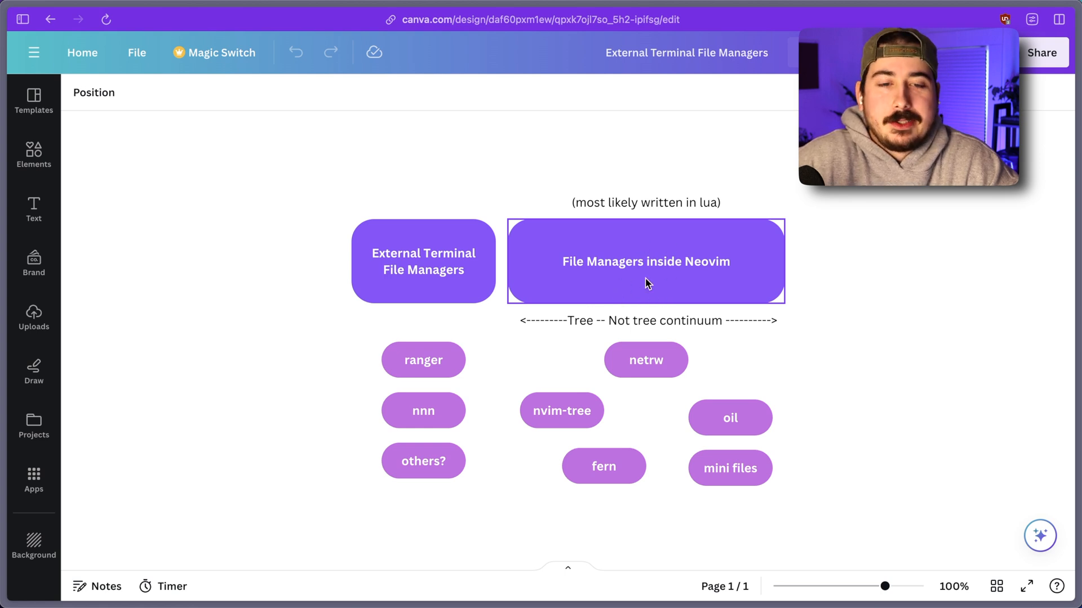
{"action": "mouse_move", "coordinate": [720, 236]}
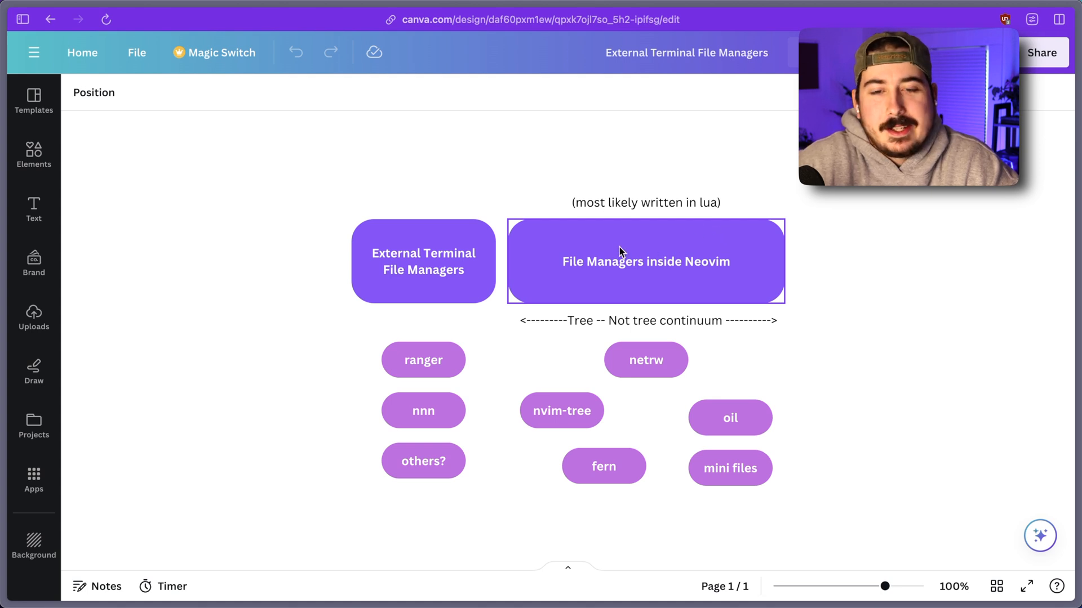
- Highlight the others? bubble, then return to the ranger bubble before leaving the diagram
{"action": "left_click", "coordinate": [447, 306]}
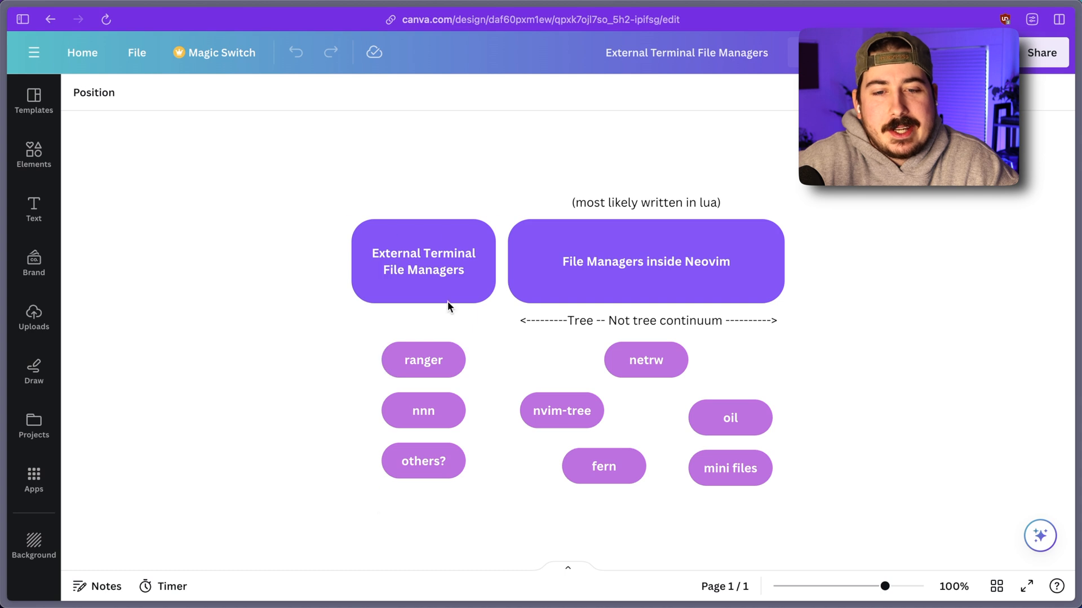
{"action": "mouse_move", "coordinate": [340, 463]}
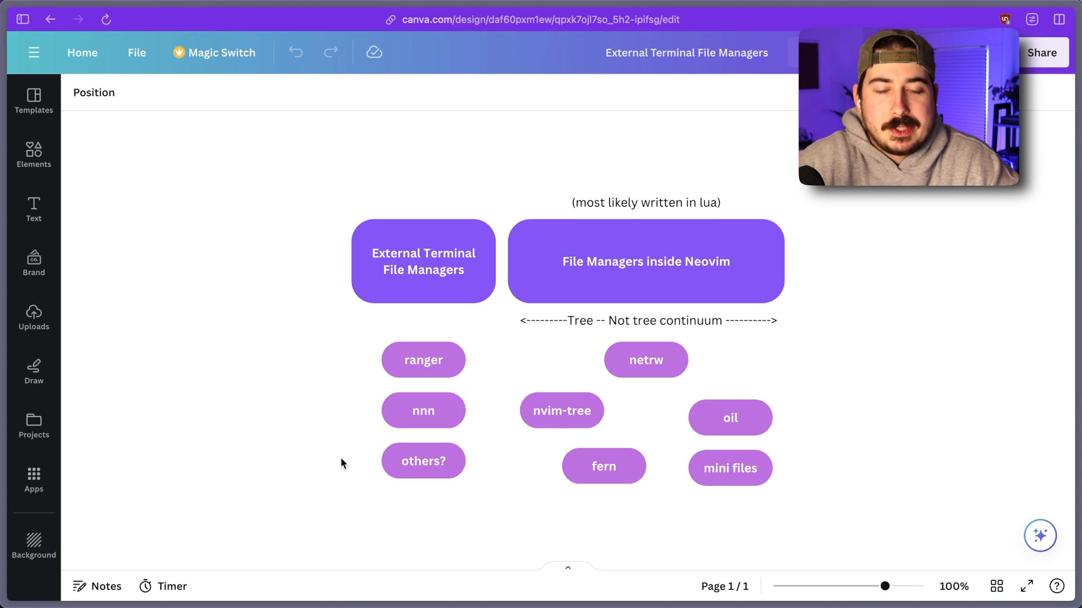
{"action": "left_click", "coordinate": [423, 461]}
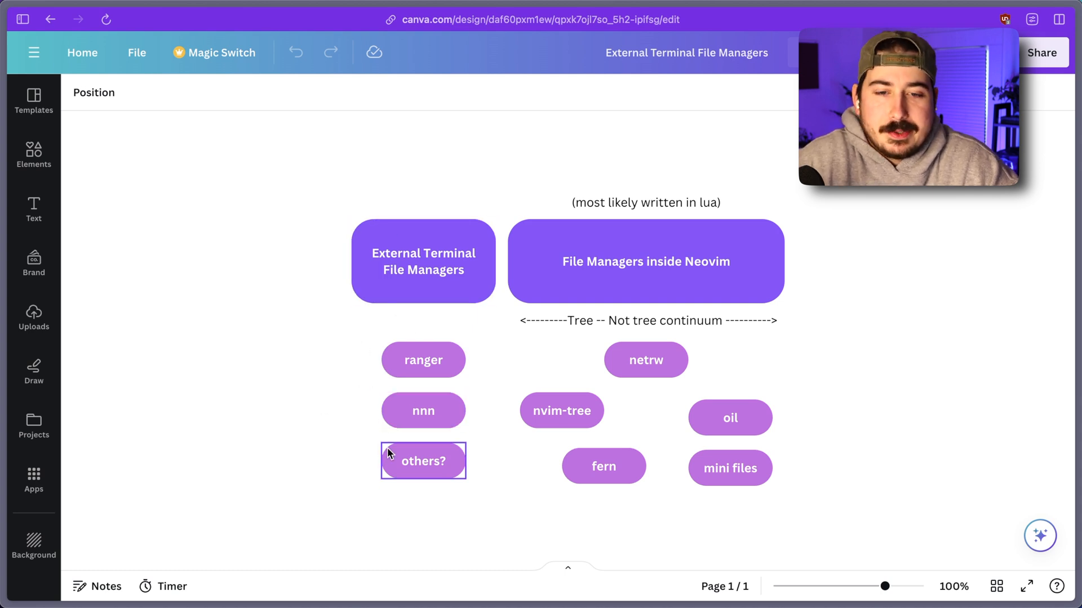
{"action": "left_click", "coordinate": [423, 260]}
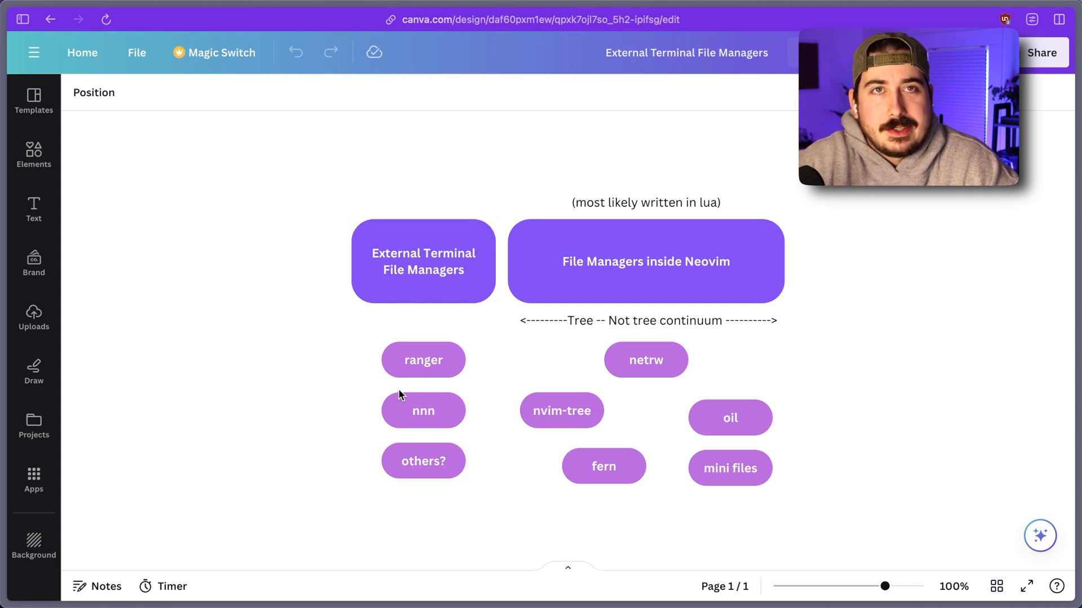
{"action": "mouse_move", "coordinate": [347, 335]}
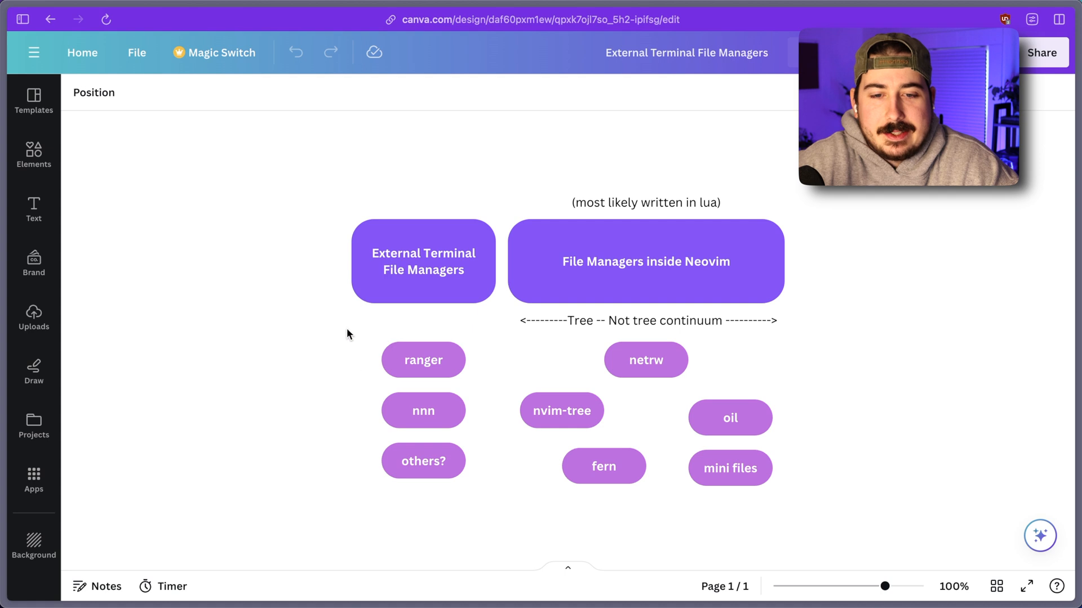
{"action": "mouse_move", "coordinate": [426, 315]}
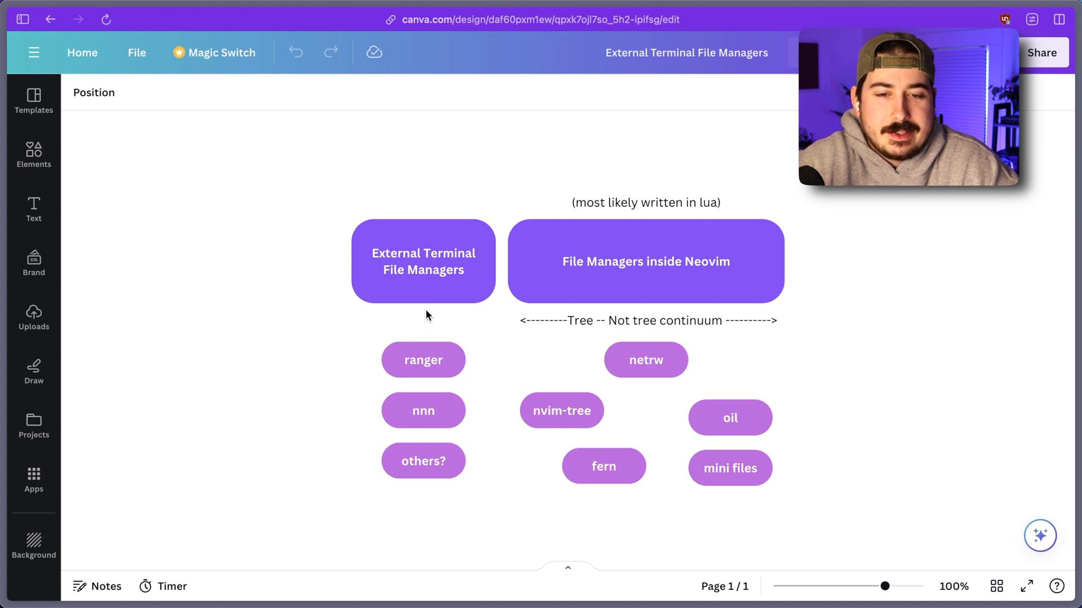
{"action": "left_click", "coordinate": [423, 359]}
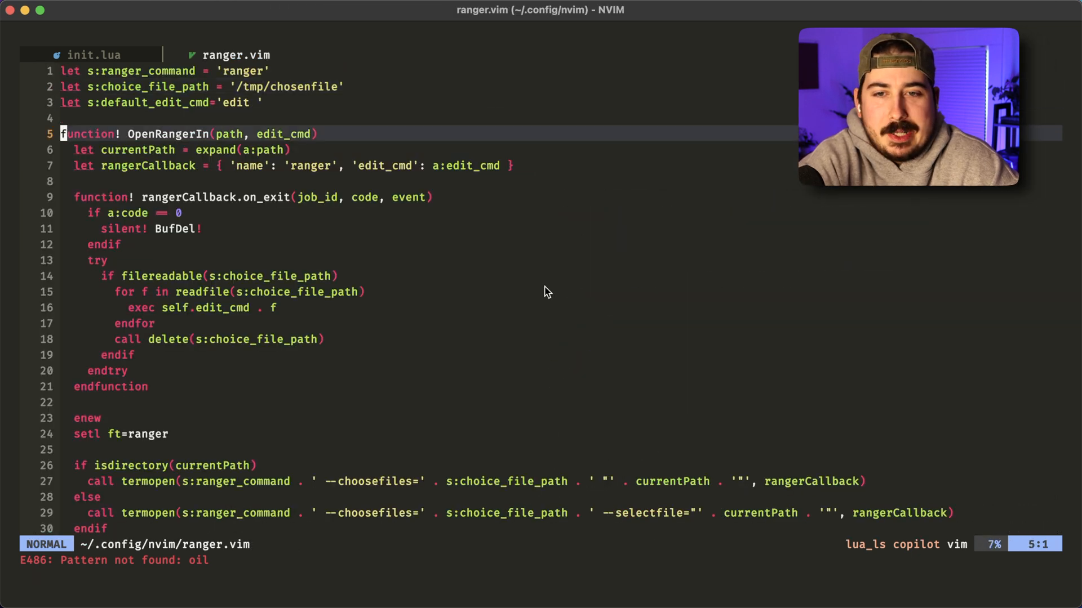
- Scroll through the OpenRangerIn function in ranger.vim down to its on-exit callback
{"action": "scroll", "scroll_direction": "down", "scroll_amount": 3}
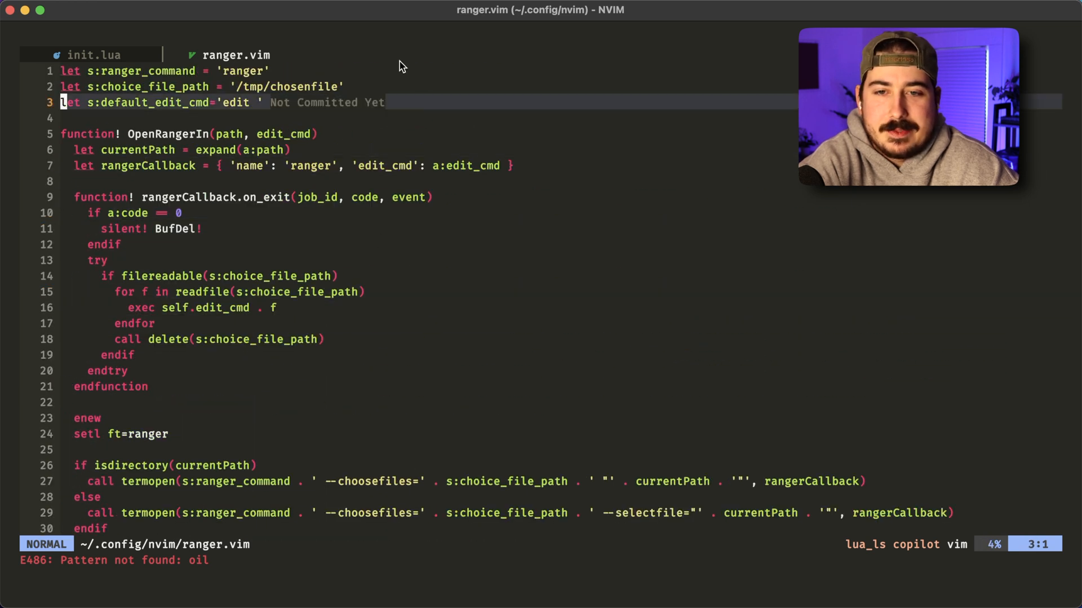
{"action": "mouse_move", "coordinate": [314, 98]}
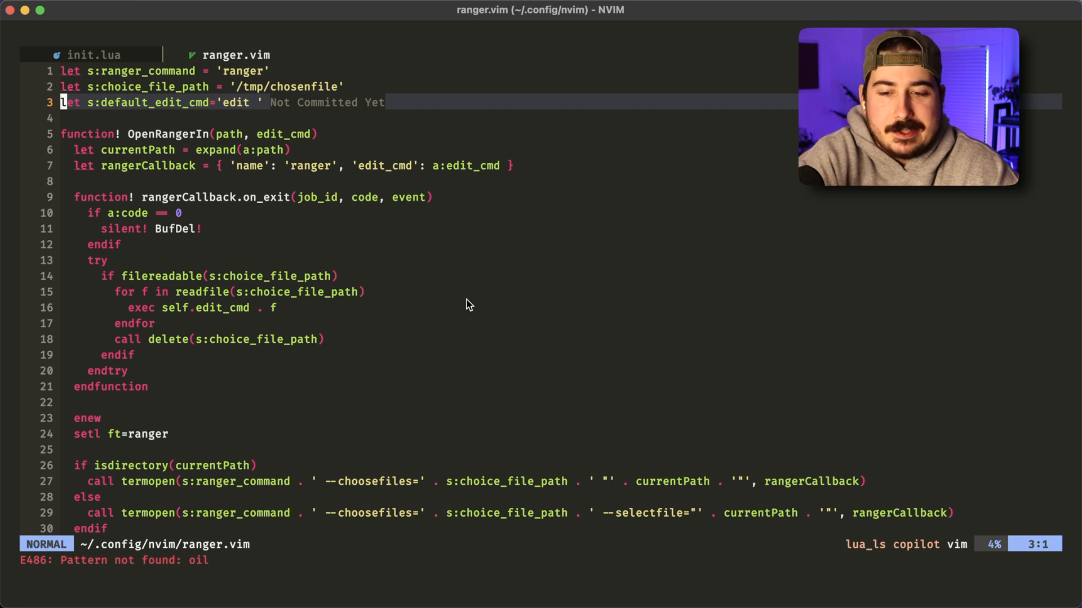
{"action": "mouse_move", "coordinate": [448, 262]}
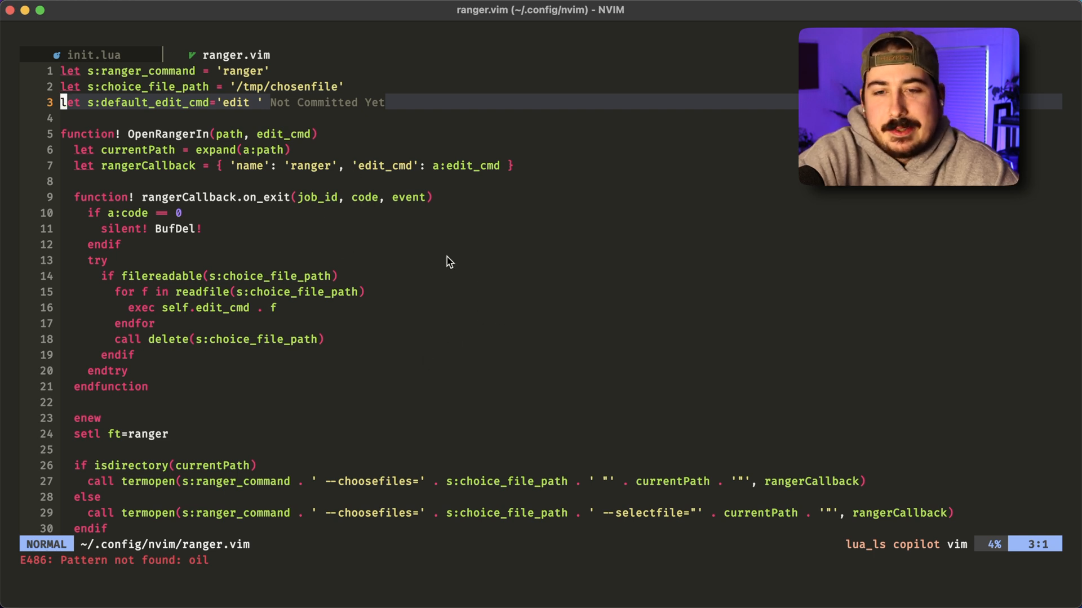
{"action": "mouse_move", "coordinate": [421, 336]}
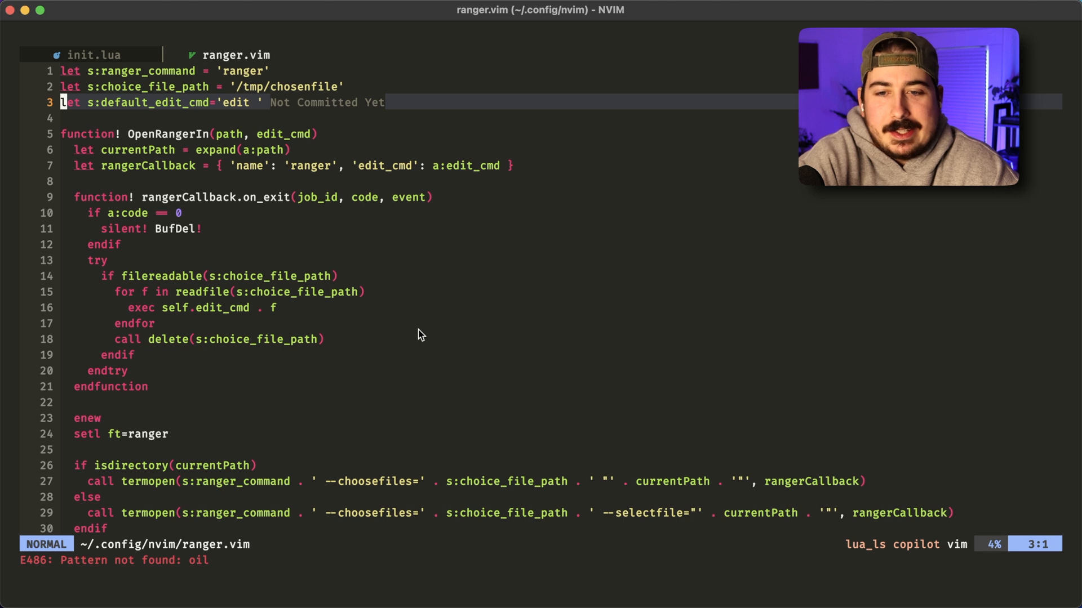
{"action": "scroll", "scroll_direction": "down", "scroll_amount": 3}
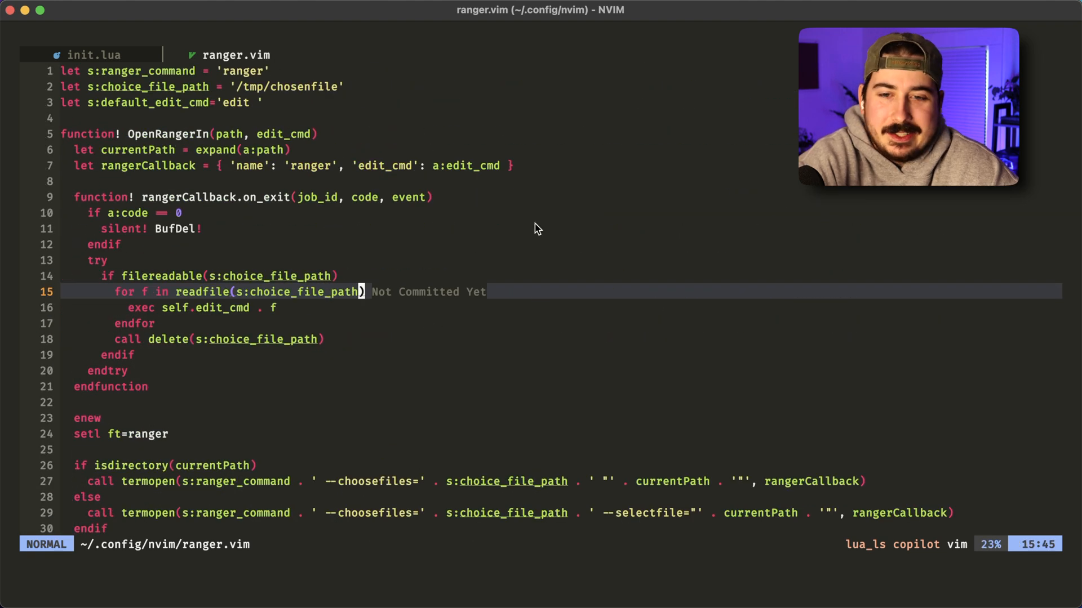
{"action": "mouse_move", "coordinate": [484, 421]}
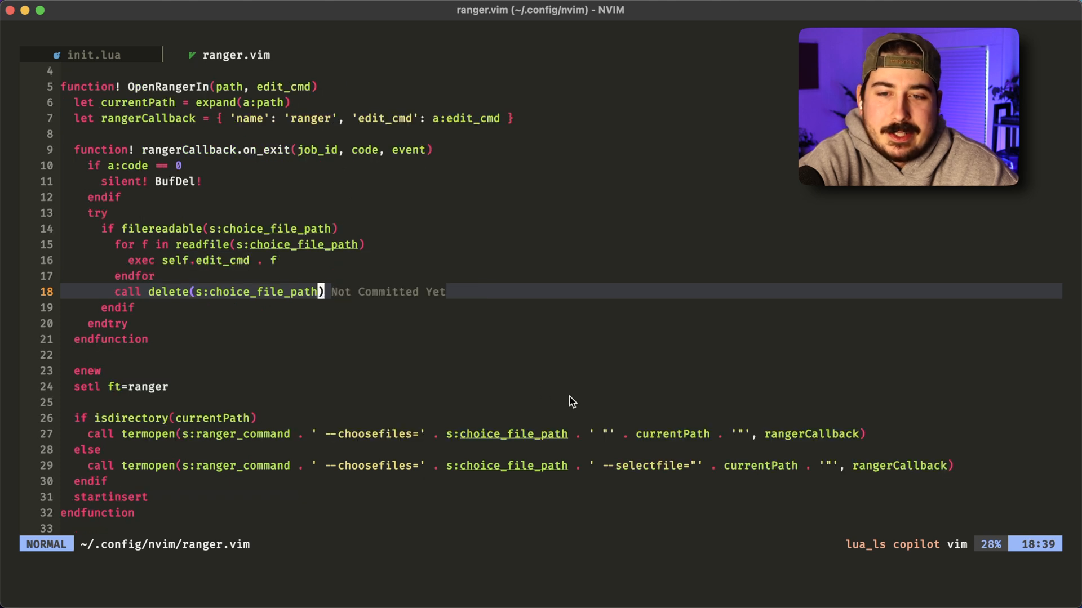
{"action": "mouse_move", "coordinate": [403, 255]}
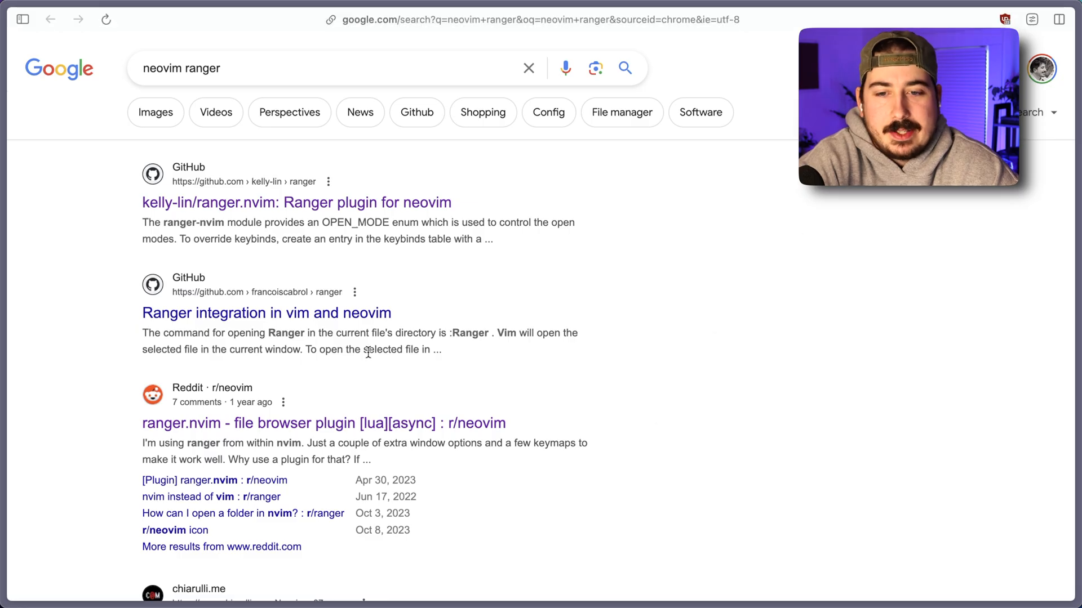
{"action": "mouse_move", "coordinate": [316, 302]}
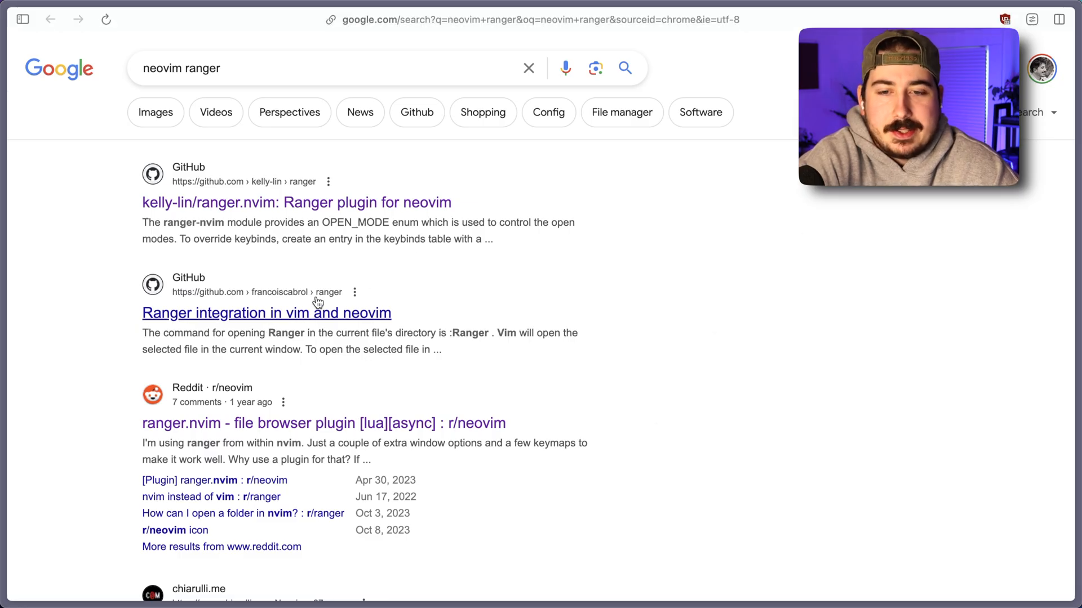
- Open the 'Ranger integration in vim and neovim' result and scroll its GitHub repo page
{"action": "left_click", "coordinate": [266, 312]}
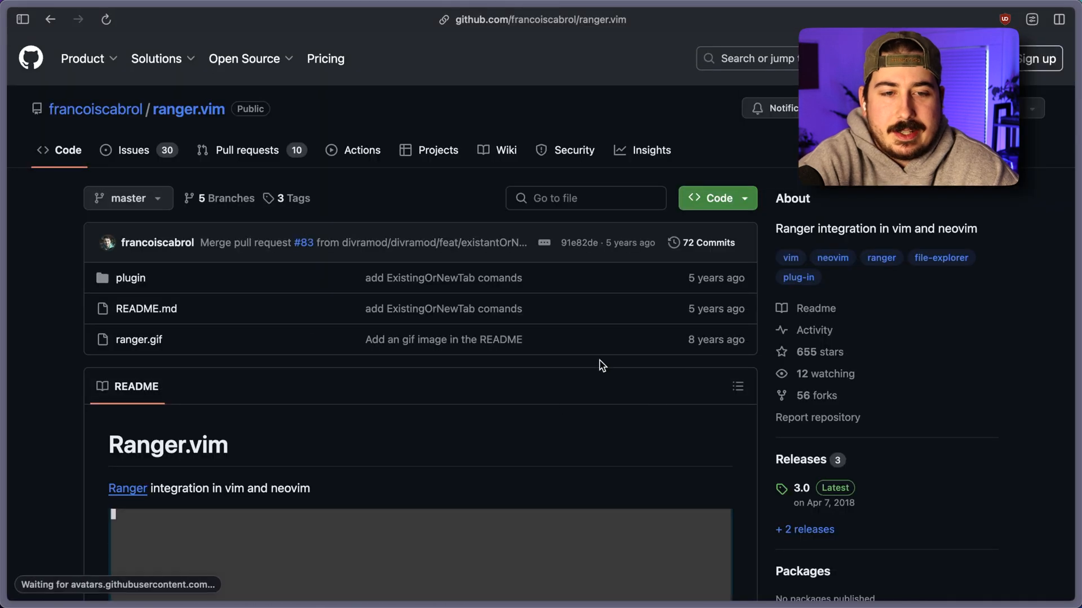
{"action": "scroll", "scroll_direction": "down", "scroll_amount": 3}
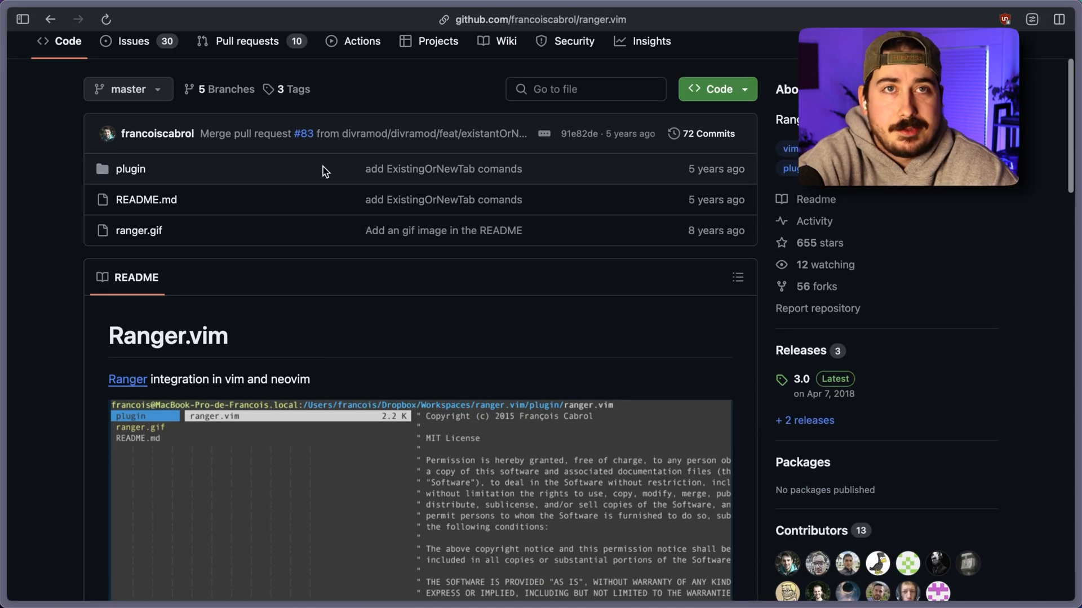
{"action": "scroll", "scroll_direction": "down", "scroll_amount": 3}
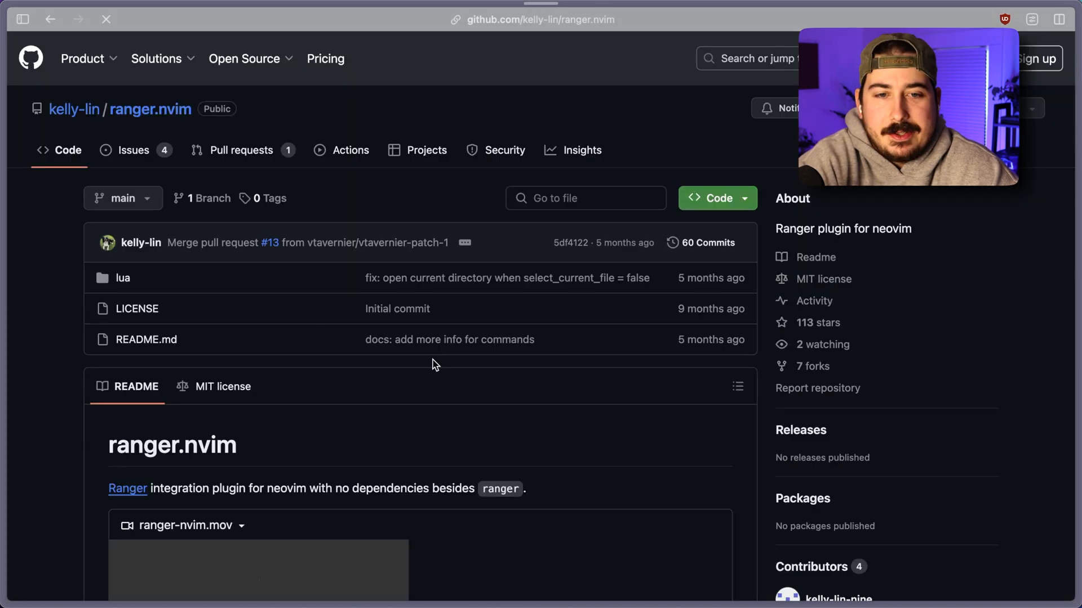
- Scroll the ranger.nvim README past Install and Configuration to the API section and back up slightly
{"action": "scroll", "scroll_direction": "down", "scroll_amount": 3}
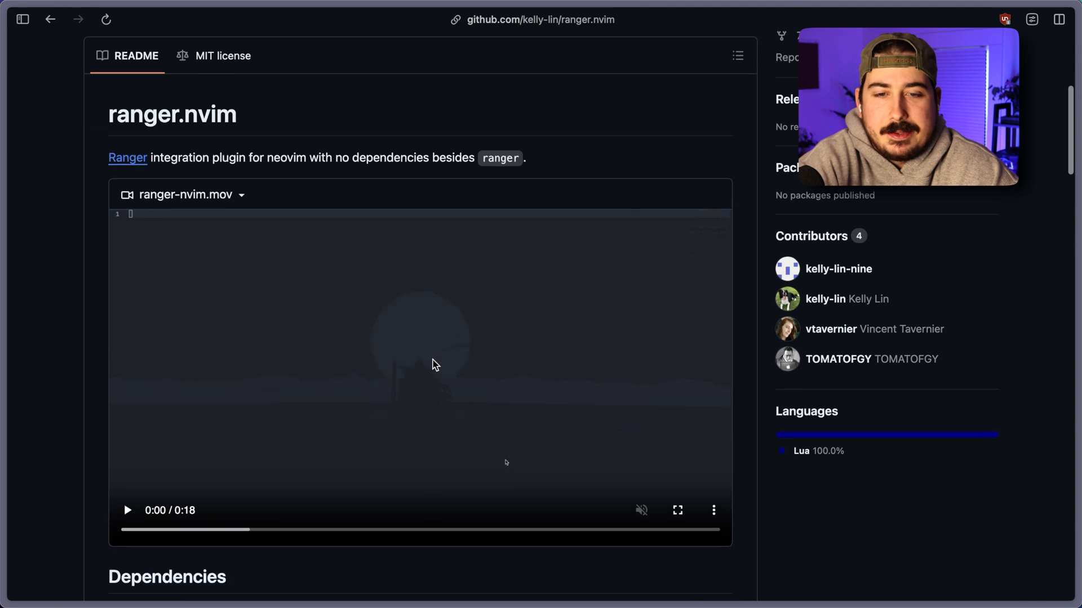
{"action": "scroll", "scroll_direction": "down", "scroll_amount": 3}
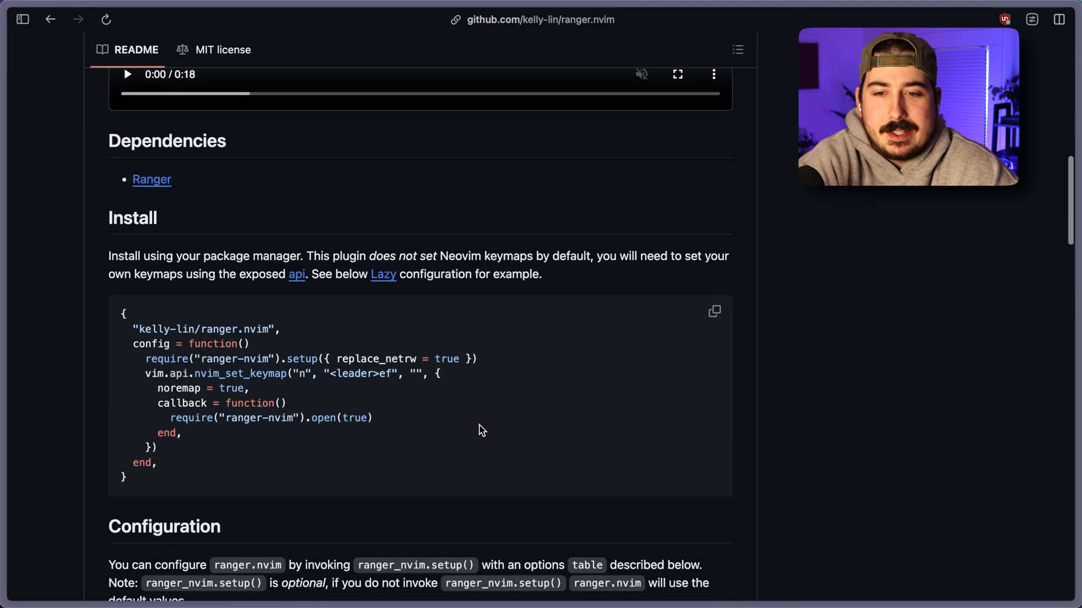
{"action": "scroll", "scroll_direction": "down", "scroll_amount": 3}
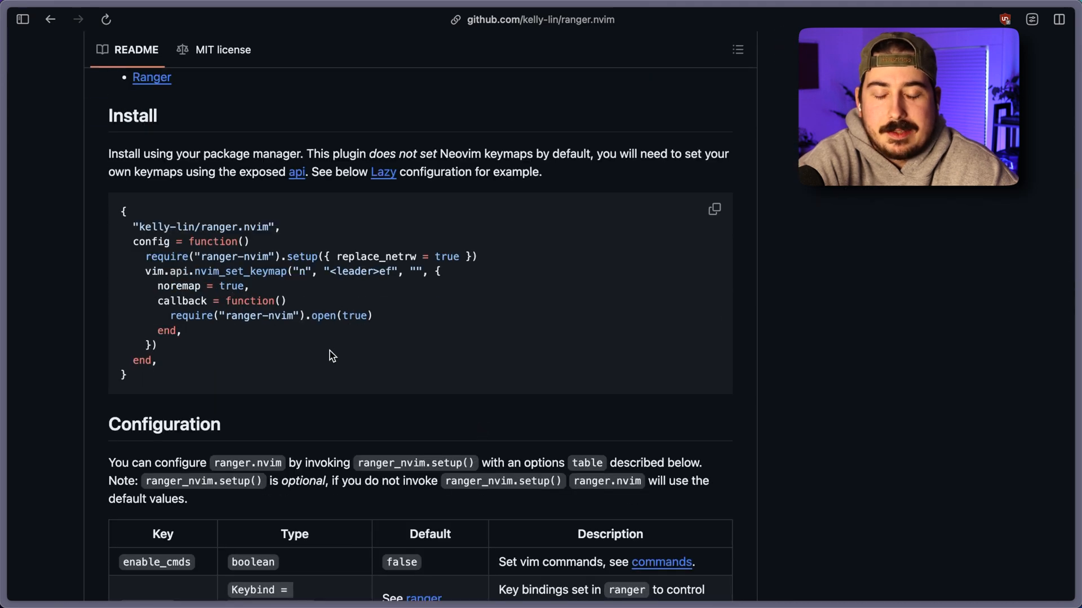
{"action": "scroll", "scroll_direction": "down", "scroll_amount": 3}
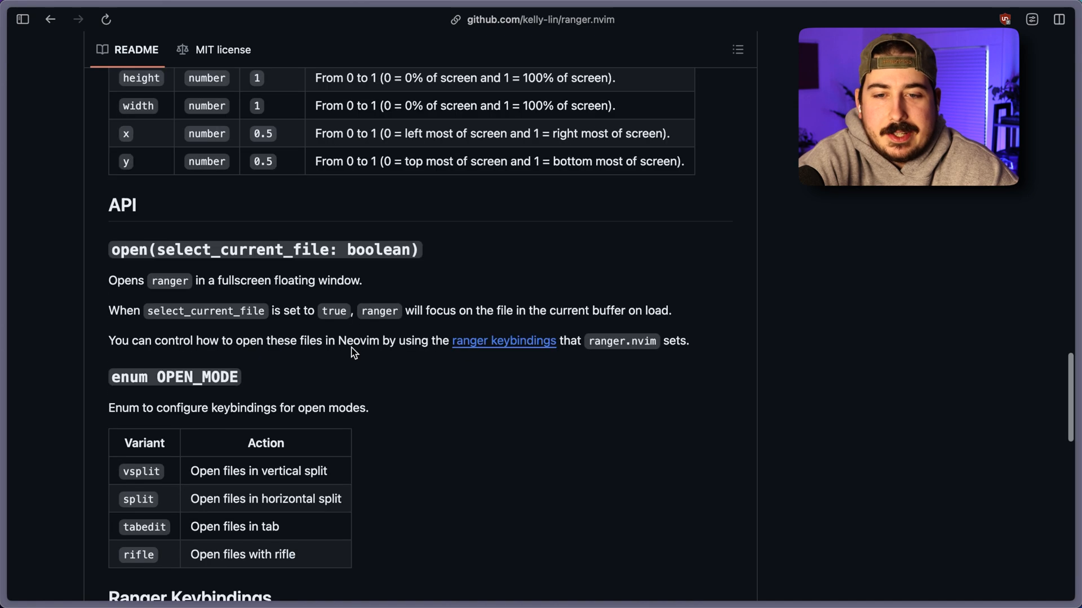
{"action": "scroll", "scroll_direction": "up", "scroll_amount": 3}
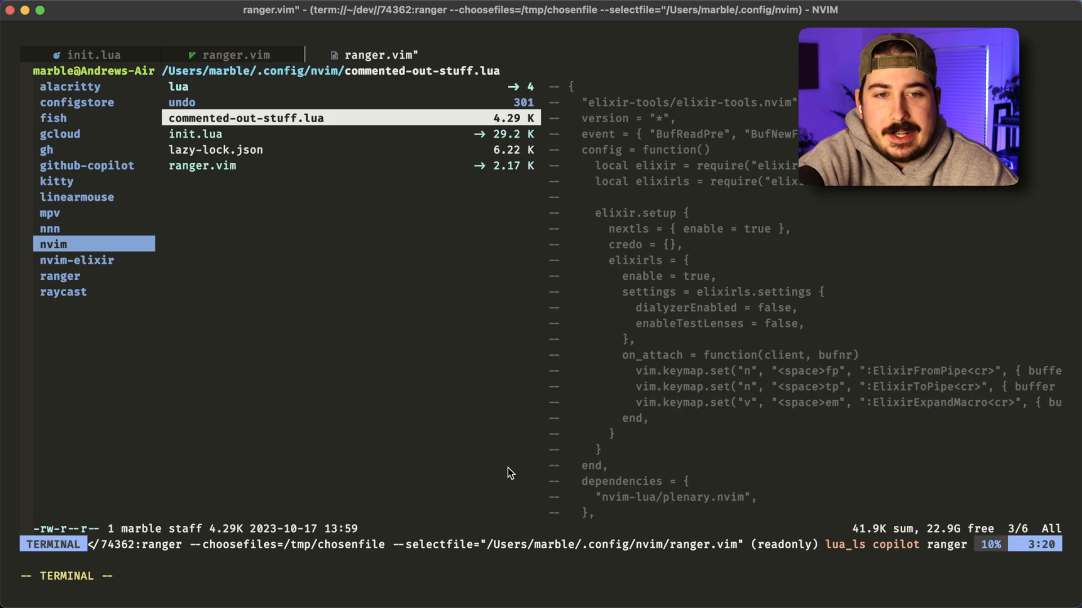
- Move down the nvim config list in ranger to ranger.vim to preview its OpenRangerIn code
{"action": "left_click", "coordinate": [201, 165]}
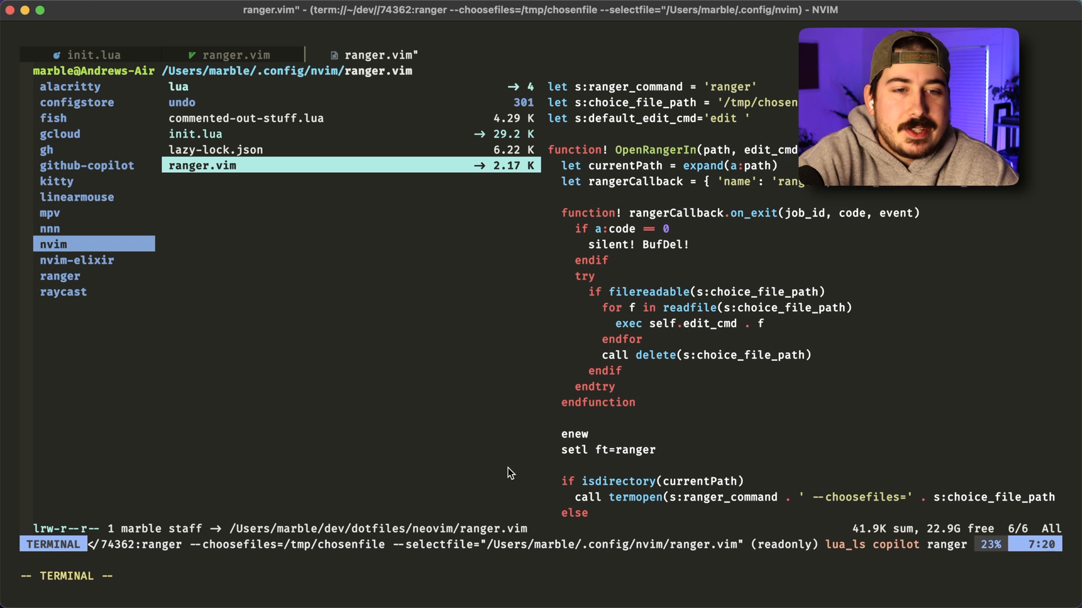
{"action": "mouse_move", "coordinate": [413, 367]}
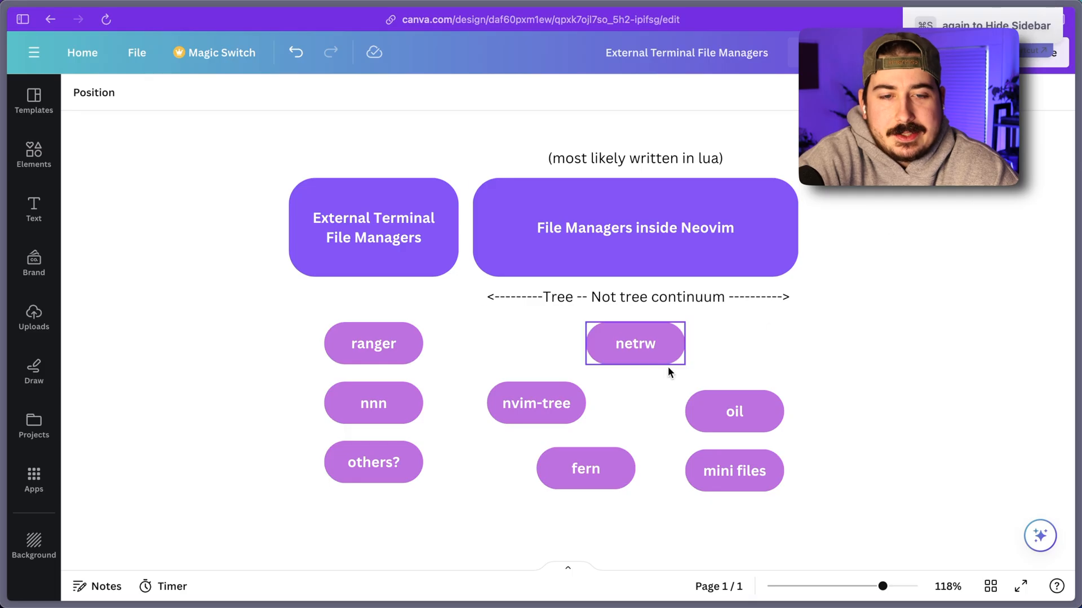
{"action": "left_click", "coordinate": [372, 344]}
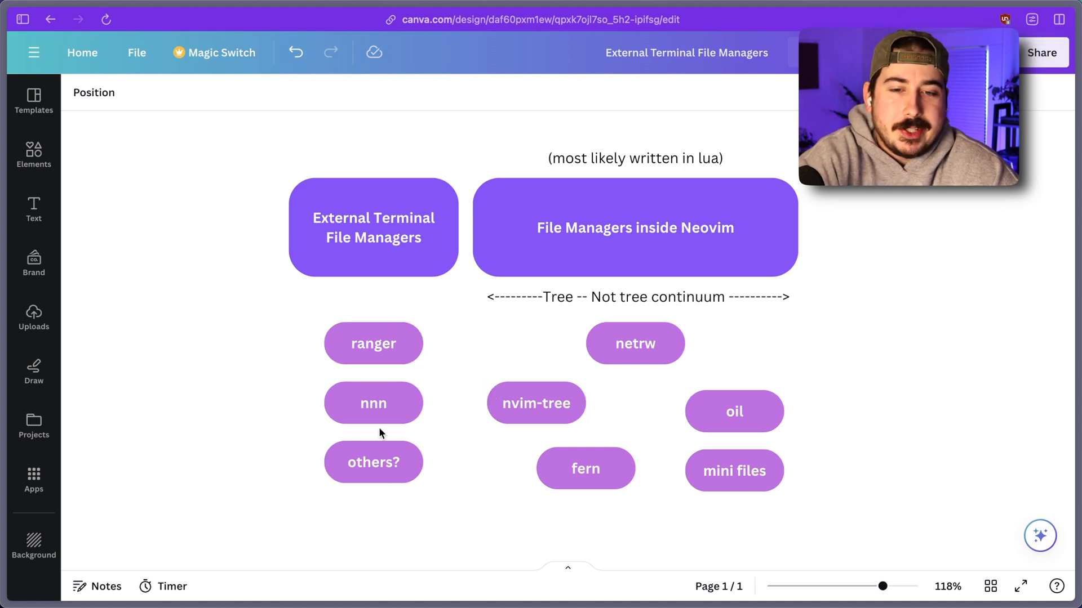
{"action": "left_click", "coordinate": [373, 344]}
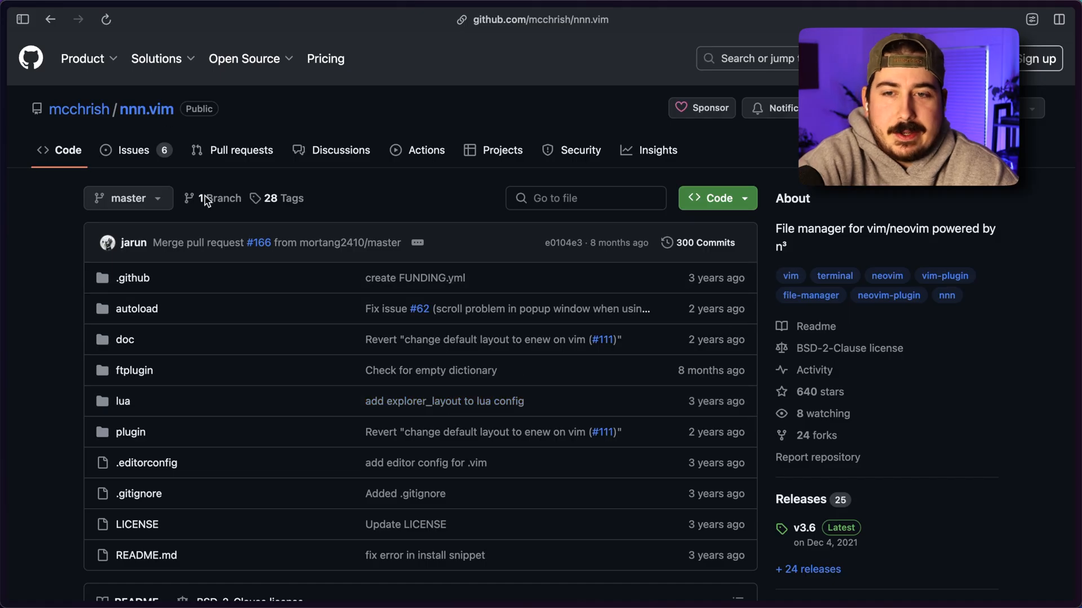
- Play the nnn.vim demo.mov and scroll through the install and Usage sections of the README
{"action": "scroll", "scroll_direction": "down", "scroll_amount": 3}
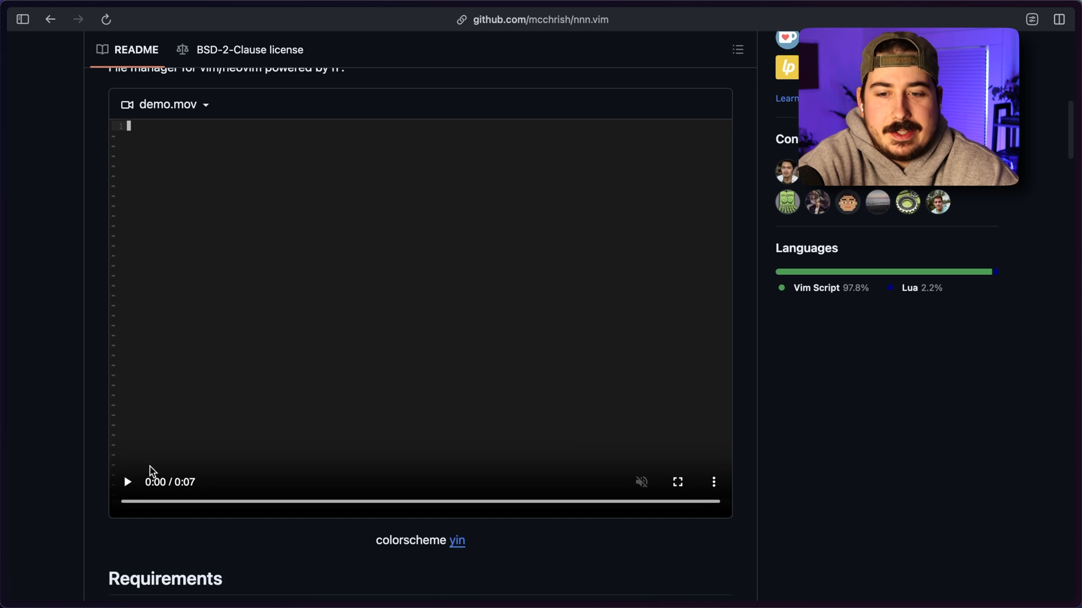
{"action": "left_click", "coordinate": [127, 482]}
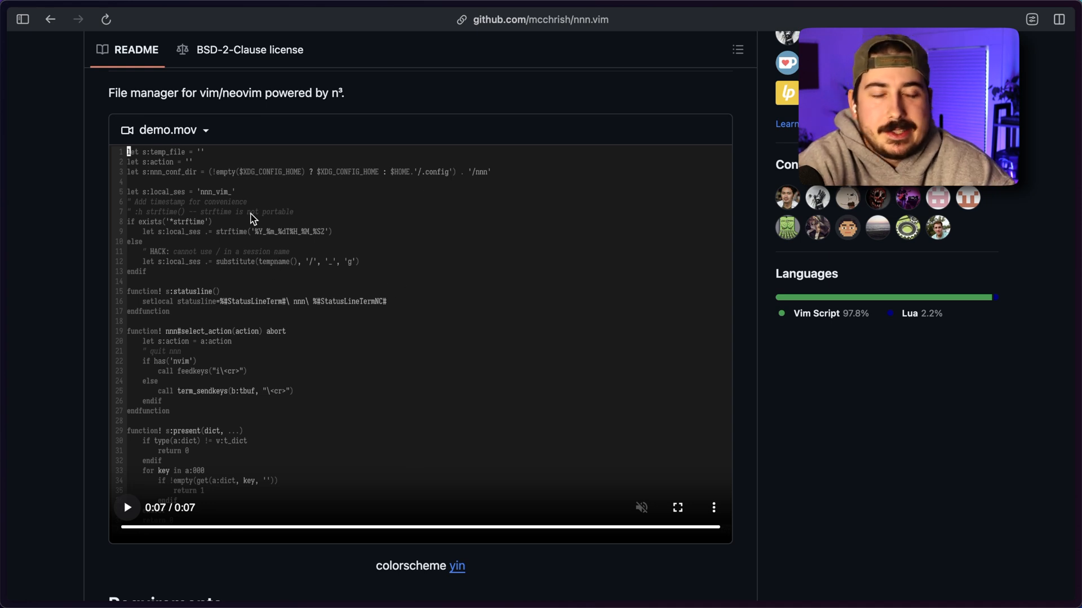
{"action": "scroll", "scroll_direction": "down", "scroll_amount": 3}
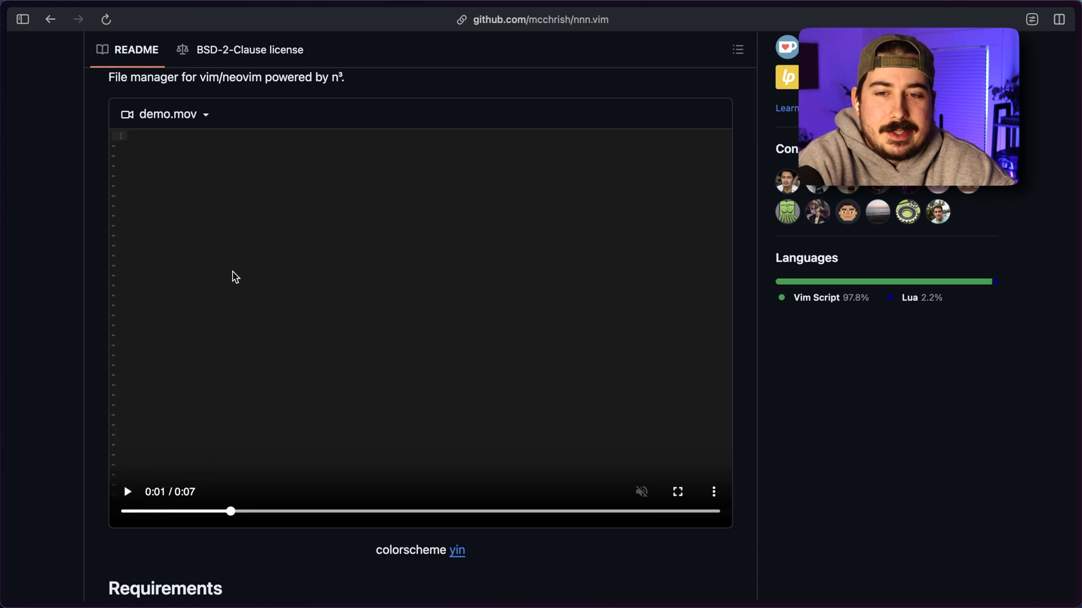
{"action": "scroll", "scroll_direction": "down", "scroll_amount": 3}
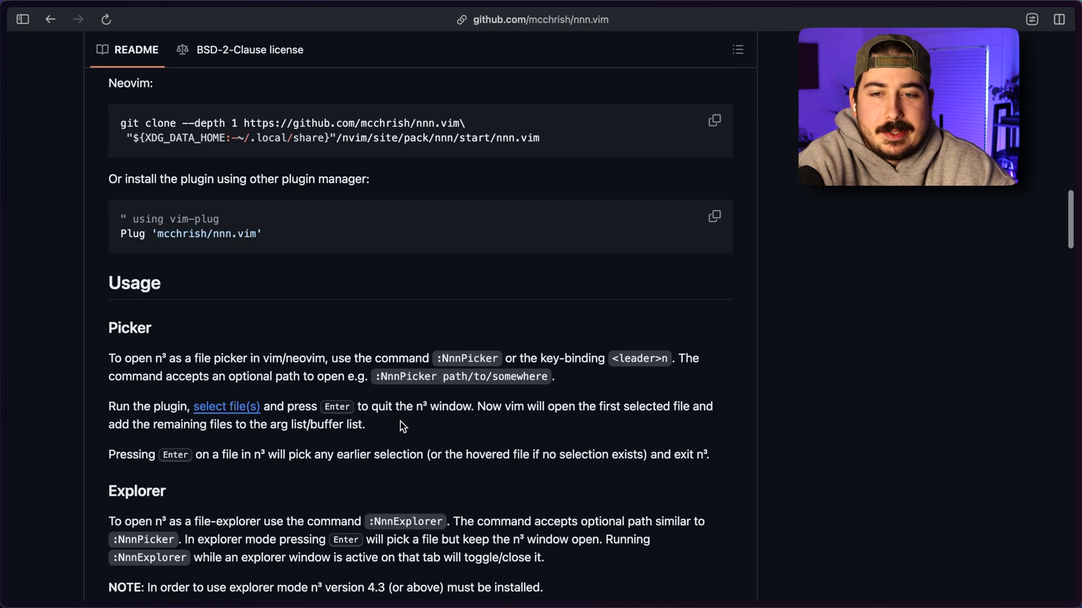
{"action": "scroll", "scroll_direction": "down", "scroll_amount": 3}
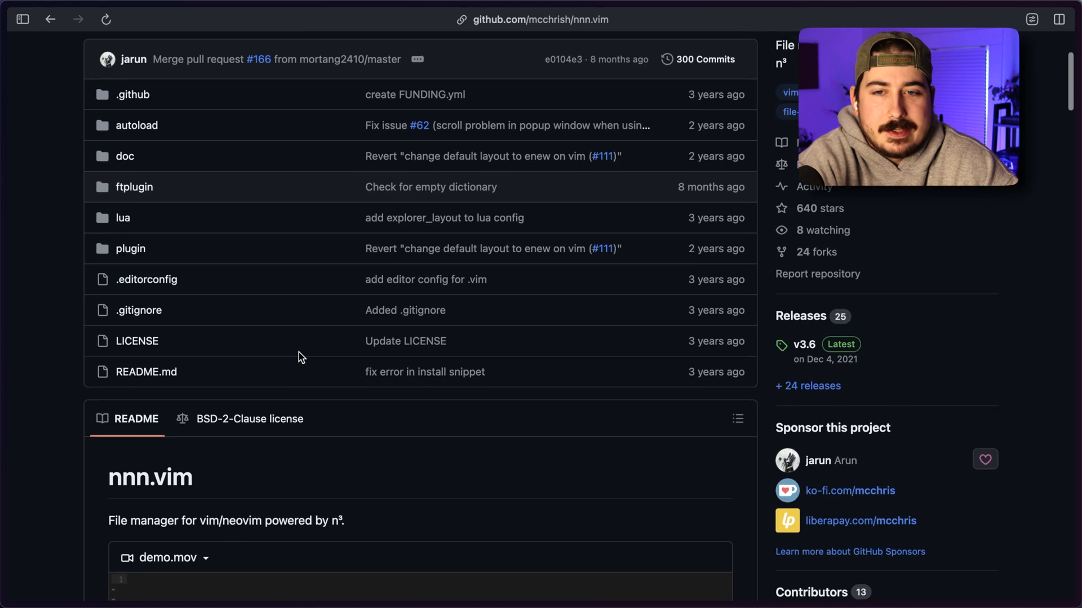
- Search for 'nnn', open the jarun/nnn repository via jarun's profile, and view the imgur demo GIF
{"action": "type", "text": "nnn"}
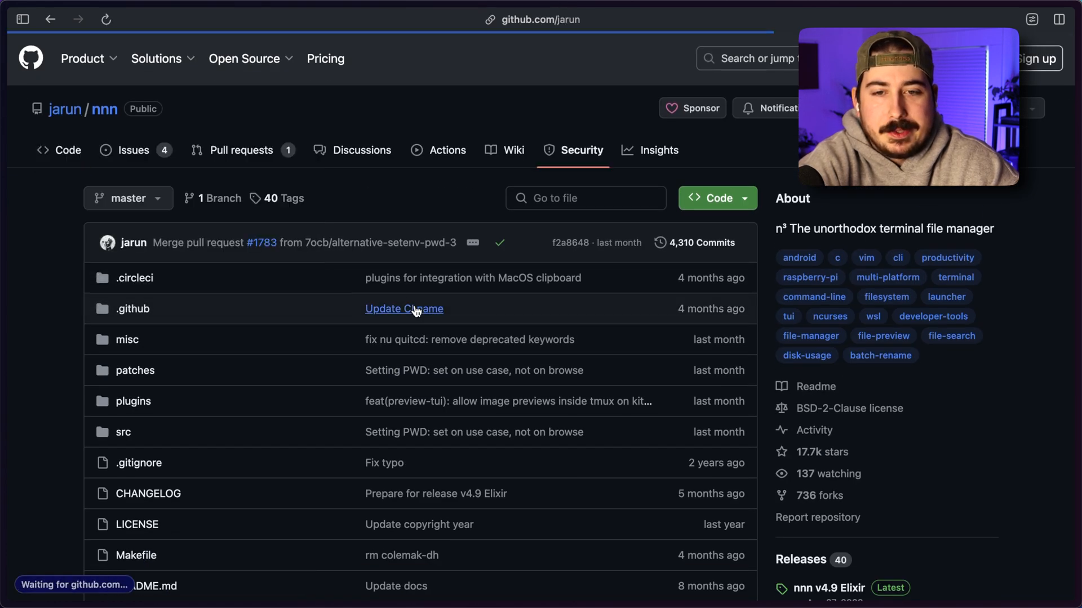
{"action": "left_click", "coordinate": [66, 110]}
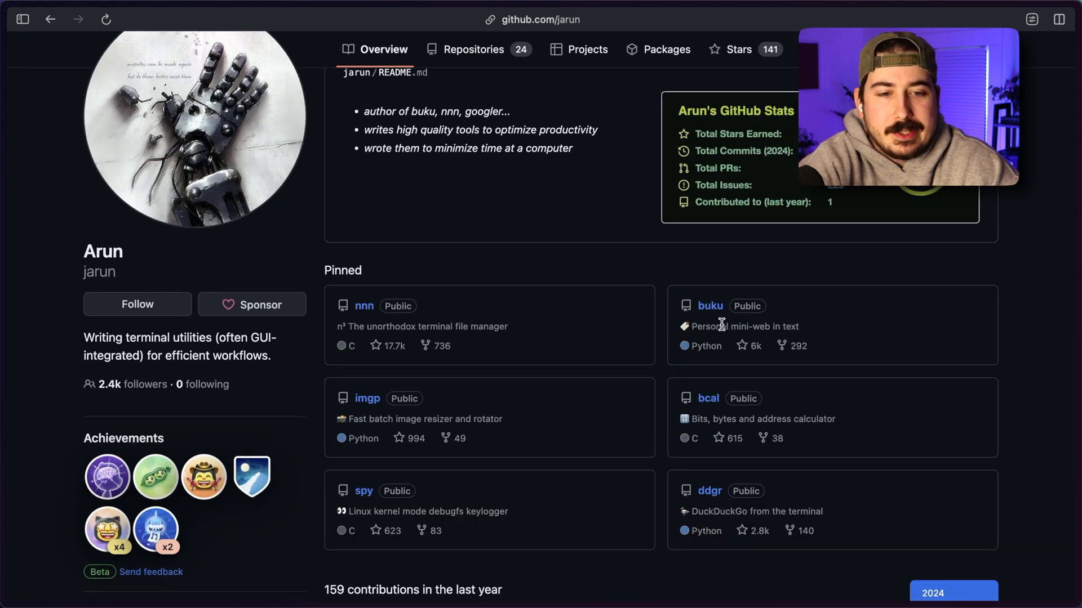
{"action": "mouse_move", "coordinate": [539, 454]}
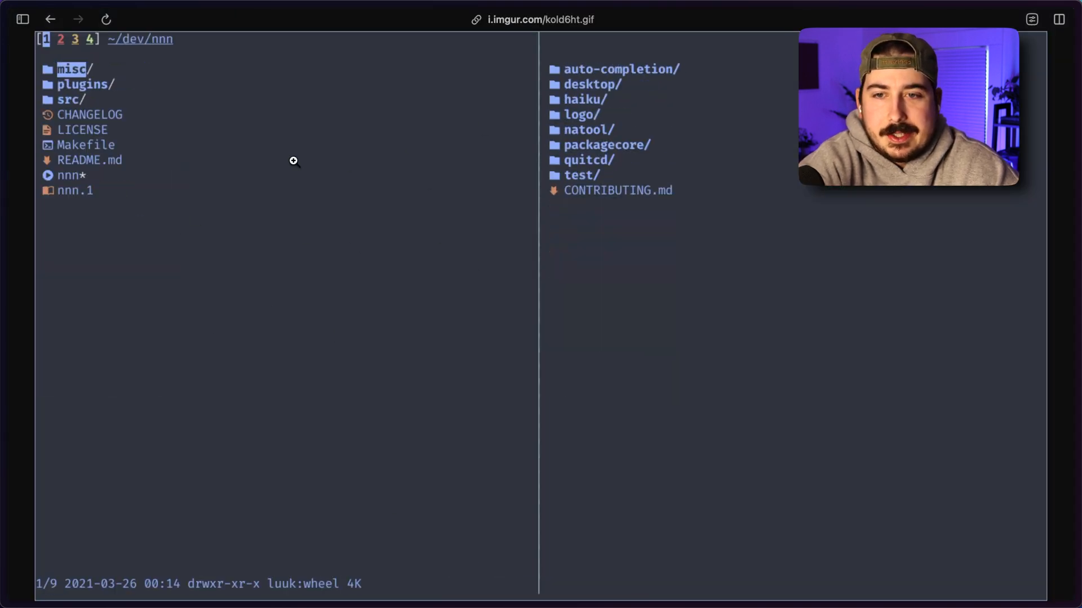
{"action": "key", "text": "down"}
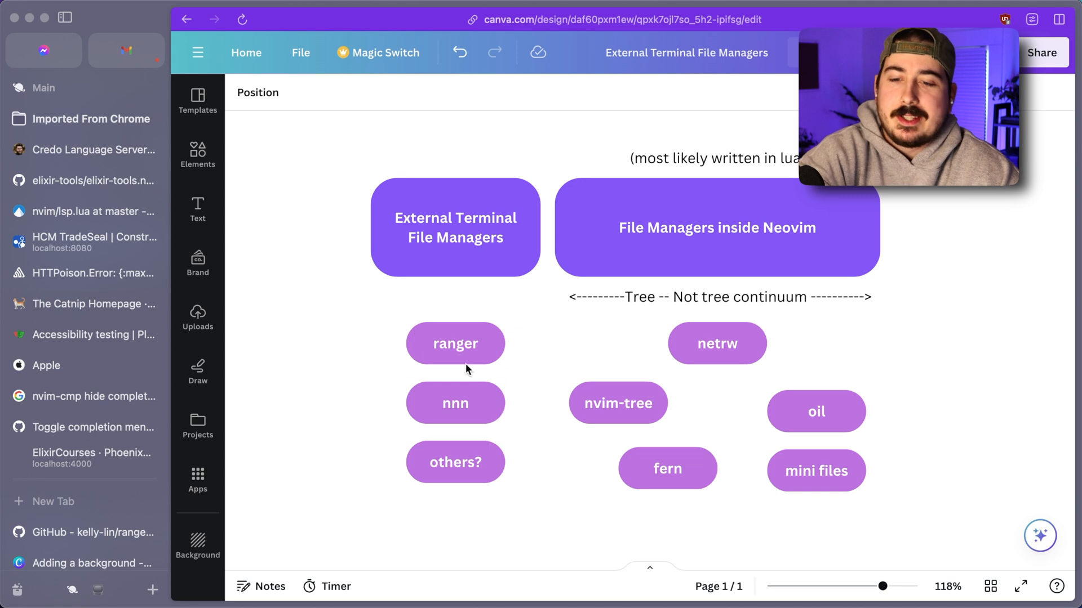
- Select the ranger pill, the External Terminal File Managers heading and the nnn pill in turn
{"action": "left_click", "coordinate": [456, 344]}
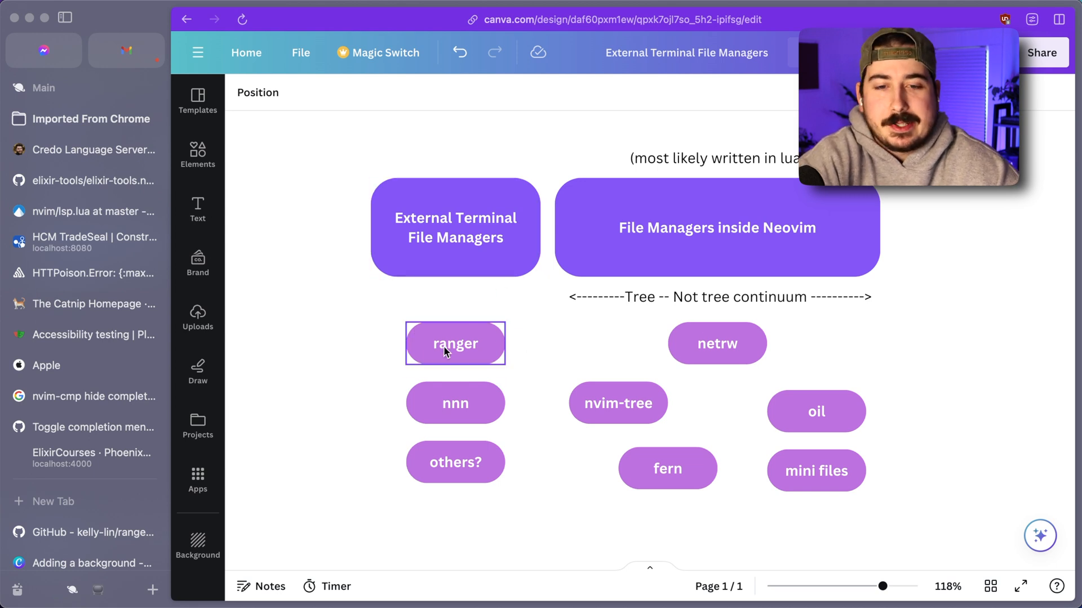
{"action": "left_click", "coordinate": [454, 228]}
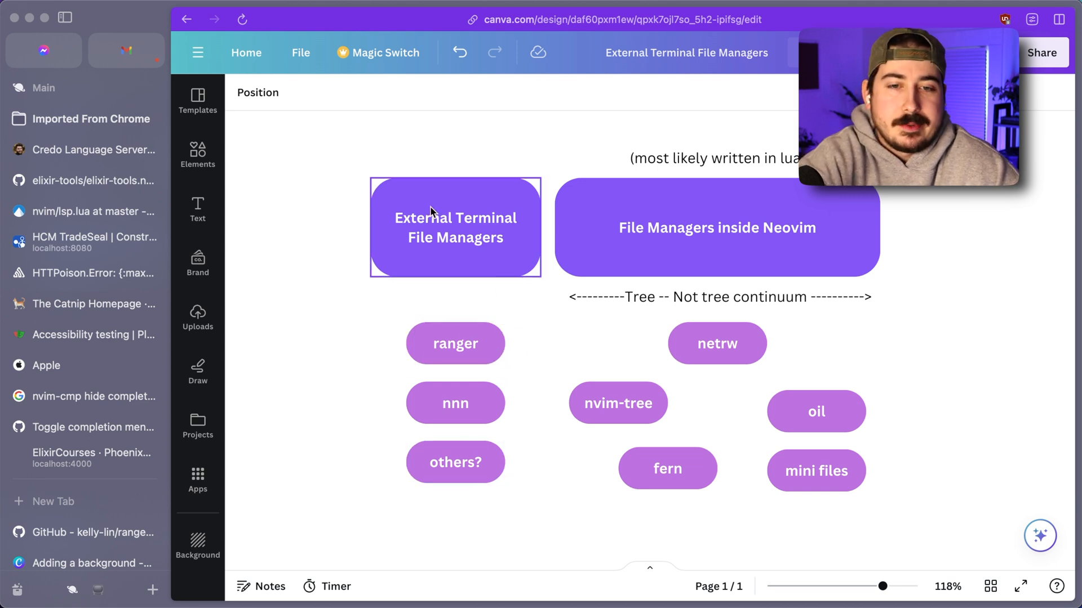
{"action": "left_click", "coordinate": [454, 403]}
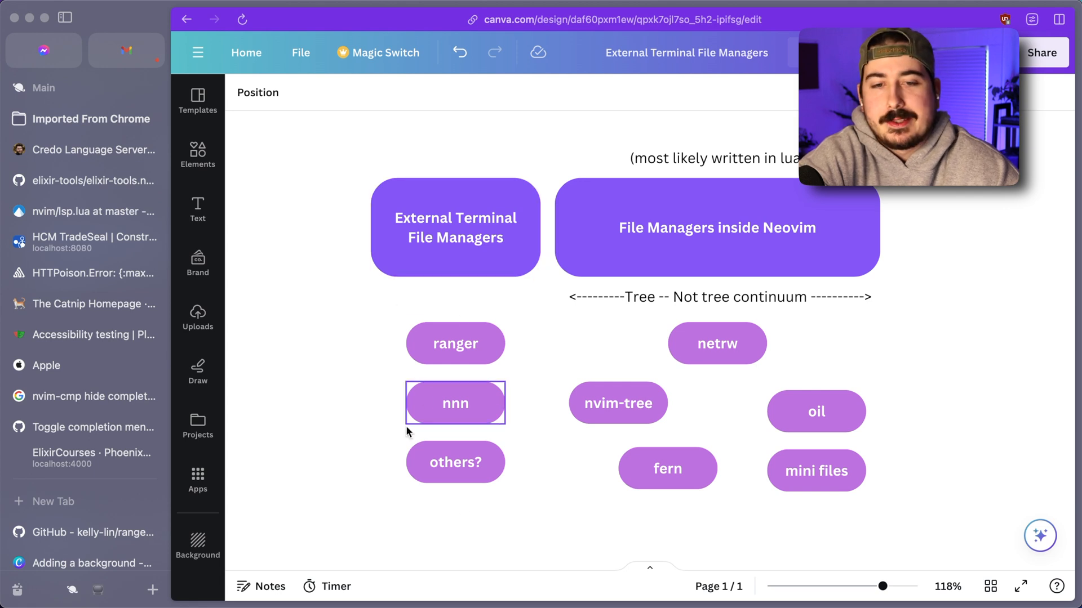
{"action": "left_click", "coordinate": [480, 295]}
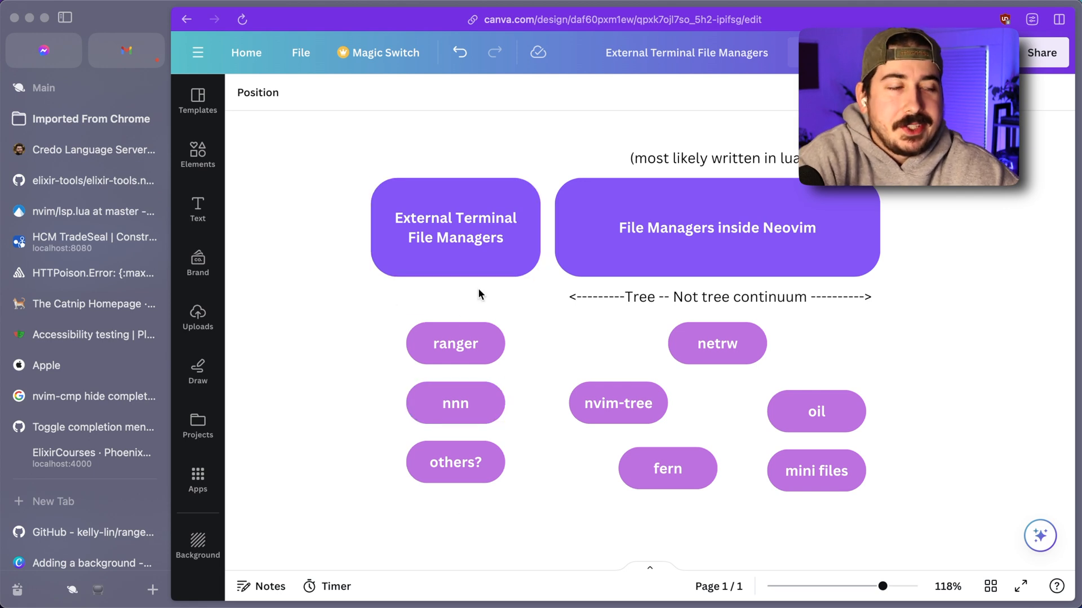
{"action": "left_click", "coordinate": [454, 343]}
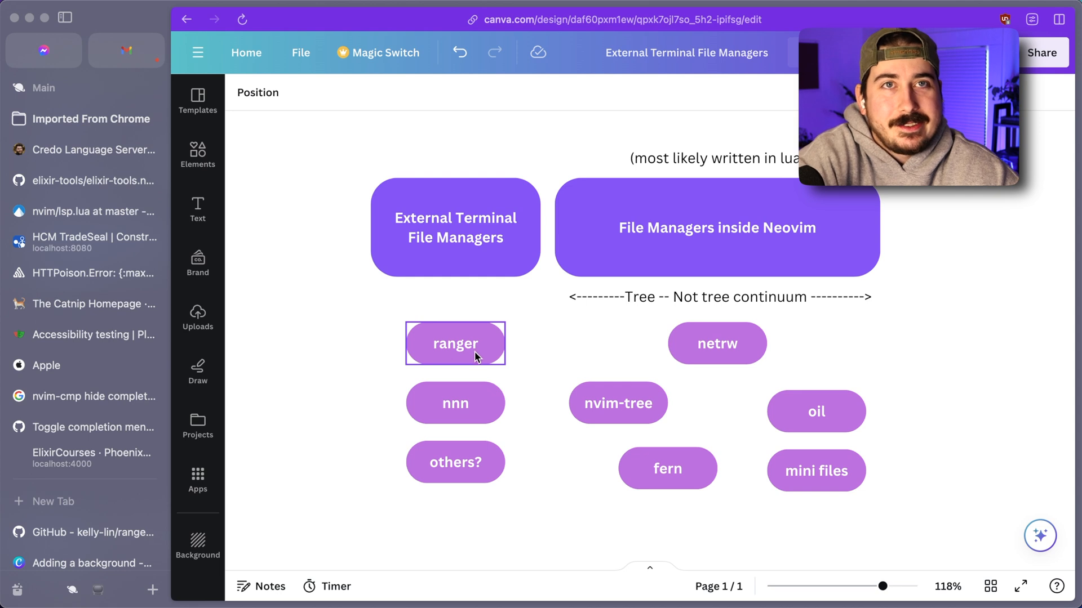
{"action": "mouse_move", "coordinate": [429, 365]}
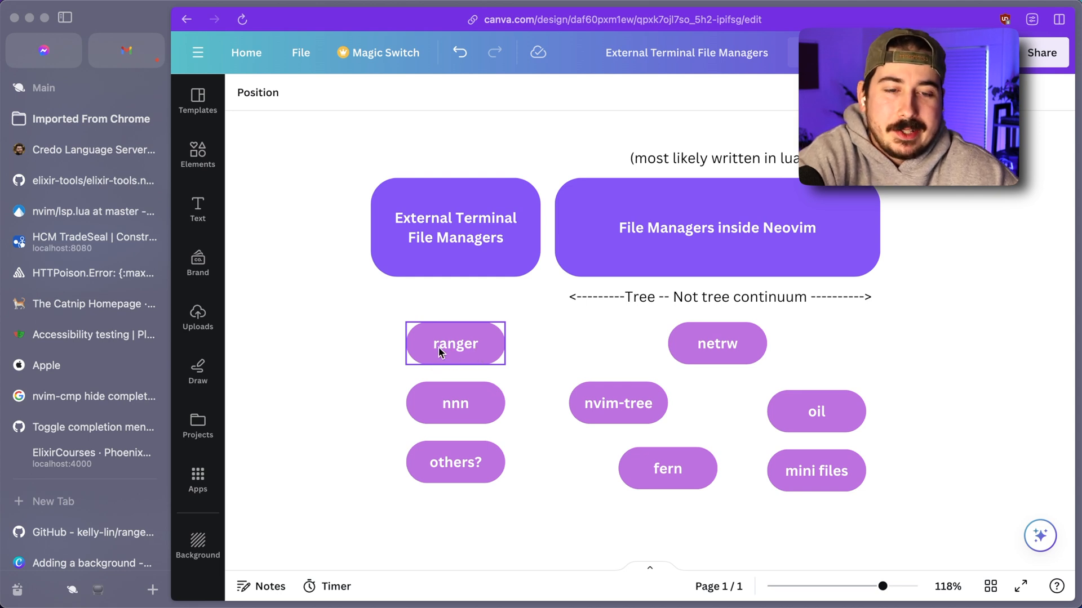
- Move across to the Tree -- Not tree continuum line and pick out nvim-tree in the diagram
{"action": "left_click", "coordinate": [456, 403]}
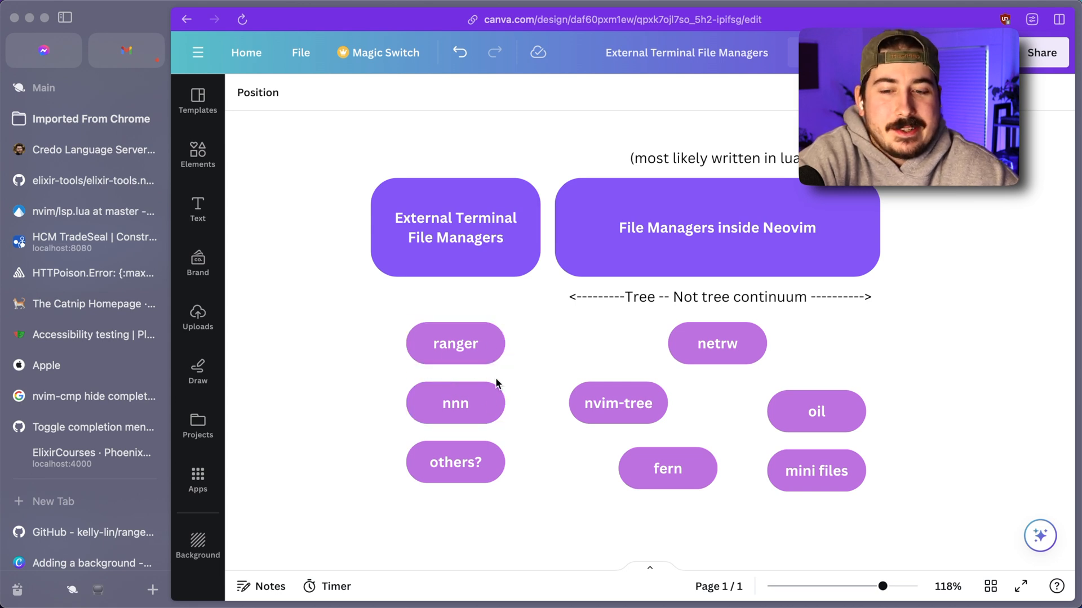
{"action": "left_click", "coordinate": [454, 343]}
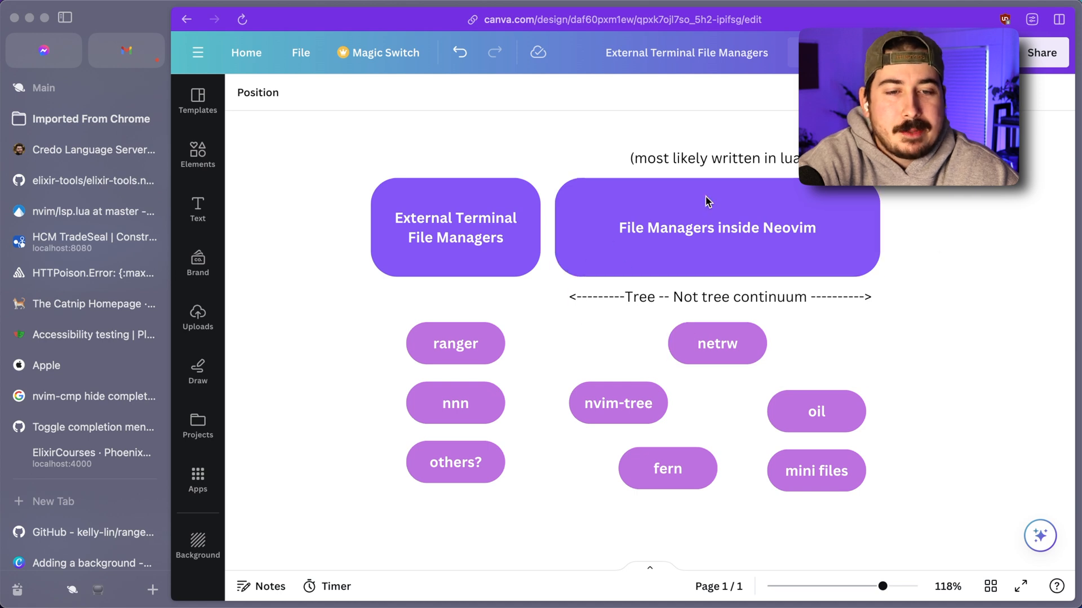
{"action": "left_click", "coordinate": [816, 411]}
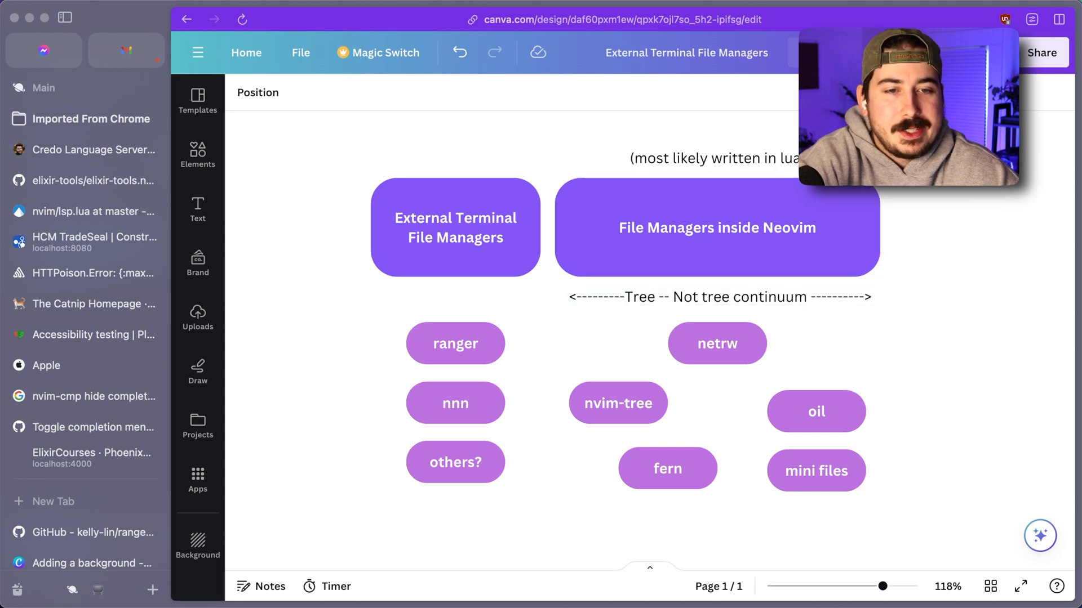
{"action": "left_click", "coordinate": [718, 296]}
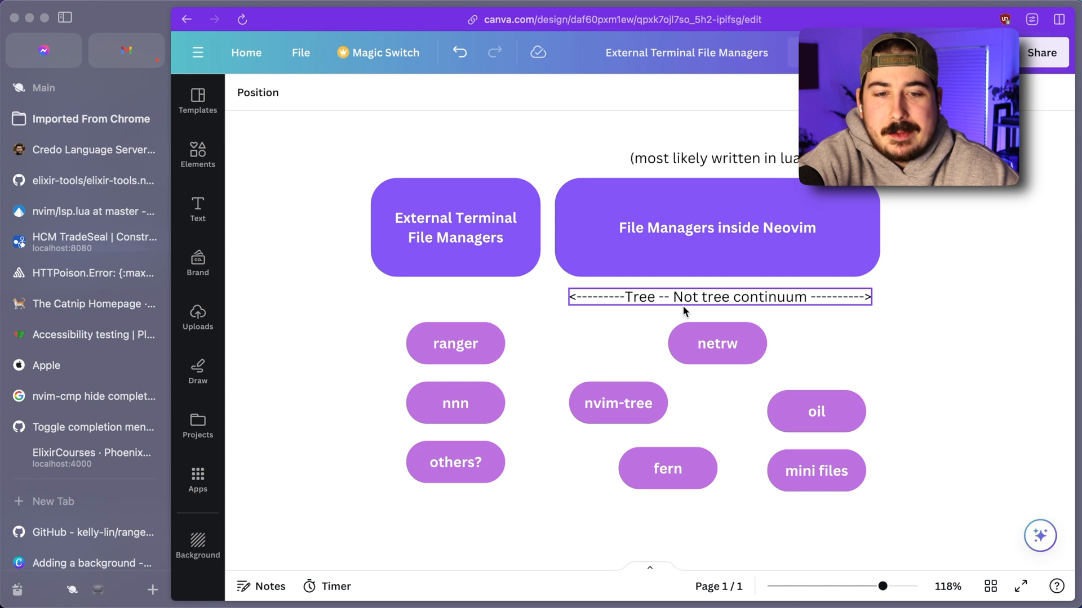
{"action": "left_click", "coordinate": [619, 404]}
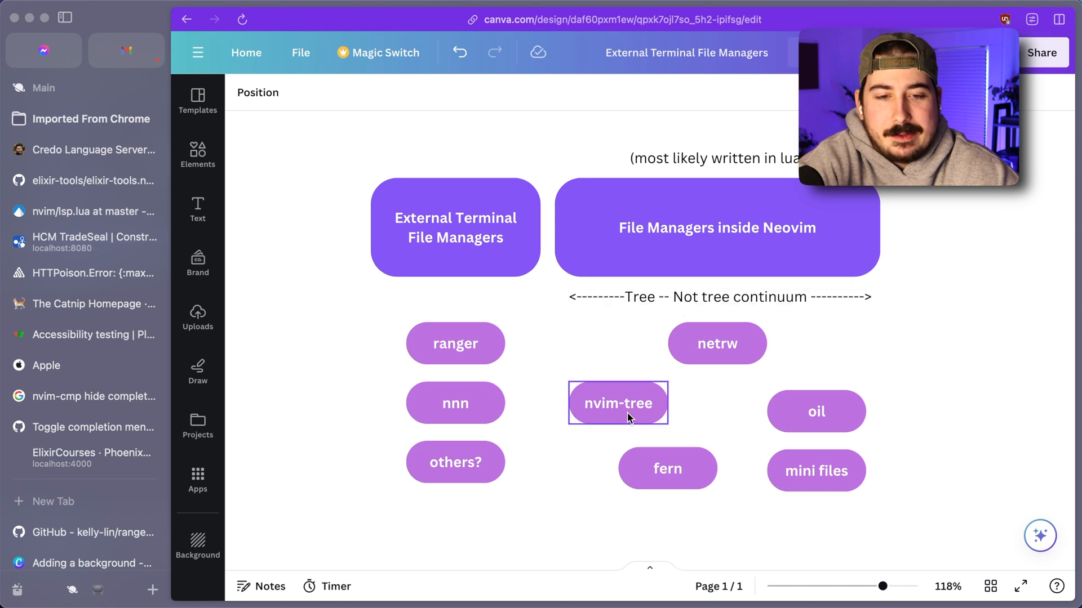
{"action": "mouse_move", "coordinate": [623, 413]}
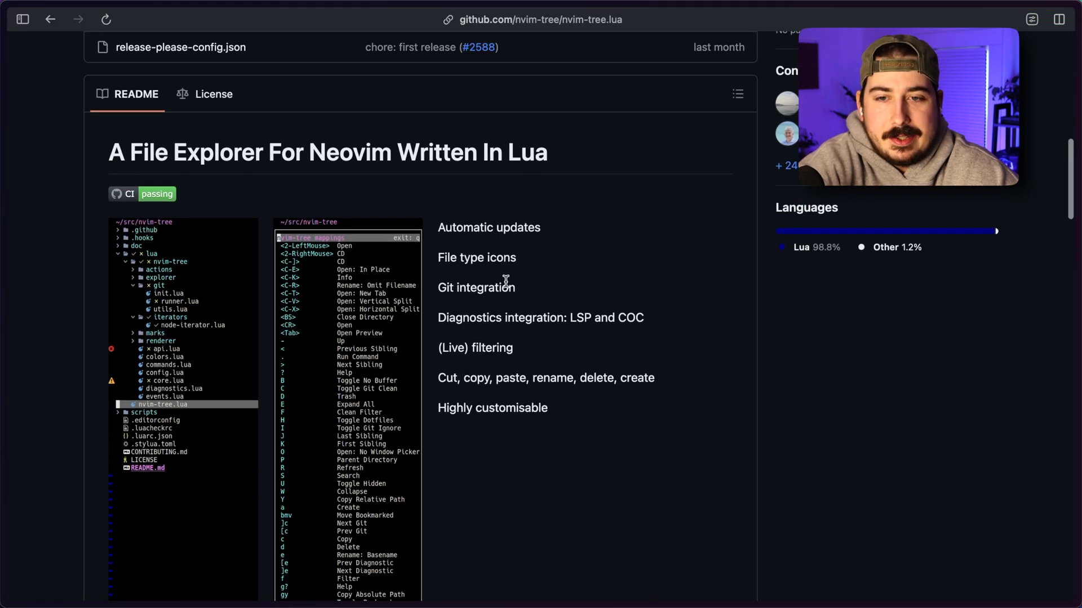
- Scroll through the nvim-tree.lua README and its feature list
{"action": "scroll", "scroll_direction": "down", "scroll_amount": 3}
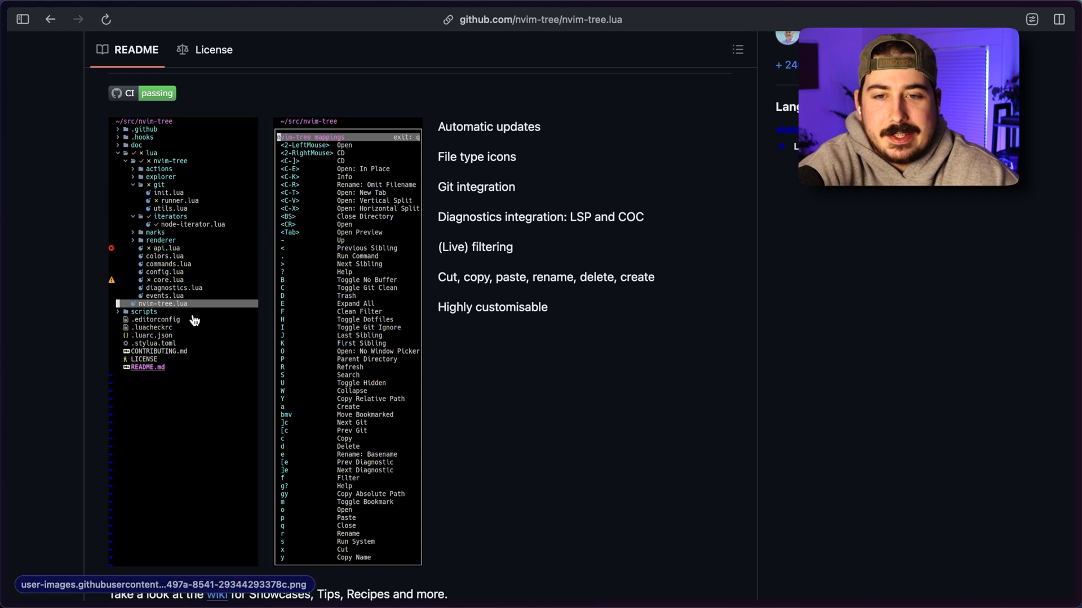
{"action": "mouse_move", "coordinate": [428, 205]}
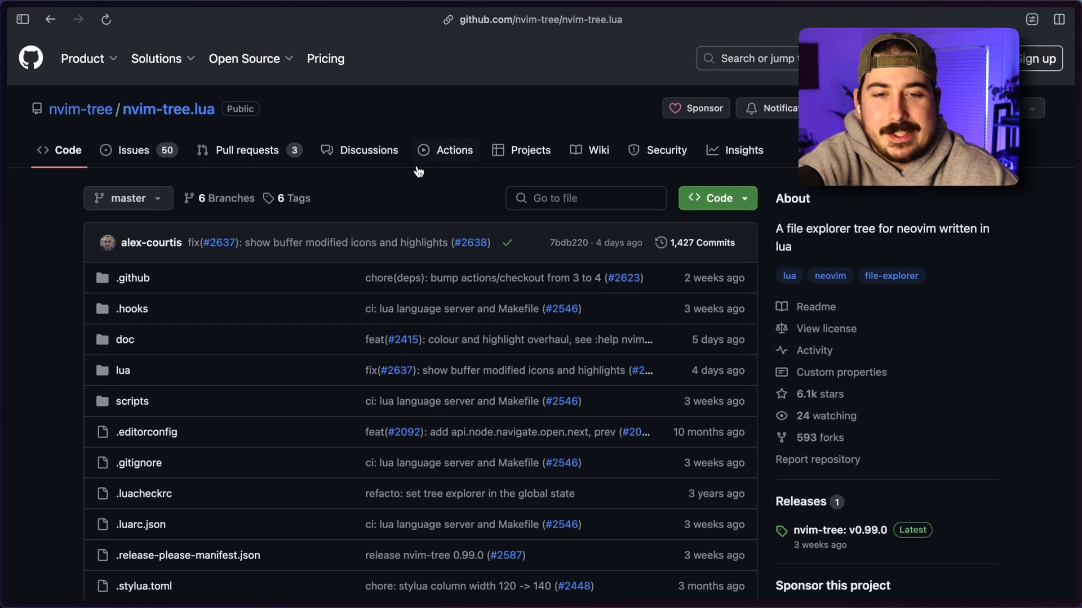
{"action": "mouse_move", "coordinate": [335, 211]}
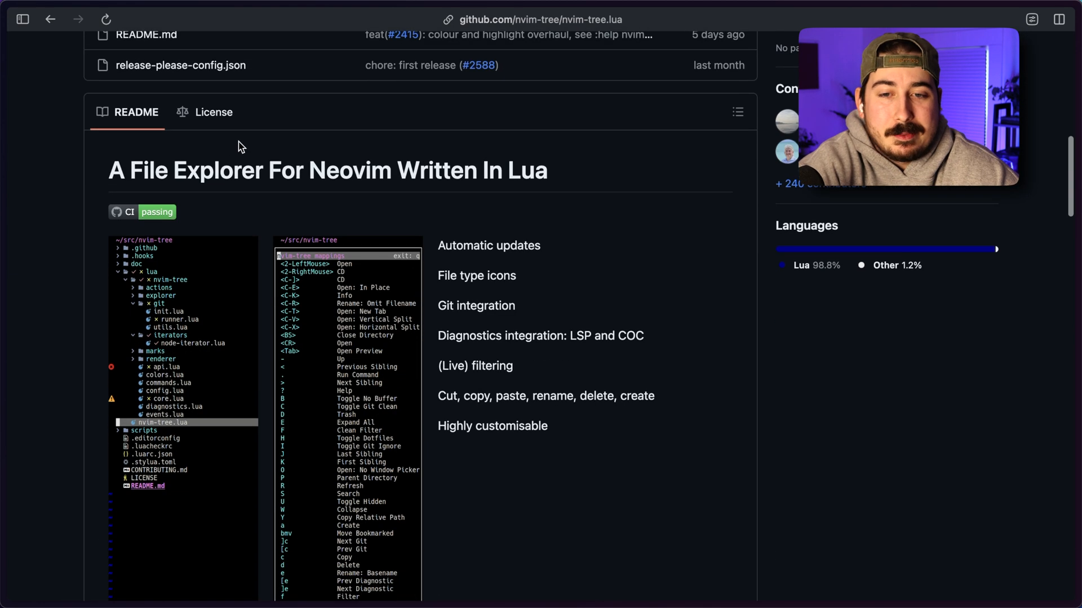
{"action": "scroll", "scroll_direction": "down", "scroll_amount": 3}
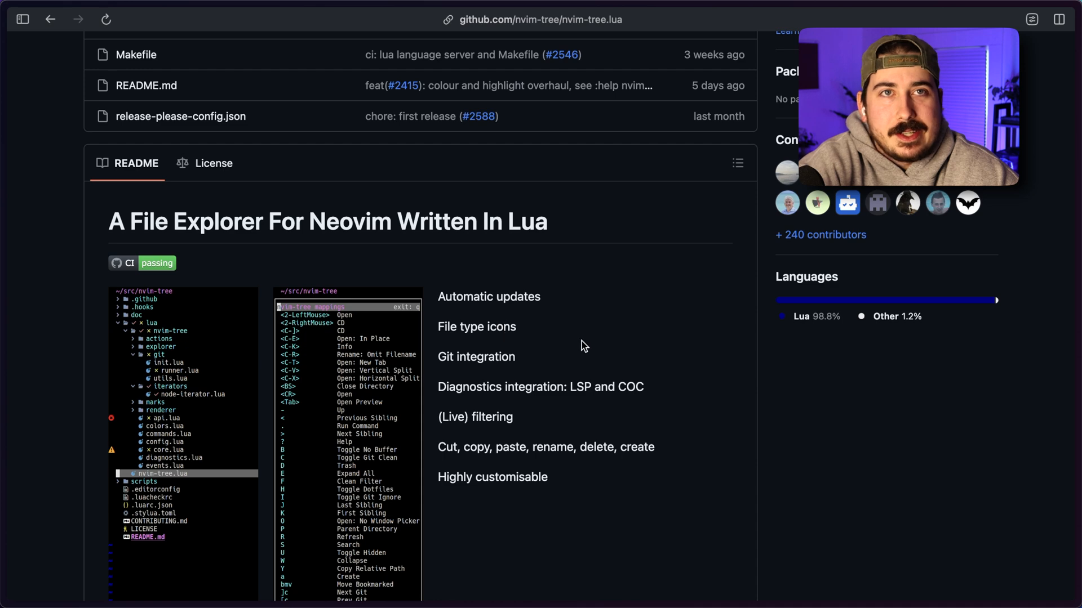
{"action": "mouse_move", "coordinate": [364, 401]}
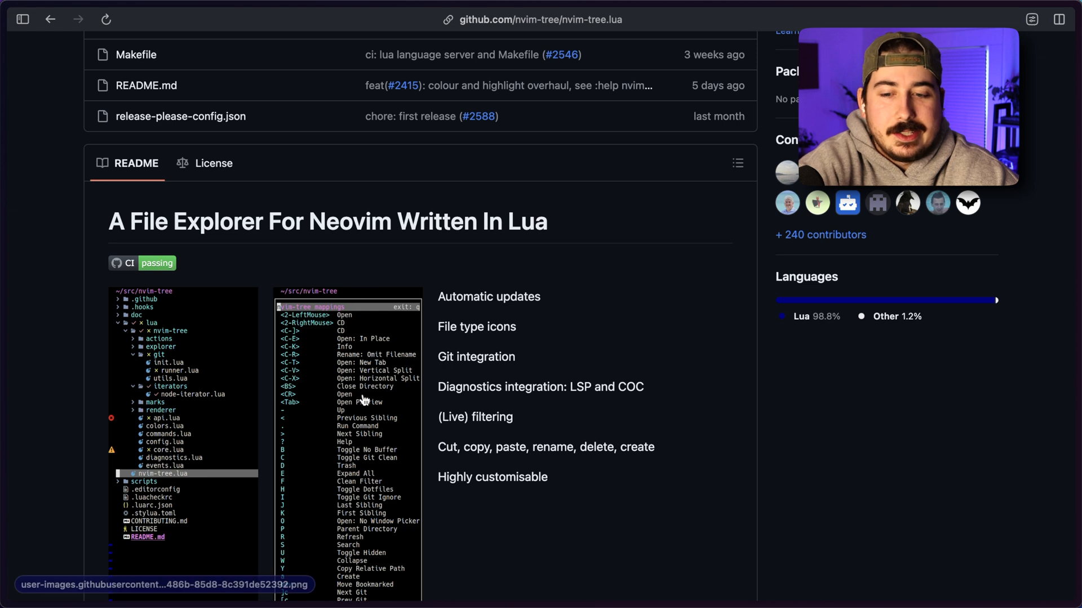
{"action": "mouse_move", "coordinate": [655, 508]}
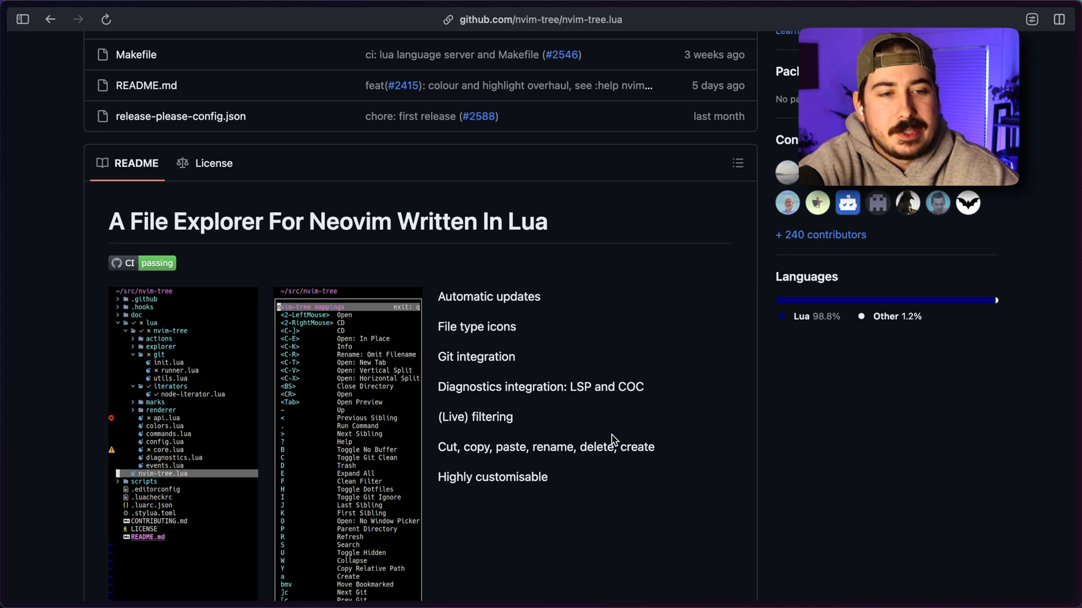
{"action": "mouse_move", "coordinate": [607, 176]}
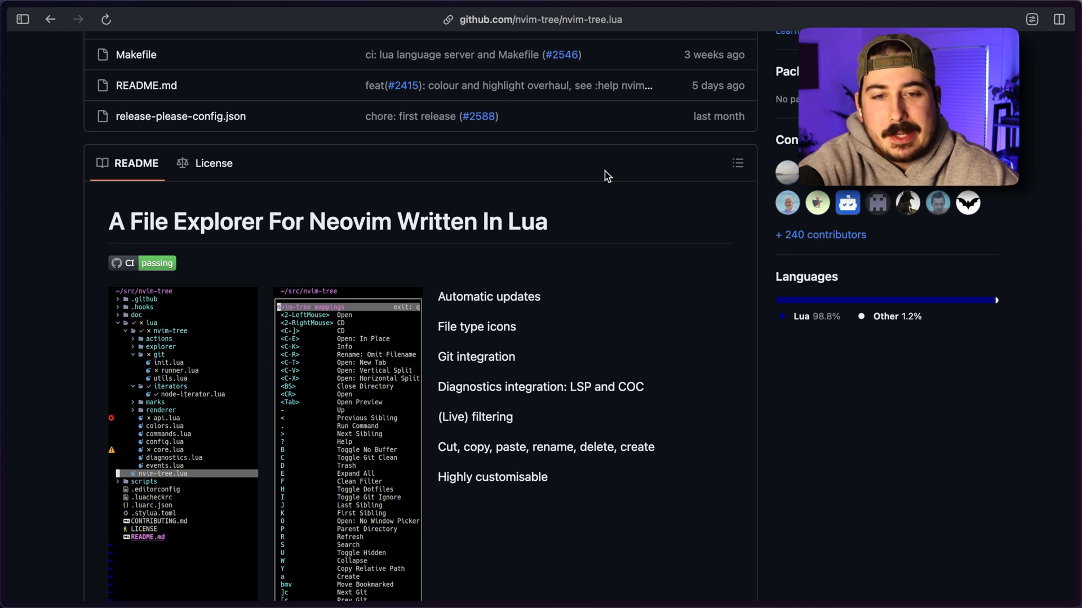
{"action": "mouse_move", "coordinate": [510, 359]}
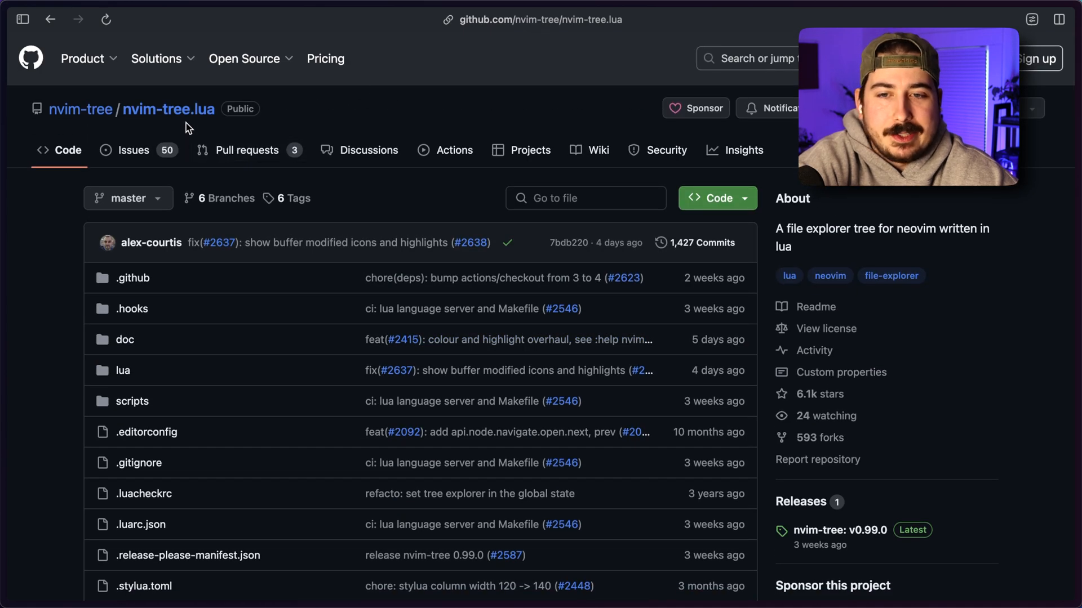
{"action": "scroll", "scroll_direction": "down", "scroll_amount": 3}
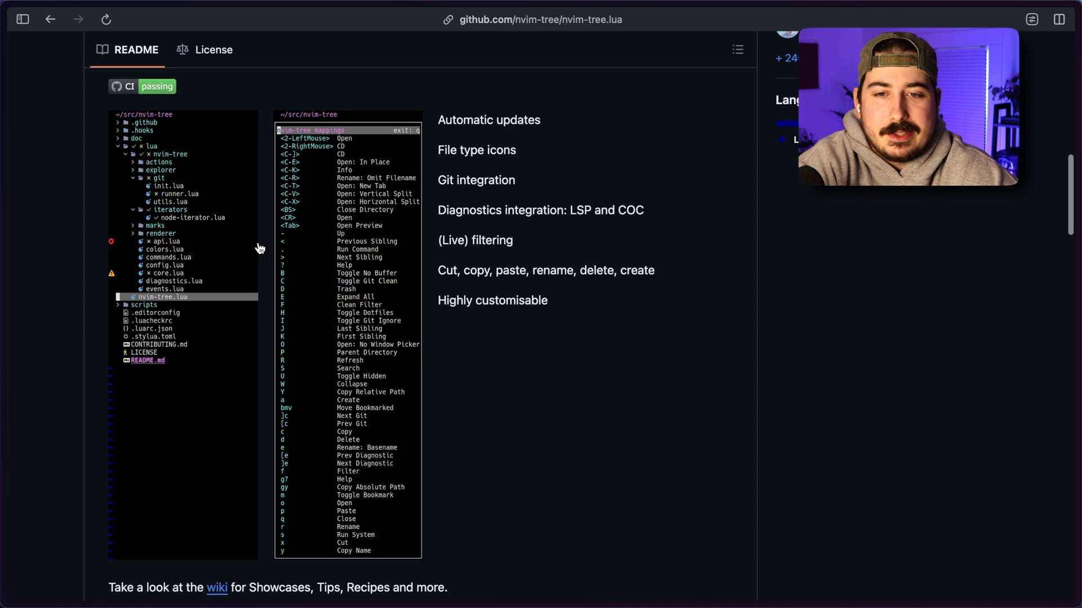
{"action": "scroll", "scroll_direction": "down", "scroll_amount": 3}
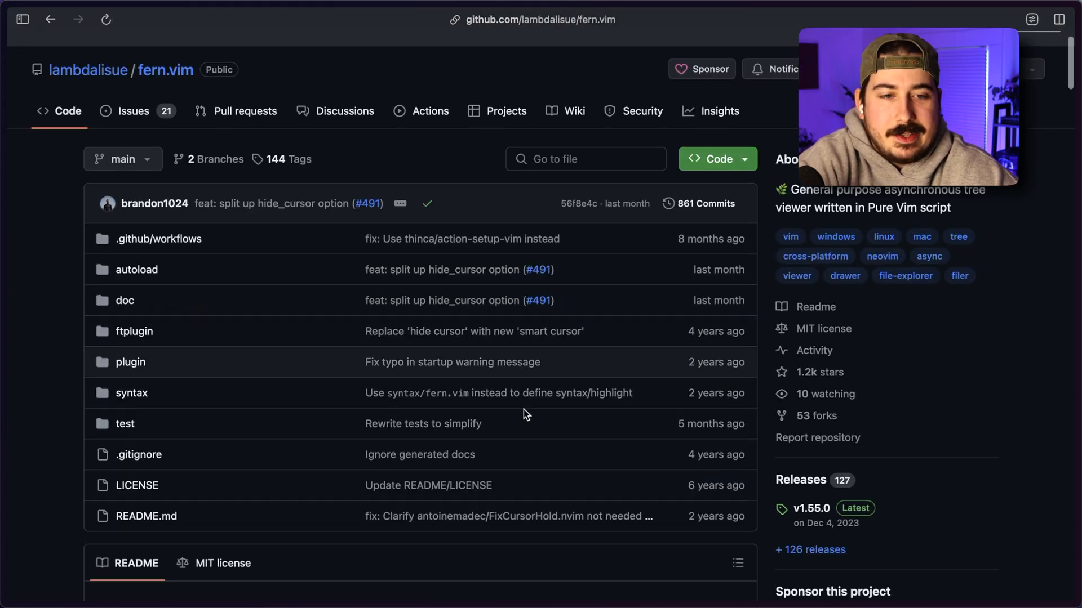
{"action": "scroll", "scroll_direction": "down", "scroll_amount": 3}
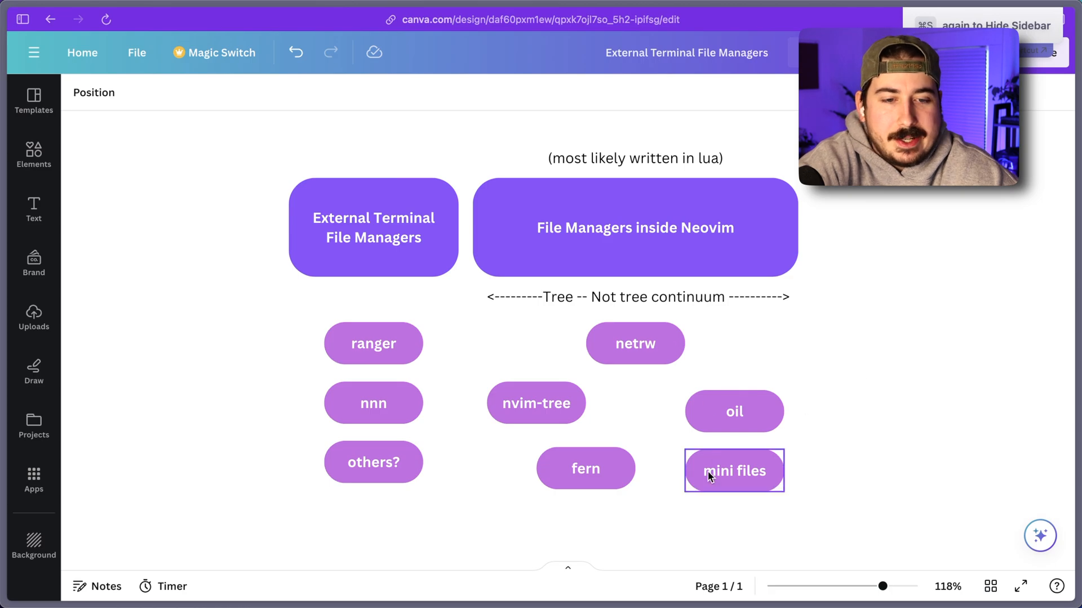
- Pick out the mini files and then the fern entries in the Canva diagram
{"action": "left_click", "coordinate": [584, 468]}
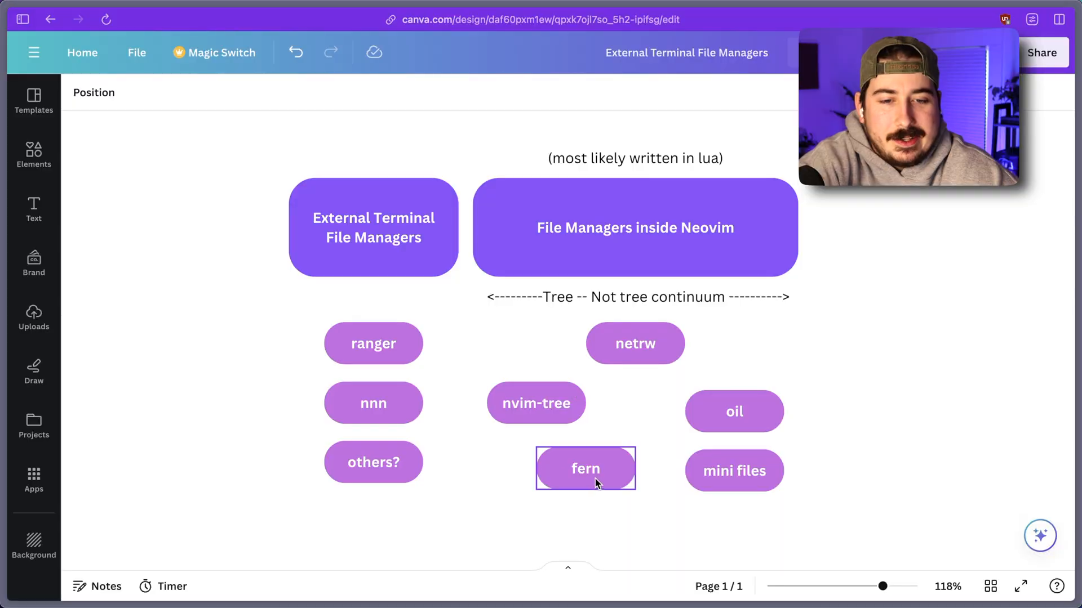
{"action": "left_click", "coordinate": [634, 343]}
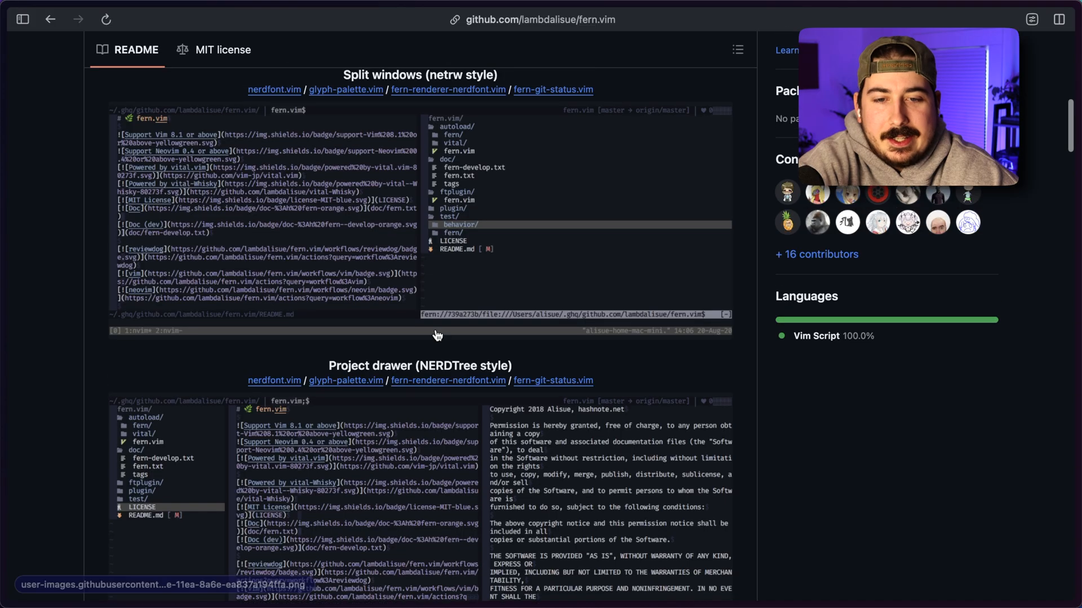
- Scroll through fern.vim's split-window and project-drawer screenshots in the README
{"action": "scroll", "scroll_direction": "down", "scroll_amount": 3}
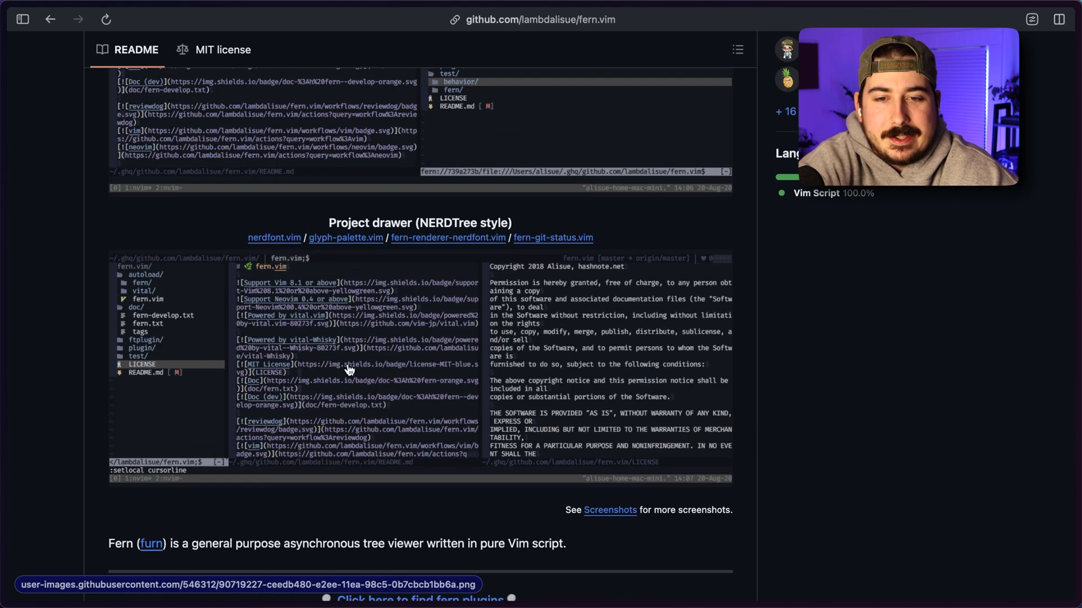
{"action": "mouse_move", "coordinate": [406, 367]}
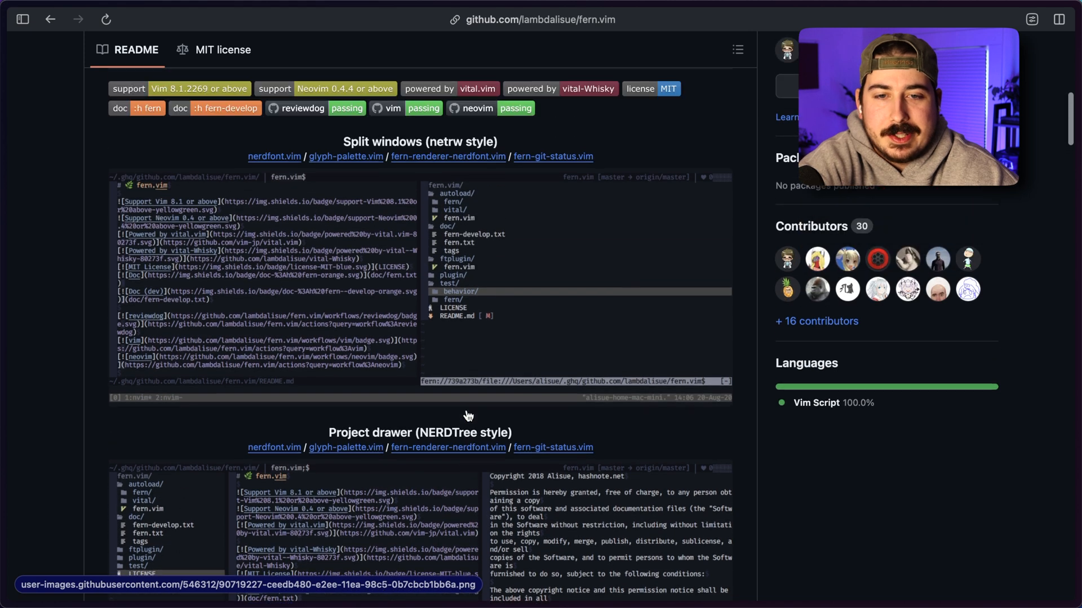
{"action": "scroll", "scroll_direction": "down", "scroll_amount": 3}
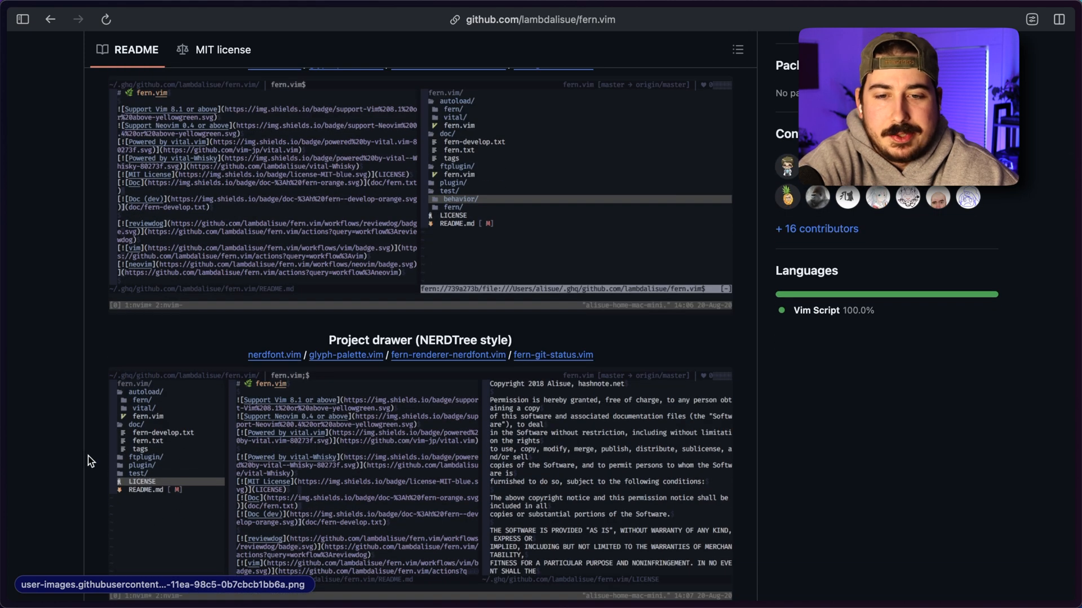
{"action": "scroll", "scroll_direction": "down", "scroll_amount": 3}
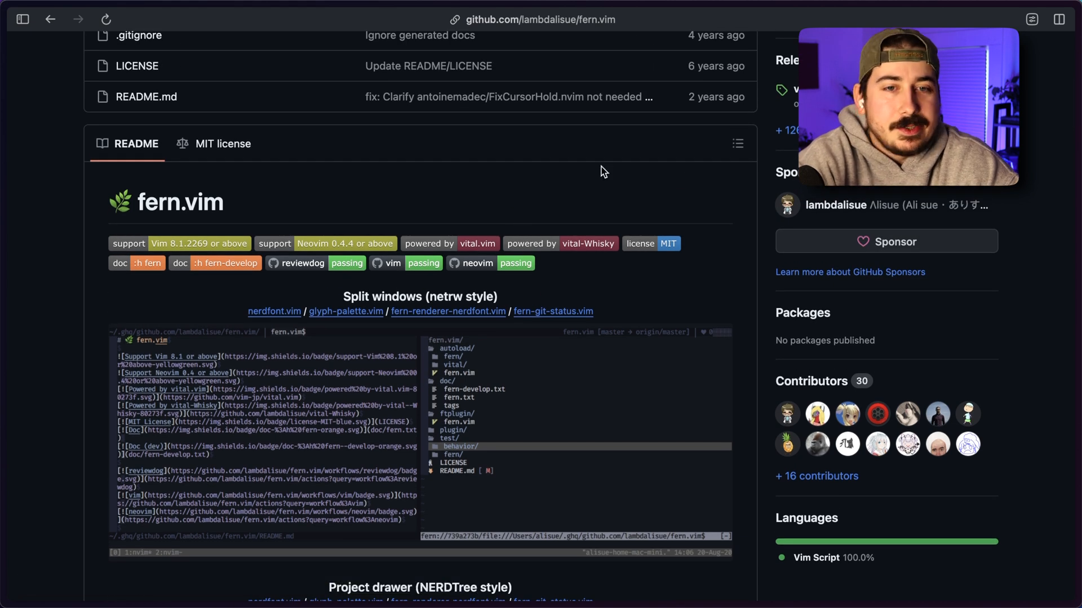
{"action": "scroll", "scroll_direction": "down", "scroll_amount": 3}
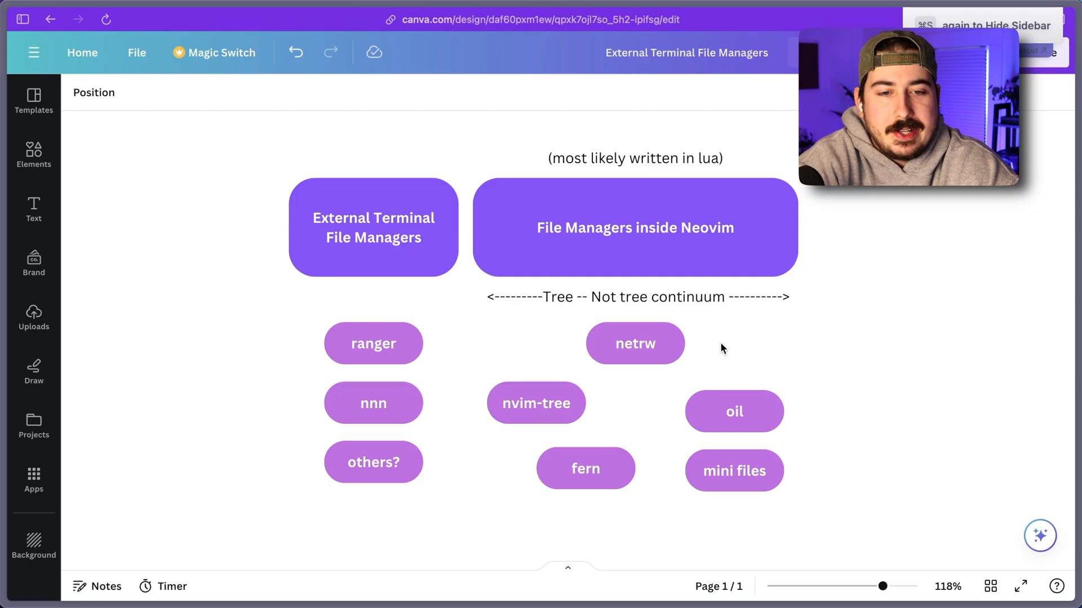
{"action": "left_click", "coordinate": [634, 343]}
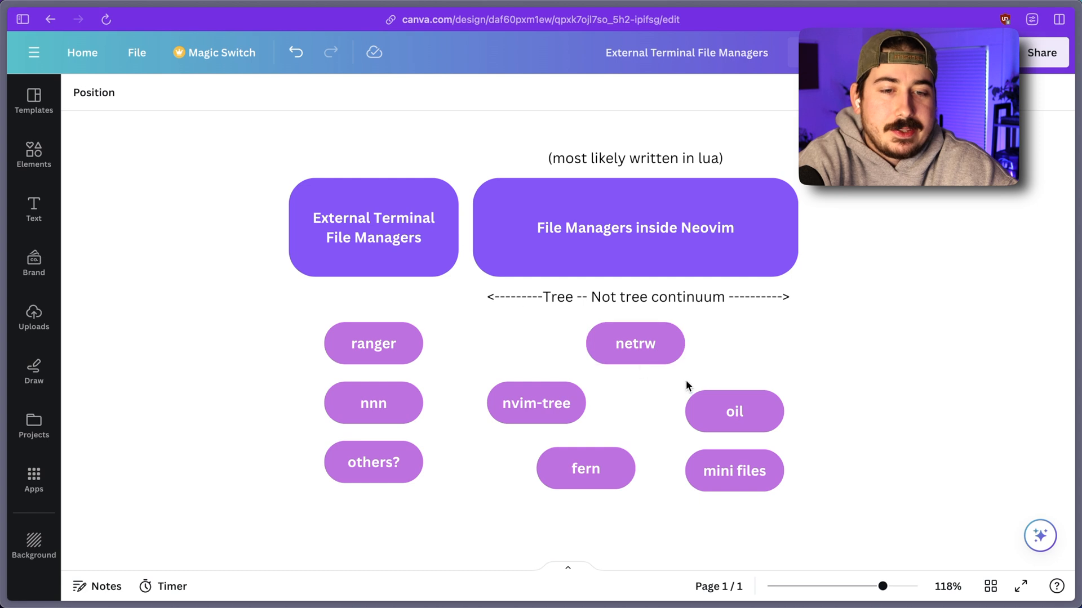
{"action": "left_click", "coordinate": [634, 227]}
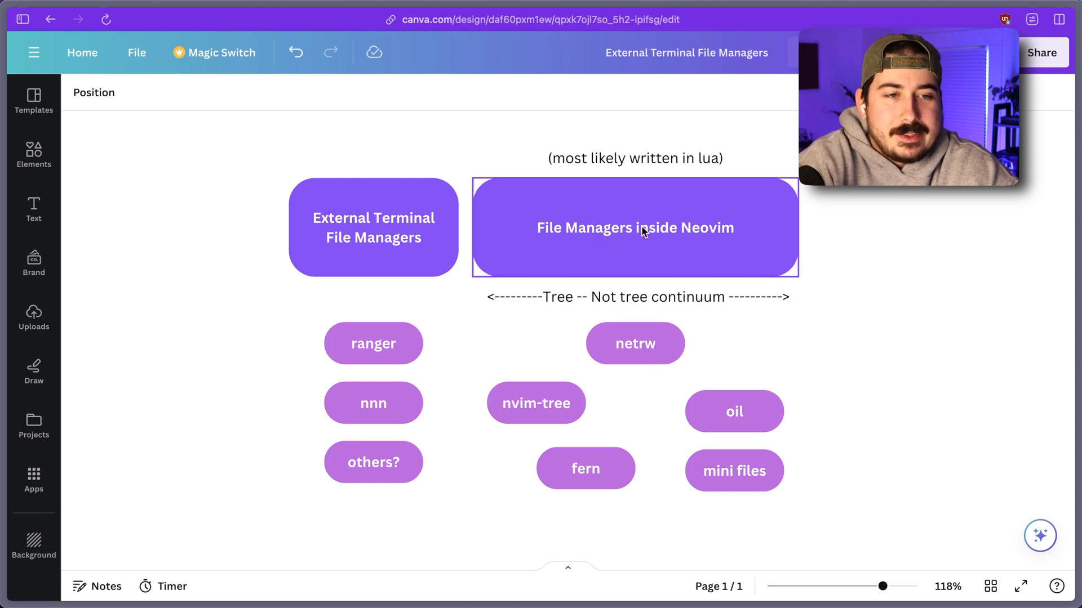
{"action": "left_click", "coordinate": [734, 412]}
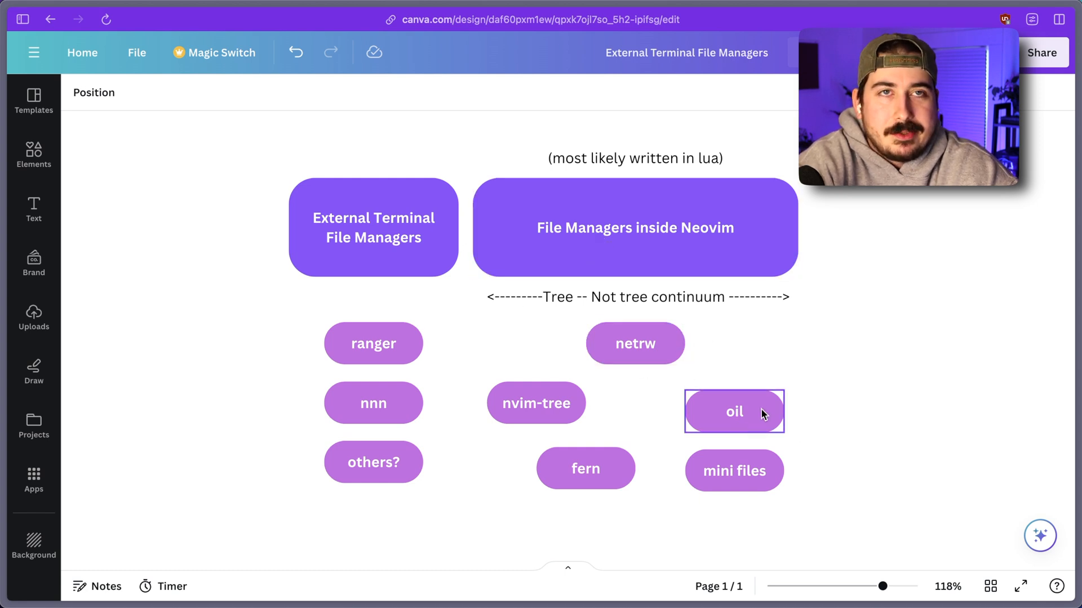
{"action": "left_click", "coordinate": [634, 343]}
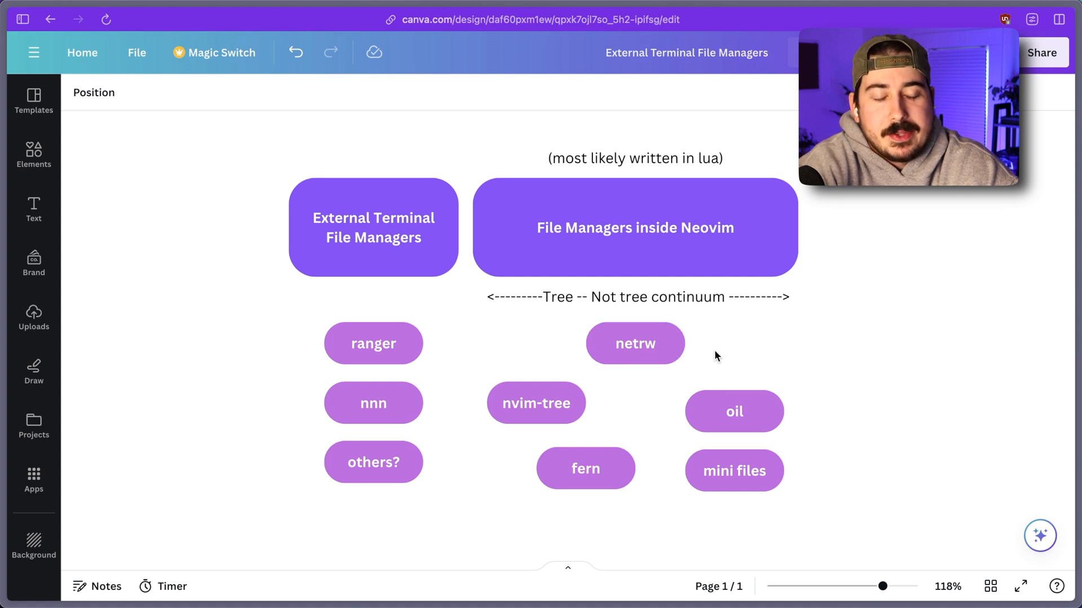
{"action": "mouse_move", "coordinate": [773, 329]}
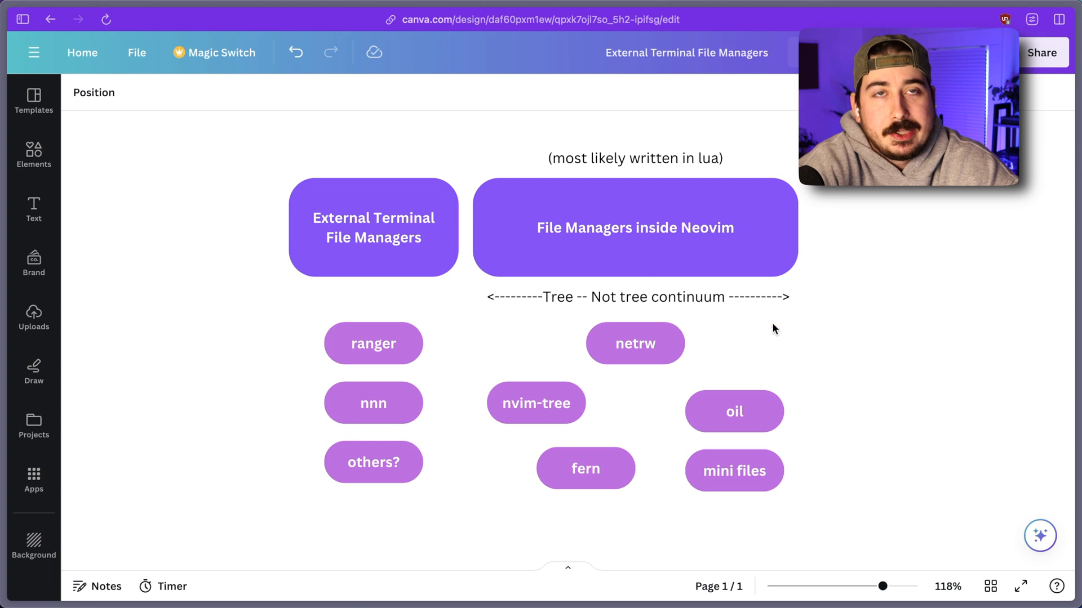
{"action": "mouse_move", "coordinate": [838, 311]}
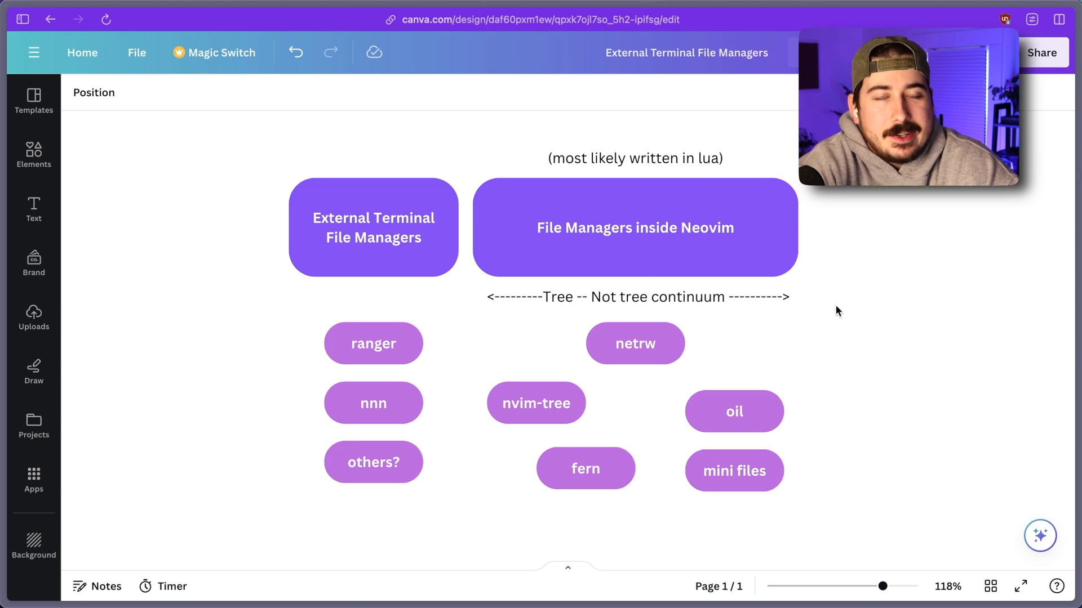
{"action": "left_click", "coordinate": [634, 343]}
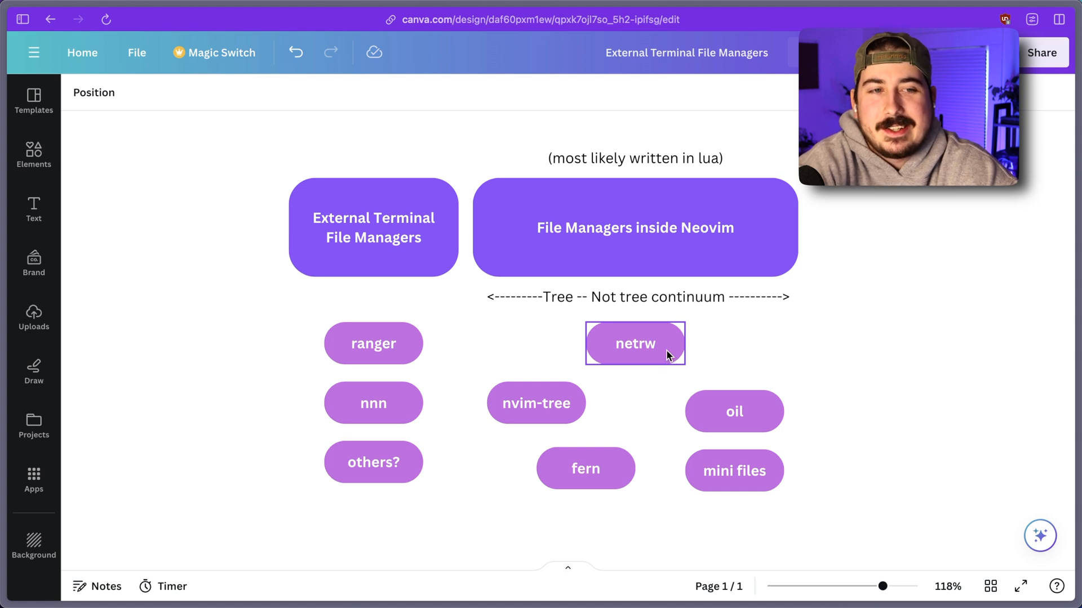
{"action": "mouse_move", "coordinate": [683, 334]}
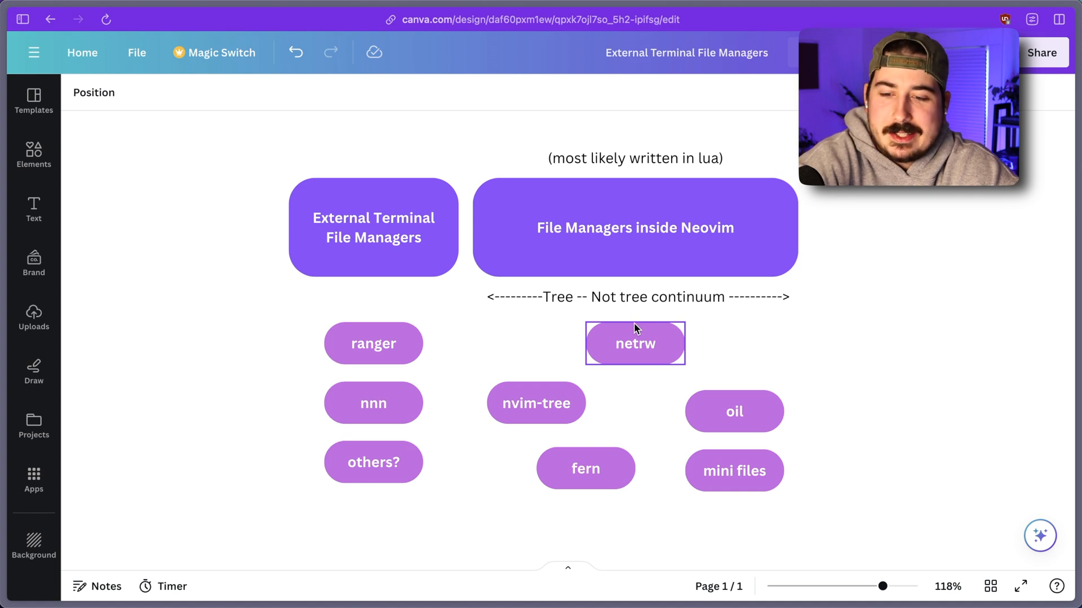
{"action": "left_click", "coordinate": [635, 297]}
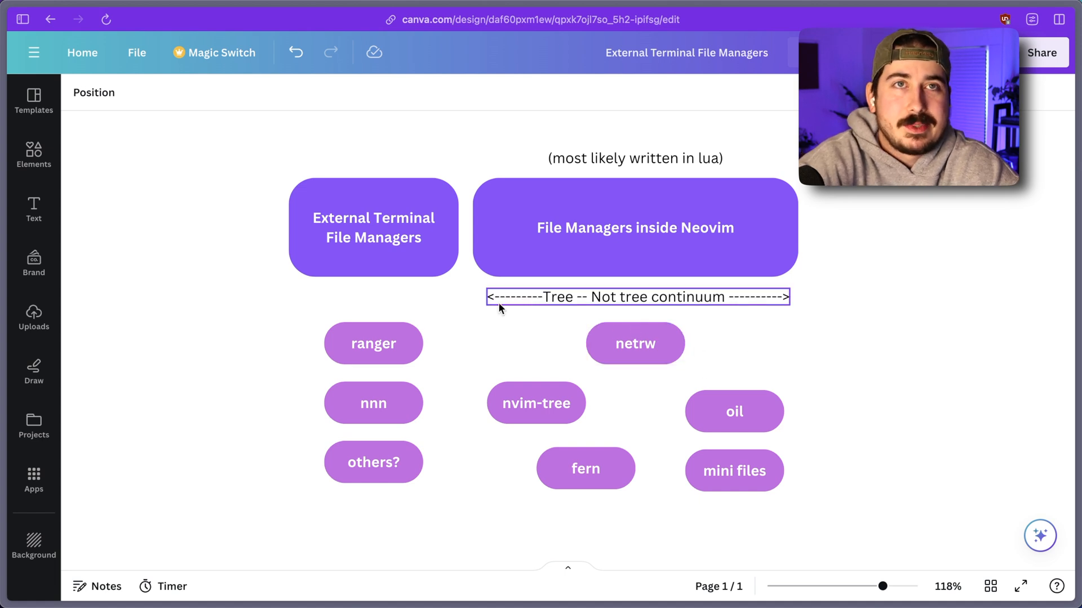
{"action": "left_click", "coordinate": [635, 343]}
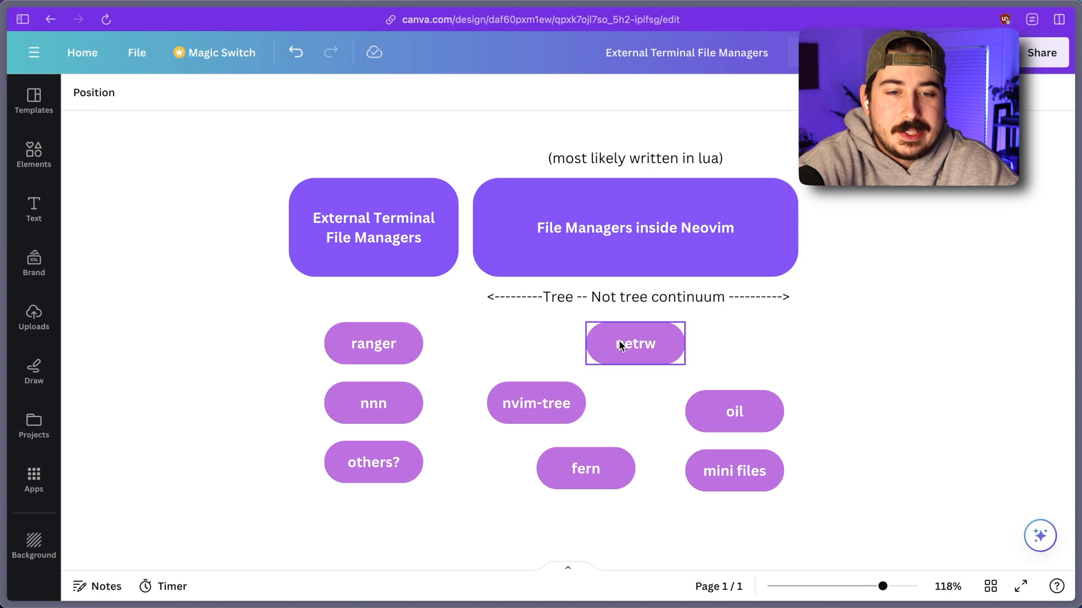
{"action": "left_click", "coordinate": [410, 302]}
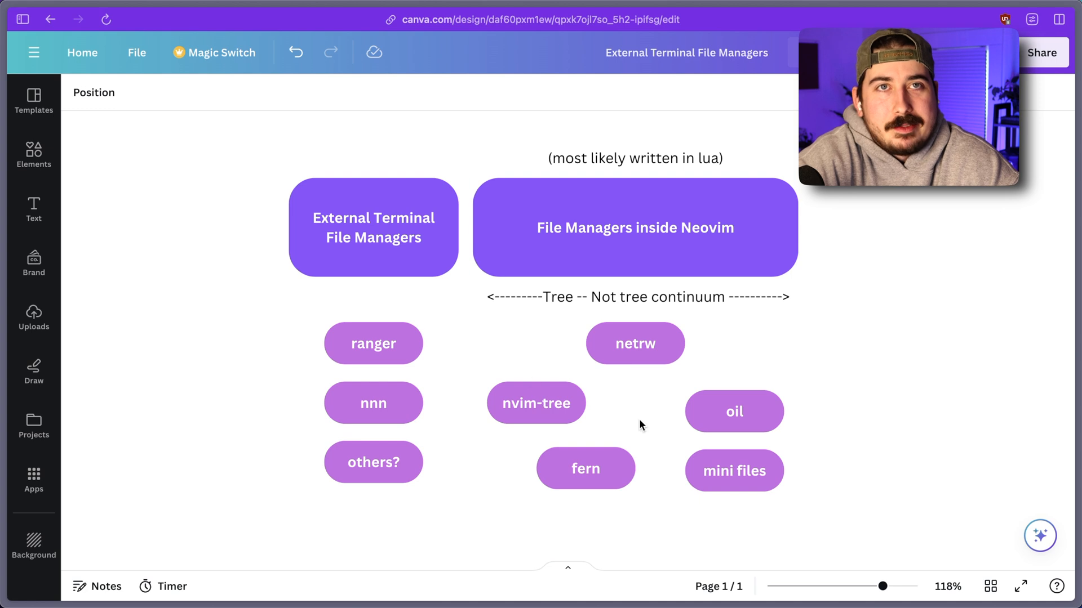
{"action": "mouse_move", "coordinate": [813, 320]}
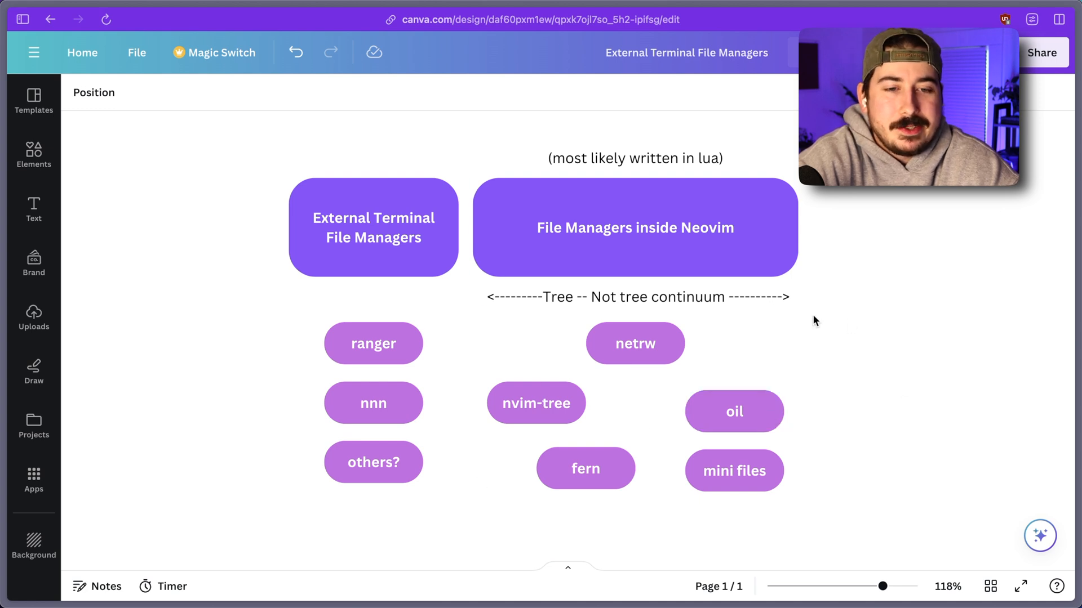
{"action": "left_click", "coordinate": [635, 343]}
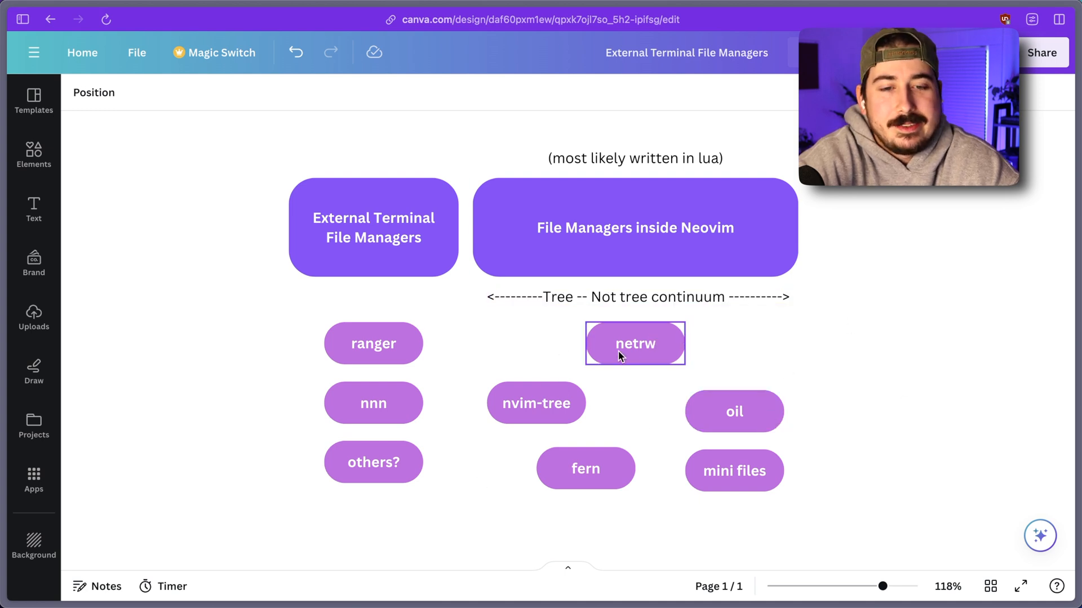
{"action": "left_click", "coordinate": [634, 298]}
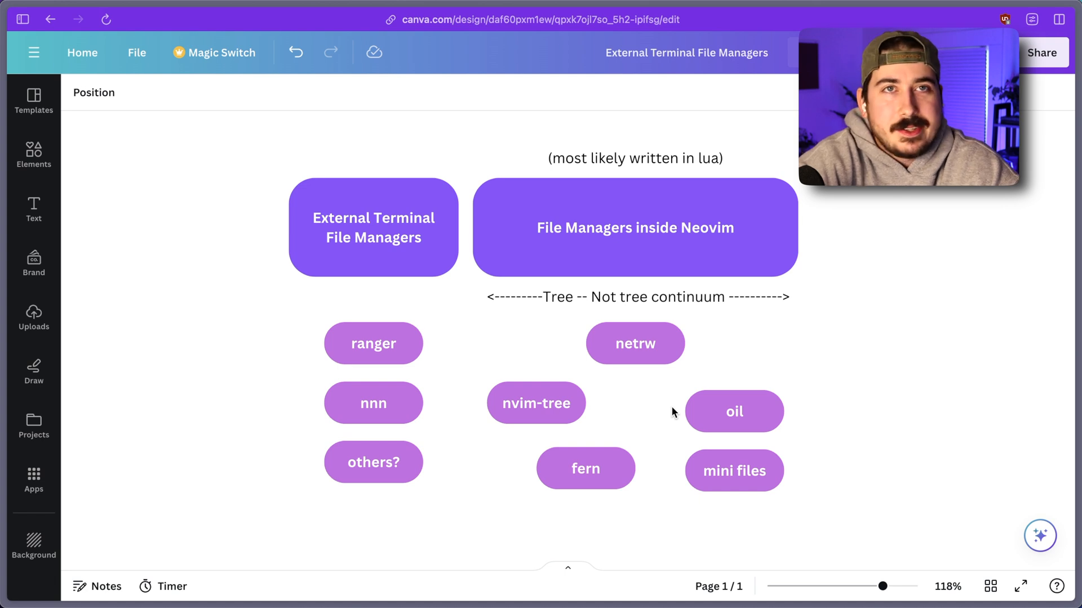
{"action": "left_click", "coordinate": [634, 344]}
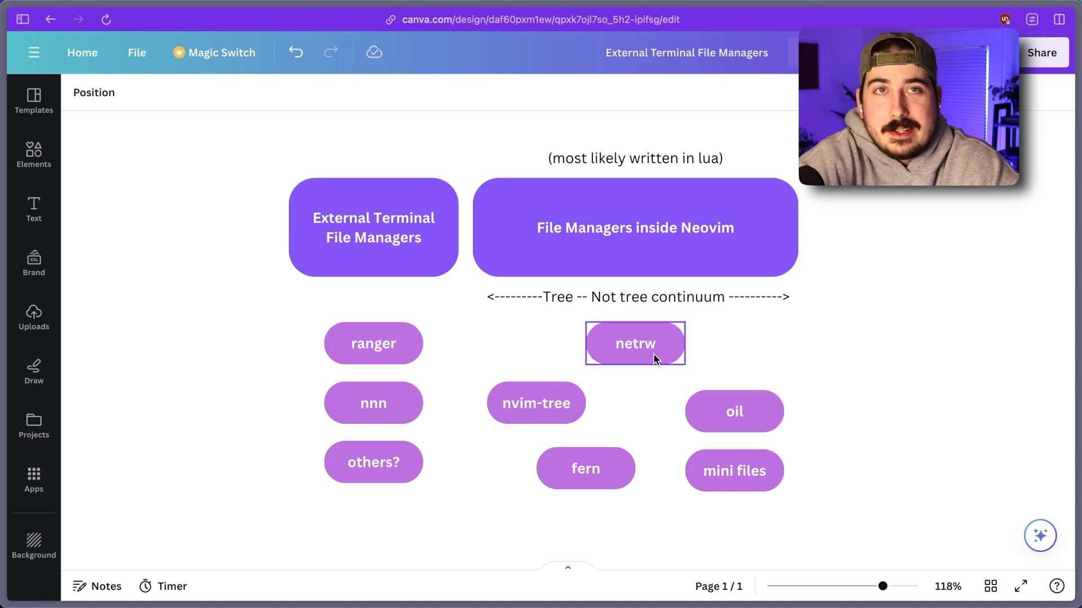
{"action": "left_click", "coordinate": [676, 407]}
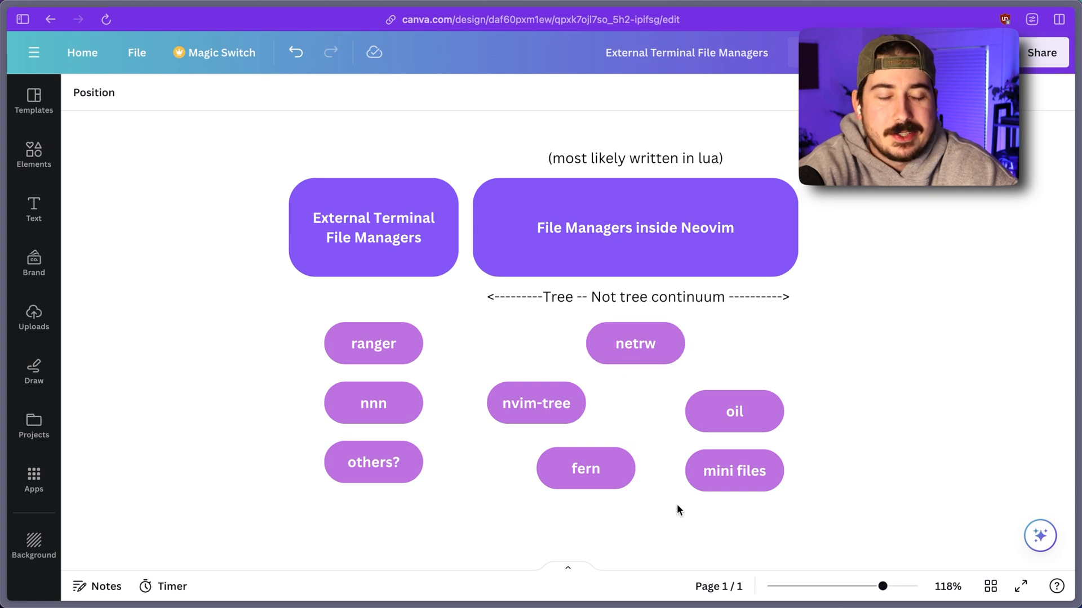
{"action": "left_click", "coordinate": [733, 412]}
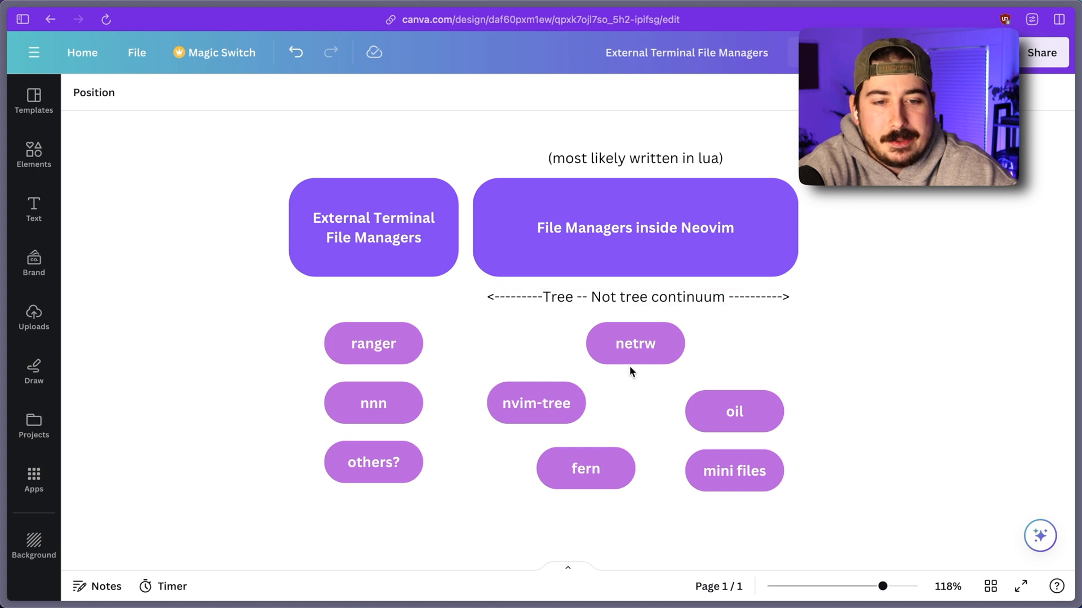
{"action": "left_click", "coordinate": [733, 411]}
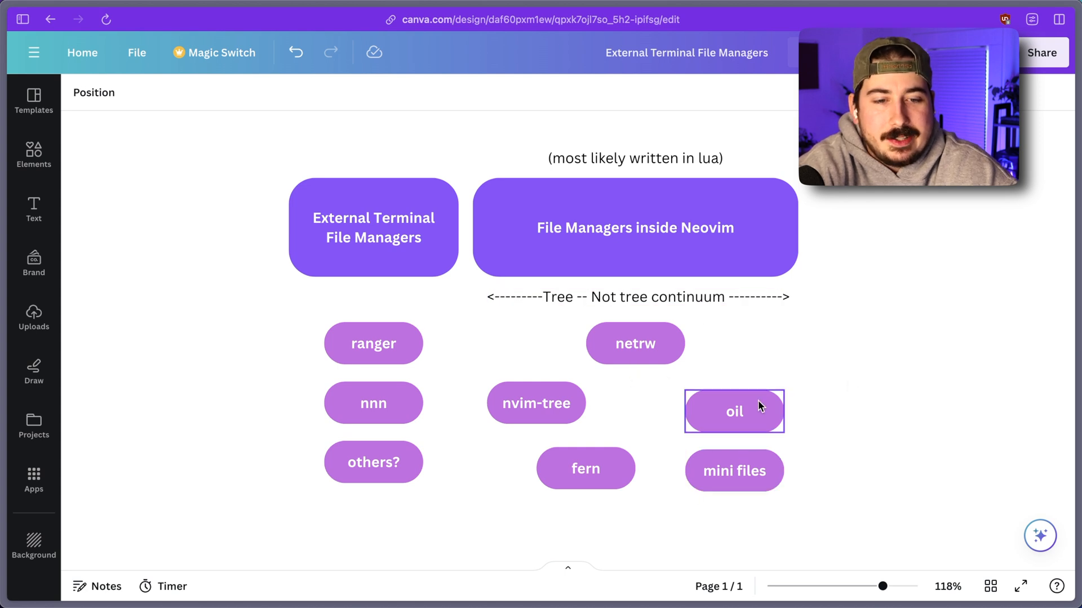
{"action": "left_click", "coordinate": [733, 471]}
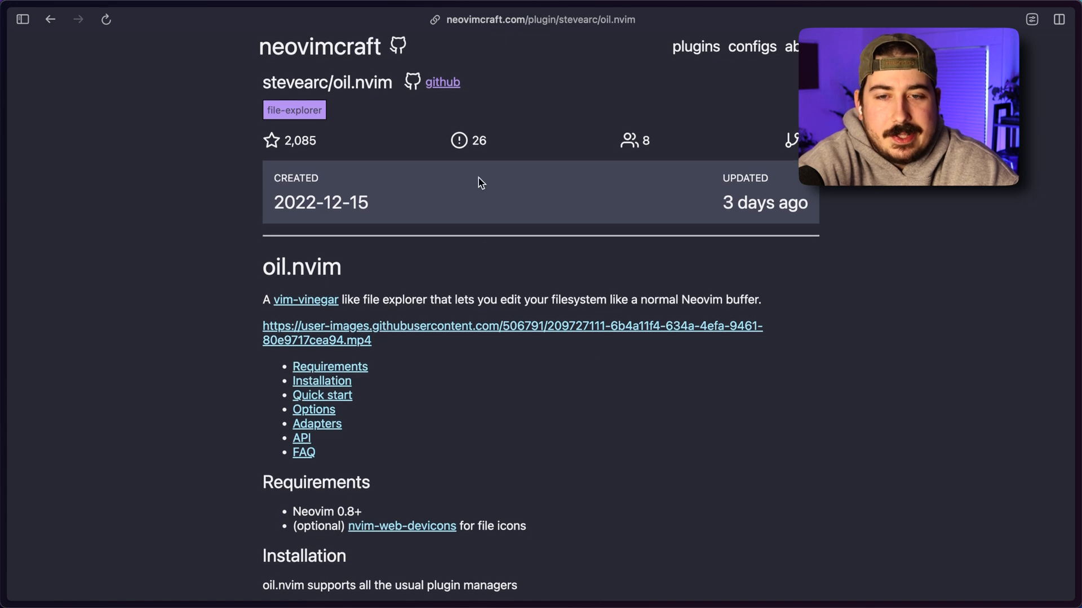
{"action": "mouse_move", "coordinate": [424, 116]}
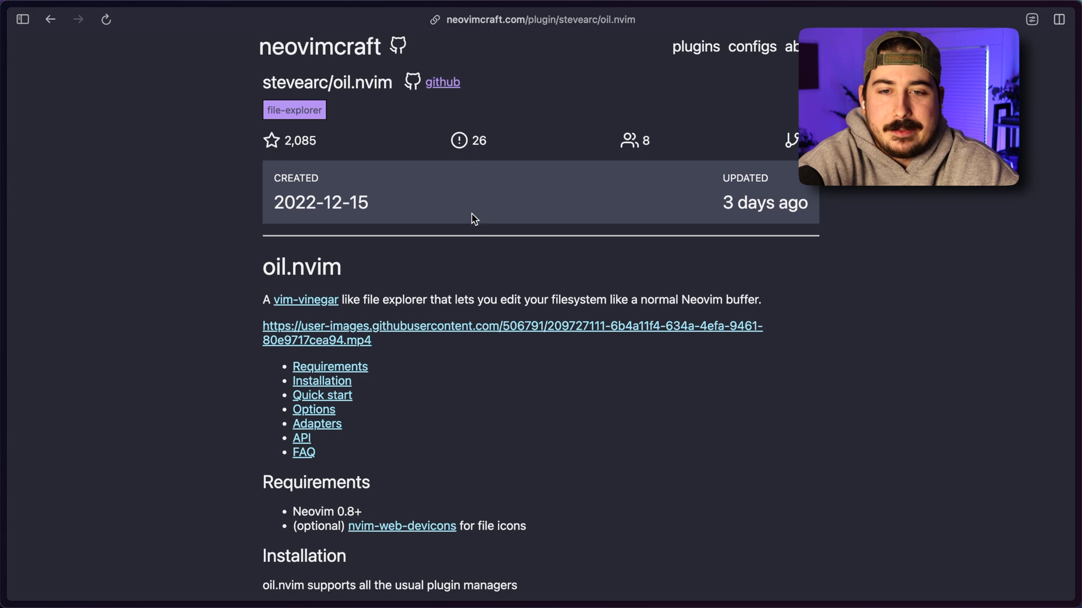
{"action": "mouse_move", "coordinate": [377, 250]}
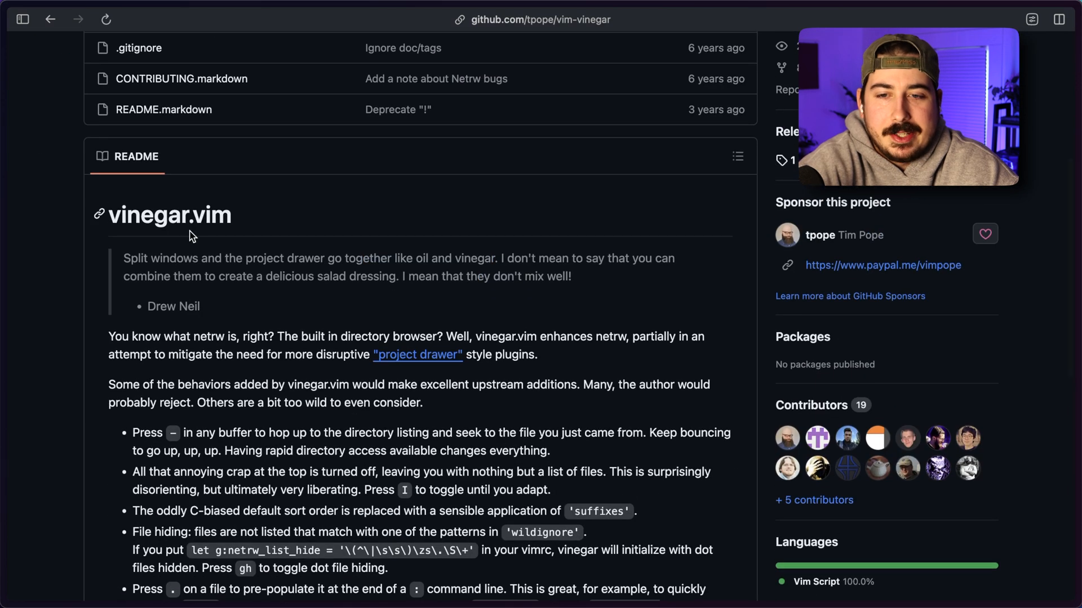
- Scroll through the tpope/vim-vinegar README
{"action": "scroll", "scroll_direction": "down", "scroll_amount": 3}
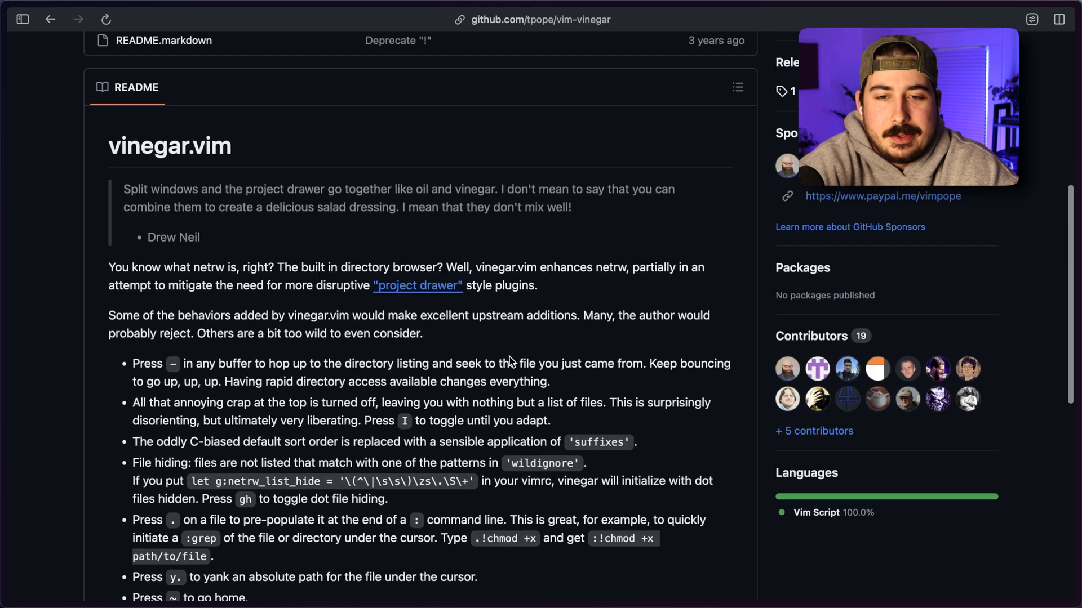
{"action": "scroll", "scroll_direction": "down", "scroll_amount": 3}
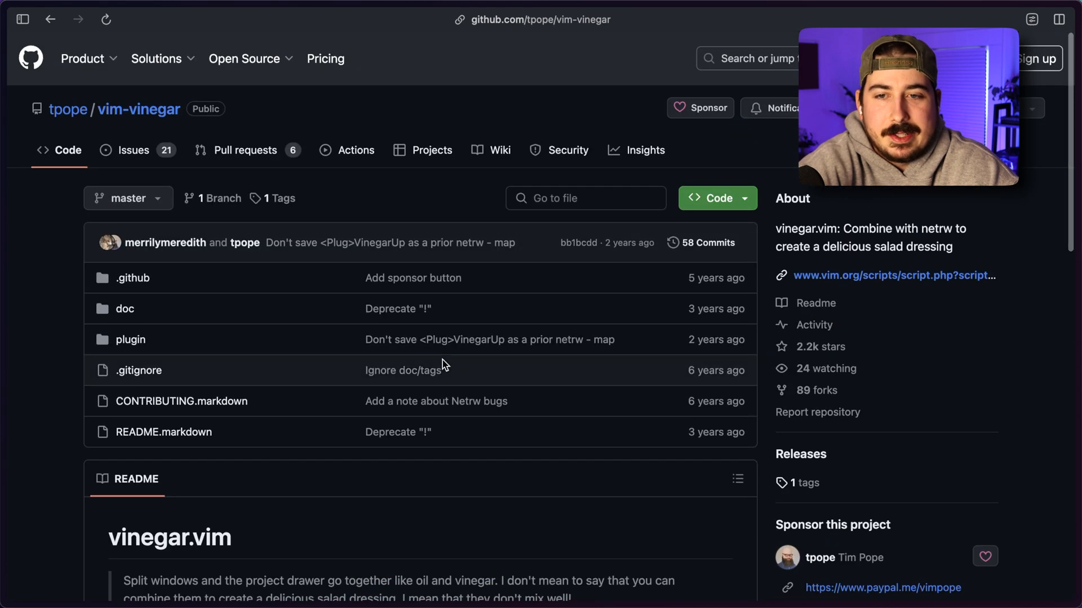
{"action": "scroll", "scroll_direction": "down", "scroll_amount": 3}
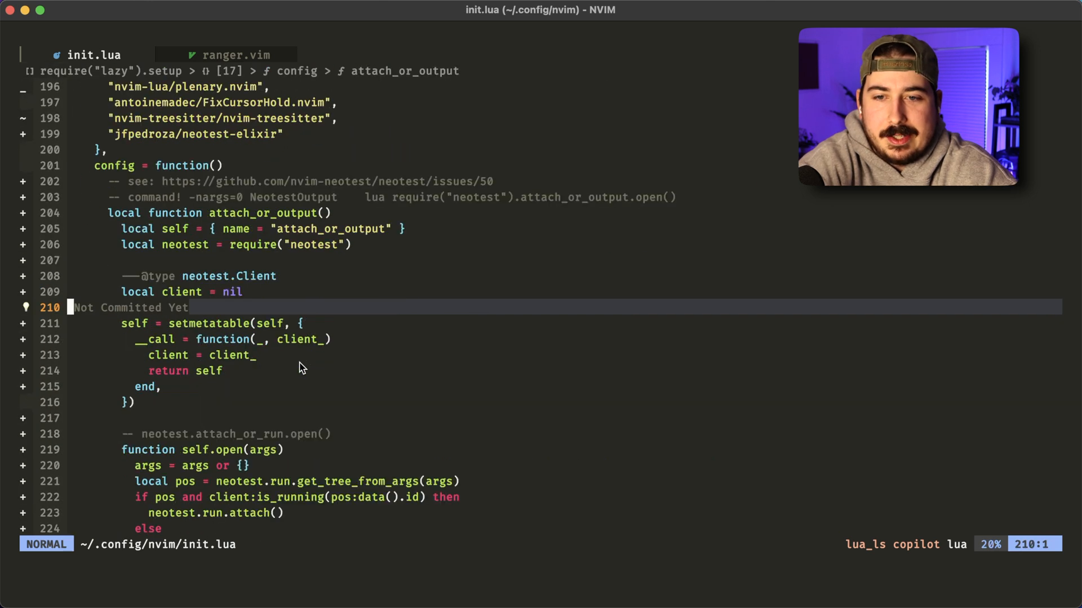
- Add vim.keymap.set("n", "-", "<CMD>Oil<CR>") for the parent directory to the oil.nvim config and save
{"action": "type", "text": "/ranger"}
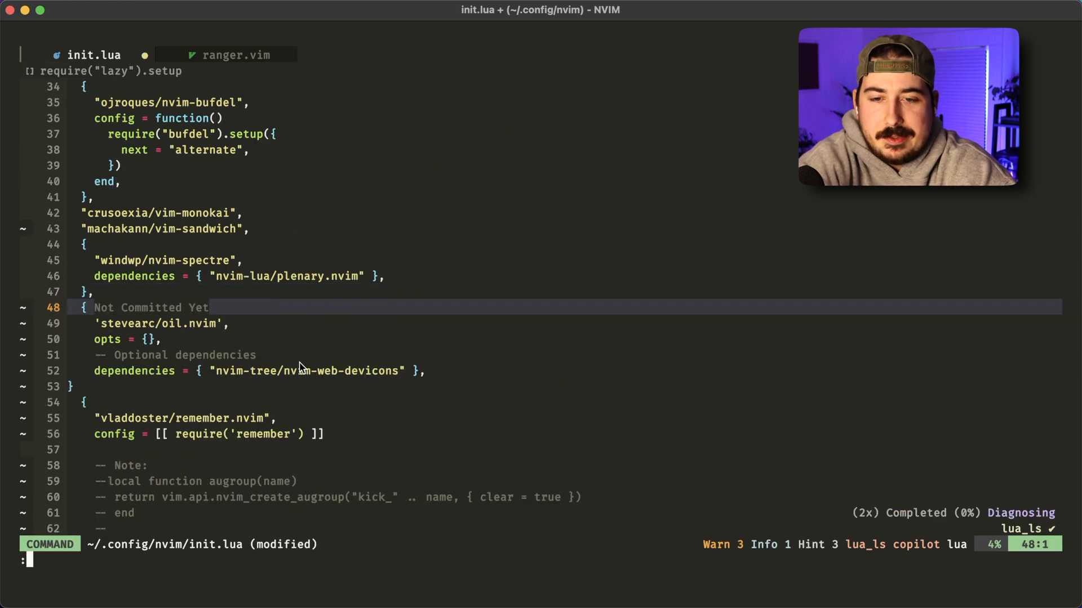
{"action": "type", "text": "w"}
{"action": "type", "text": "require(\"oil\").setup("}
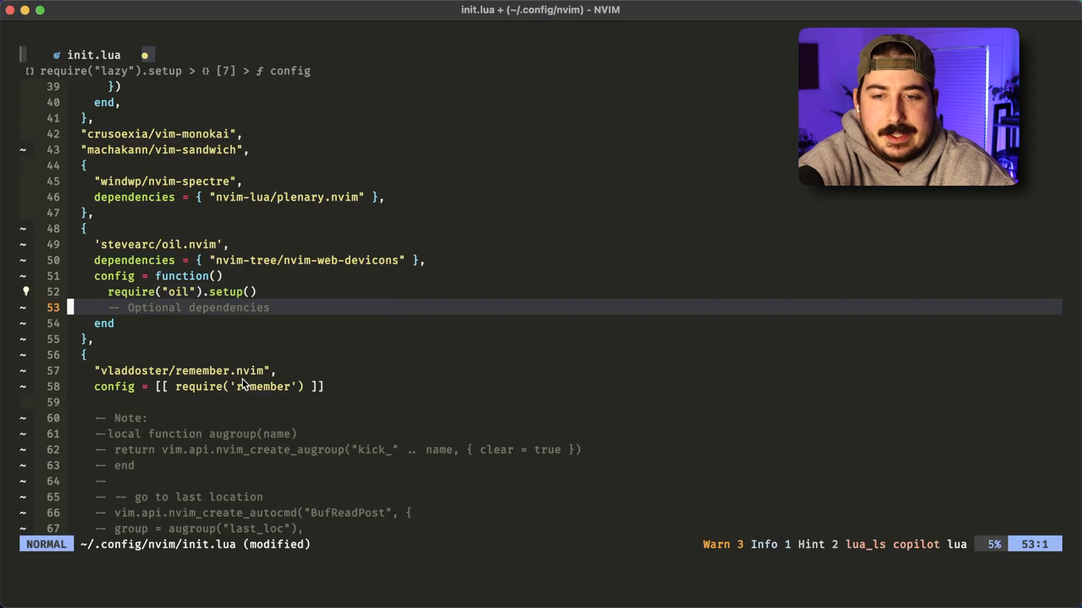
{"action": "type", "text": "vim.keymap.set(\"n\", \"-\", \"<CMD>Oil<CR>\", { desc = \"Open parent directory\" })"}
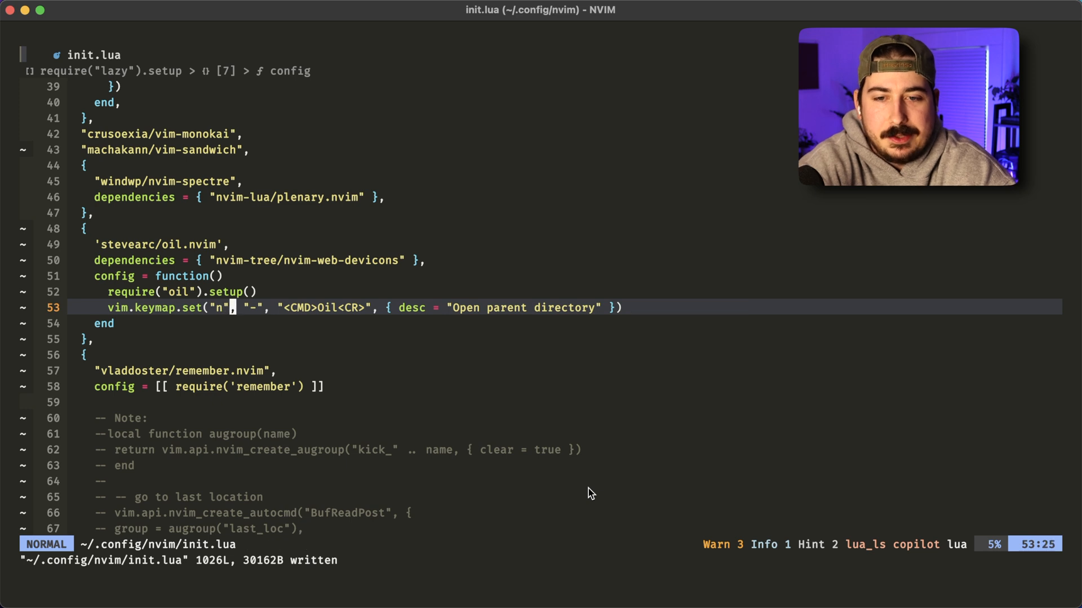
{"action": "key", "text": "v"}
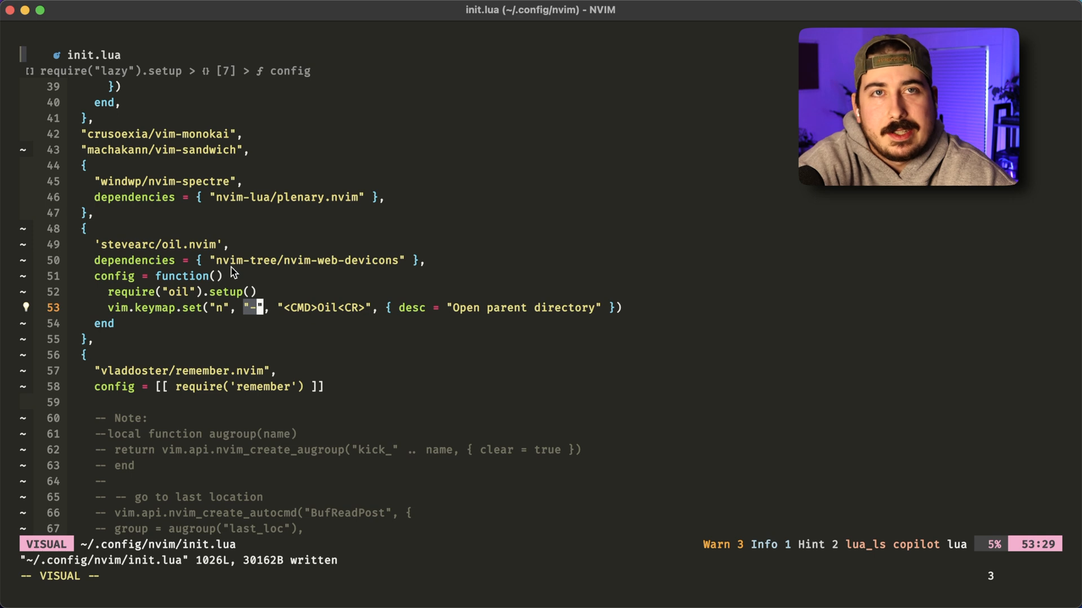
{"action": "mouse_move", "coordinate": [466, 384]}
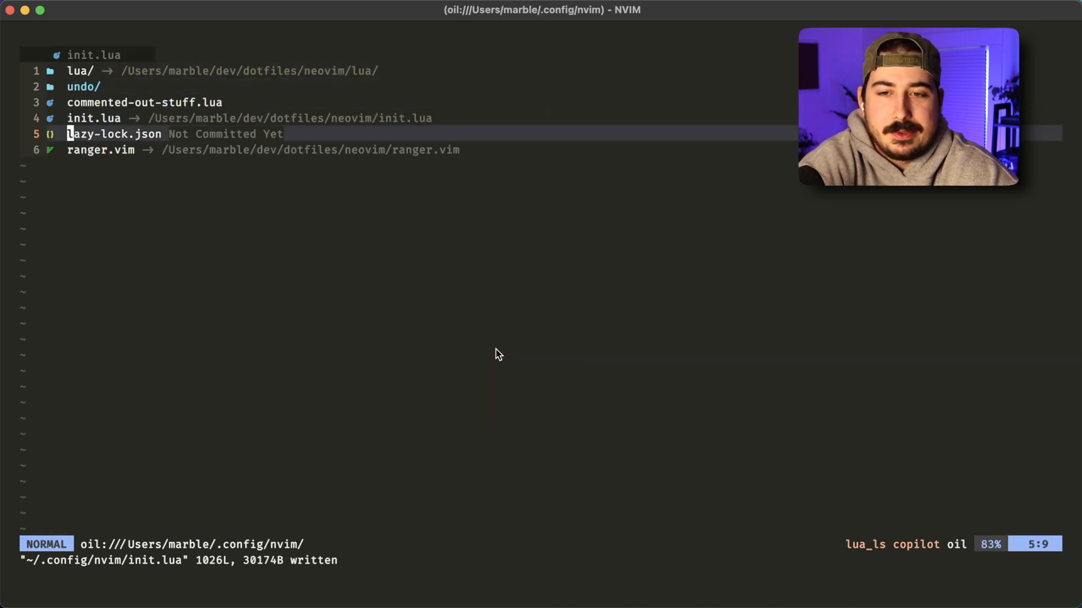
- Move between entries in the oil listing of ~/.config/nvim
{"action": "key", "text": "gg"}
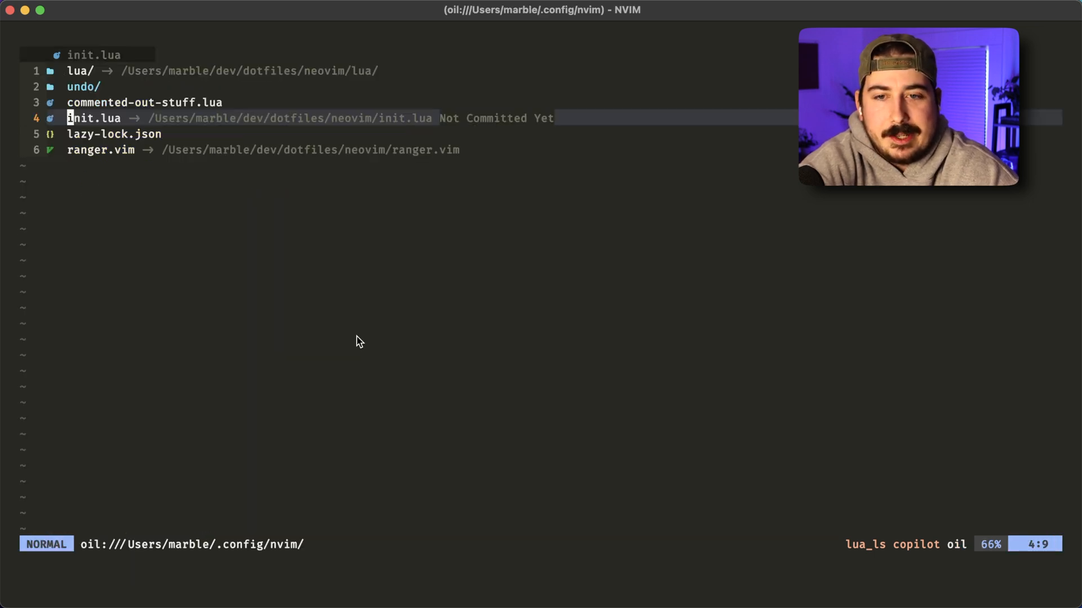
{"action": "key", "text": "k"}
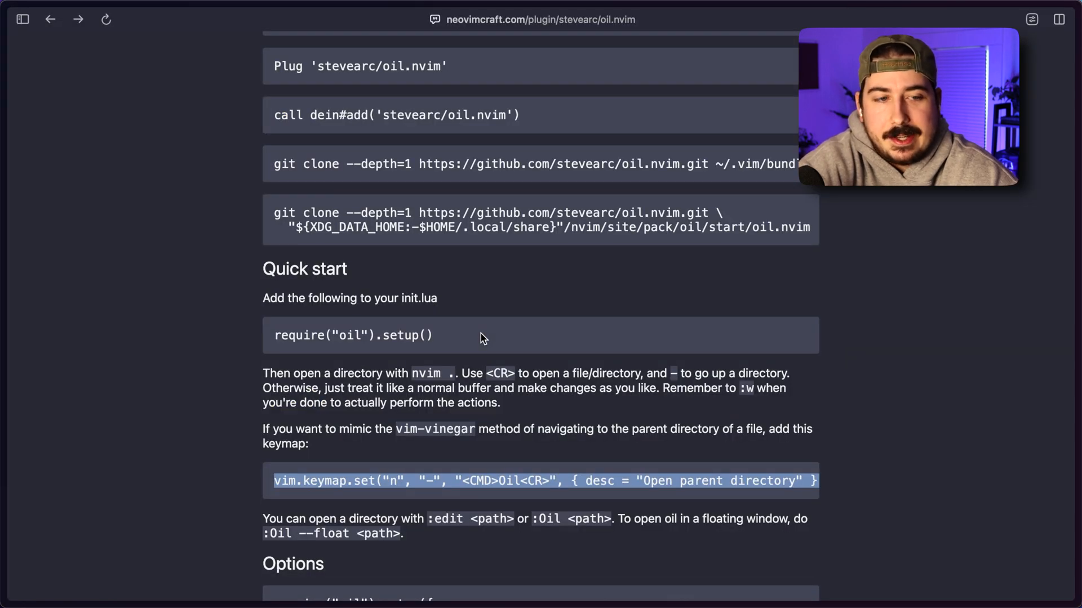
{"action": "scroll", "scroll_direction": "down", "scroll_amount": 3}
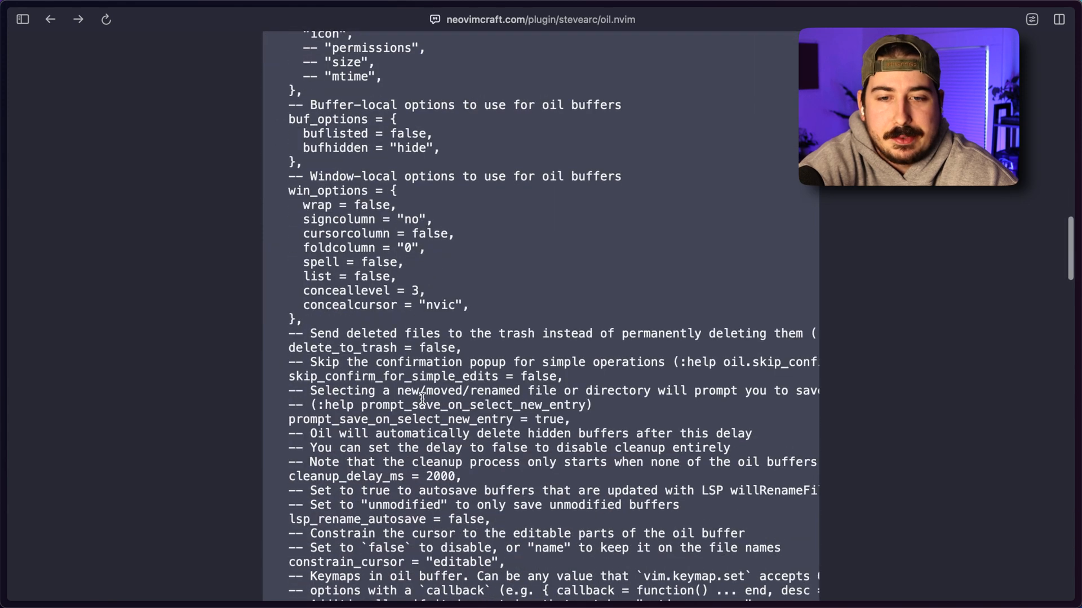
{"action": "scroll", "scroll_direction": "down", "scroll_amount": 3}
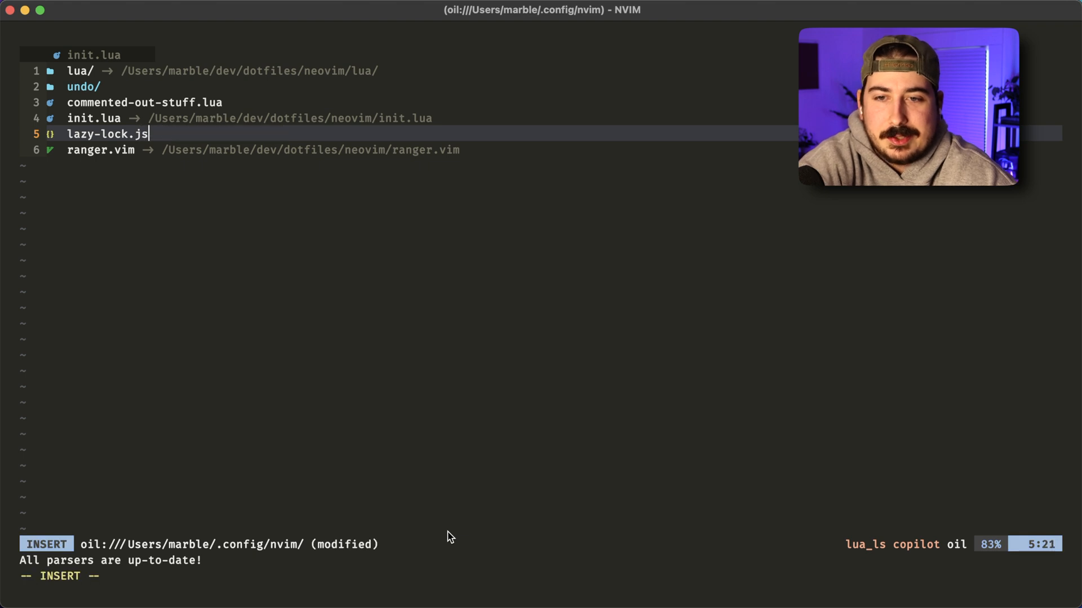
- Finish renaming lazy-lock.json to lazy-lock.js in the oil buffer and write it with :w
{"action": "key", "text": "Escape"}
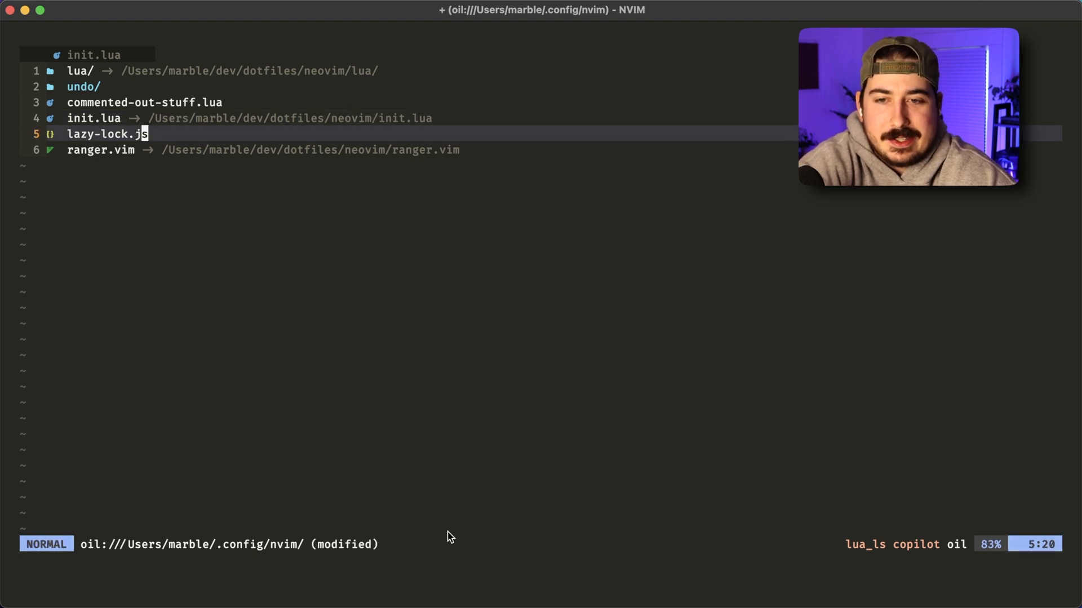
{"action": "key", "text": "i"}
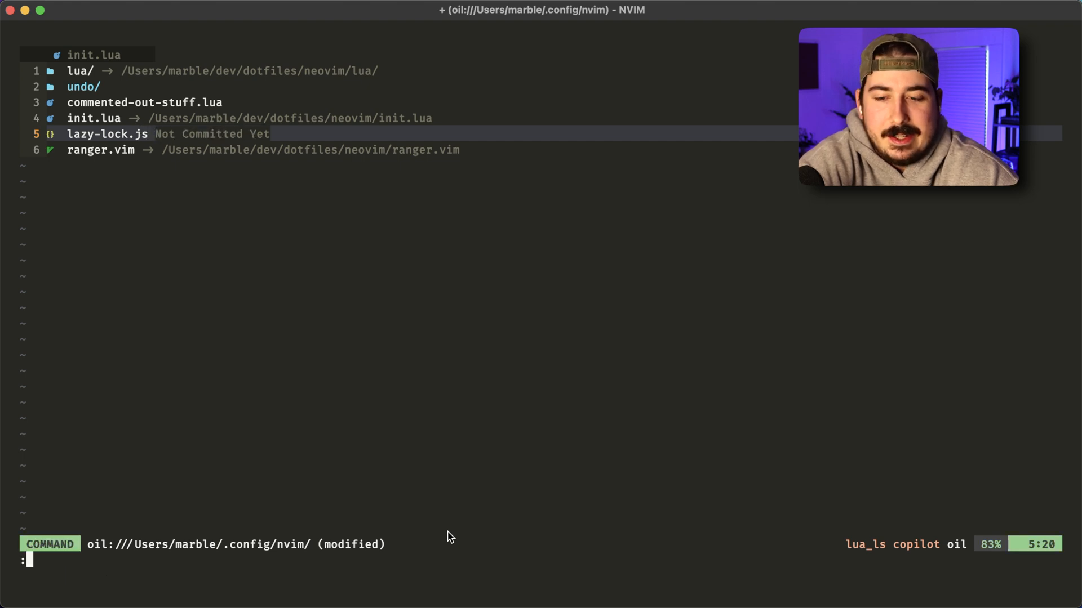
{"action": "type", "text": "w"}
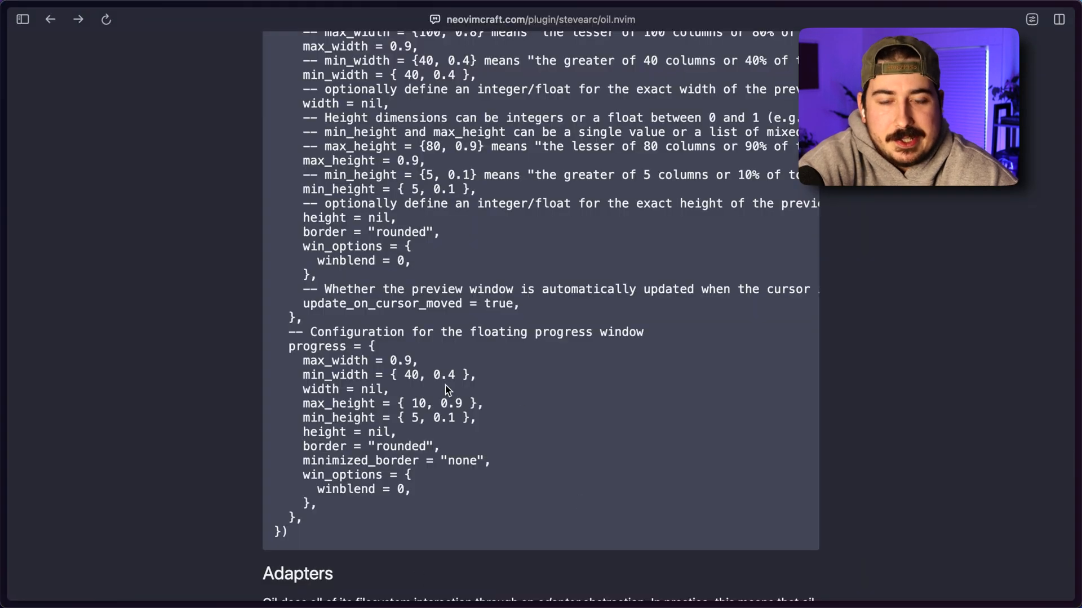
- Scroll past the Adapters section and back to the top of the oil.nvim page
{"action": "scroll", "scroll_direction": "down", "scroll_amount": 3}
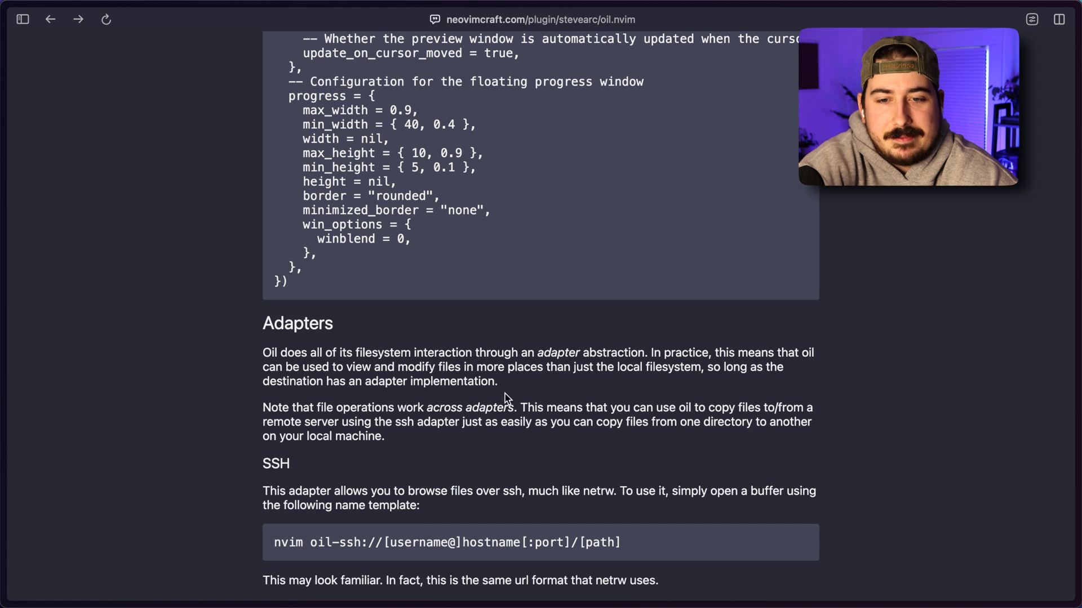
{"action": "scroll", "scroll_direction": "up", "scroll_amount": 3}
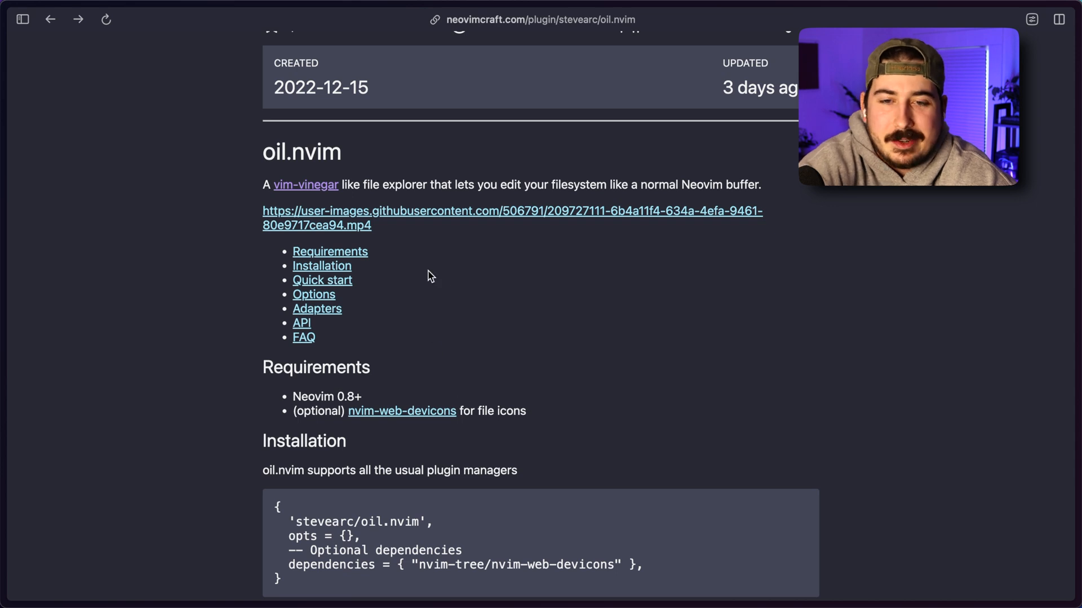
{"action": "mouse_move", "coordinate": [562, 499]}
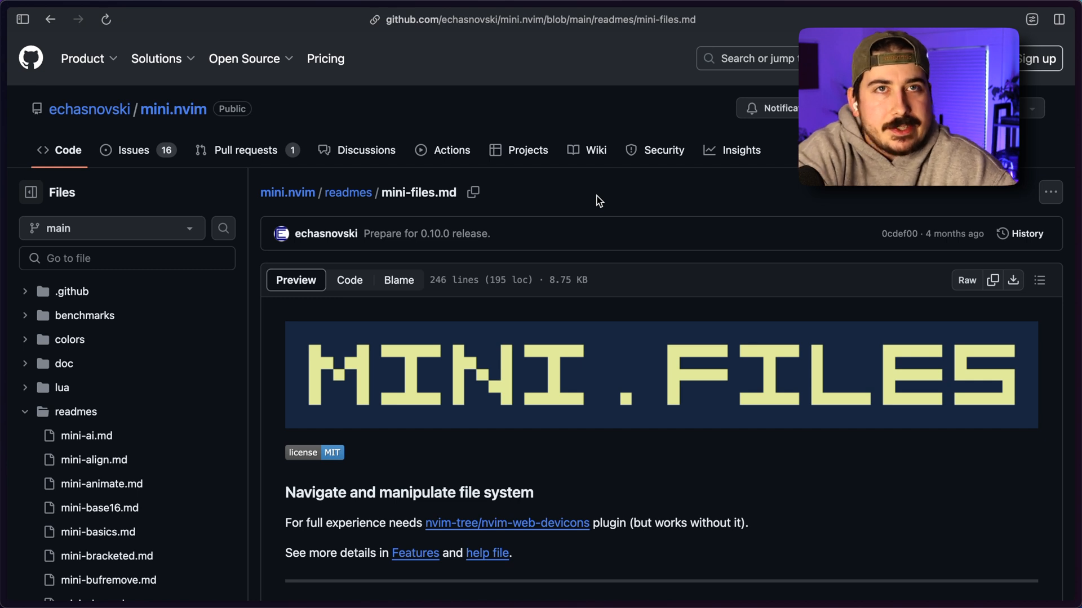
- Scroll down the mini.files readme and play its demo video
{"action": "scroll", "scroll_direction": "down", "scroll_amount": 3}
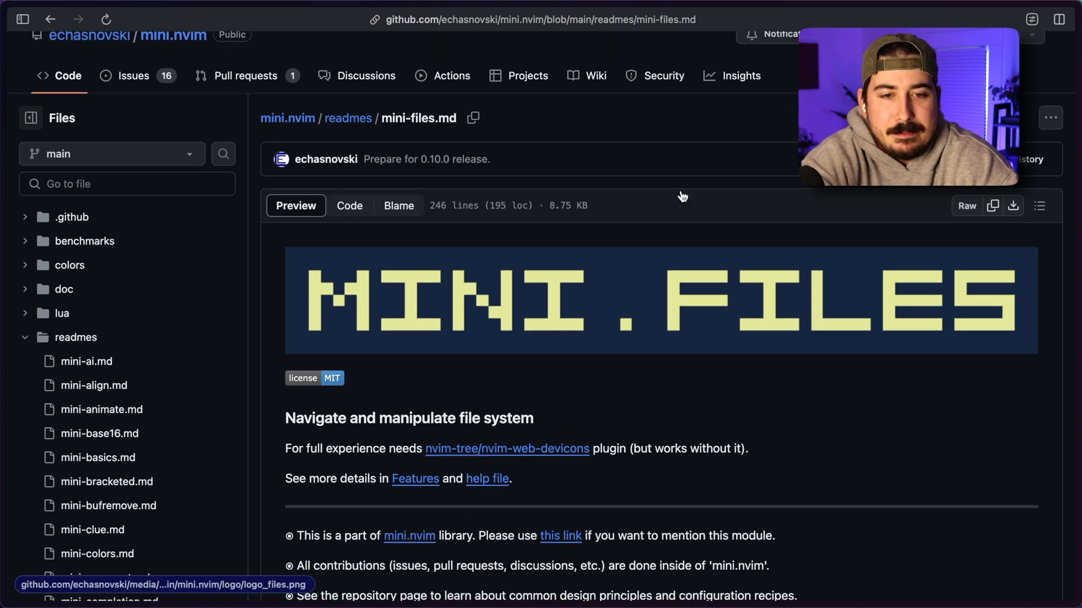
{"action": "scroll", "scroll_direction": "down", "scroll_amount": 3}
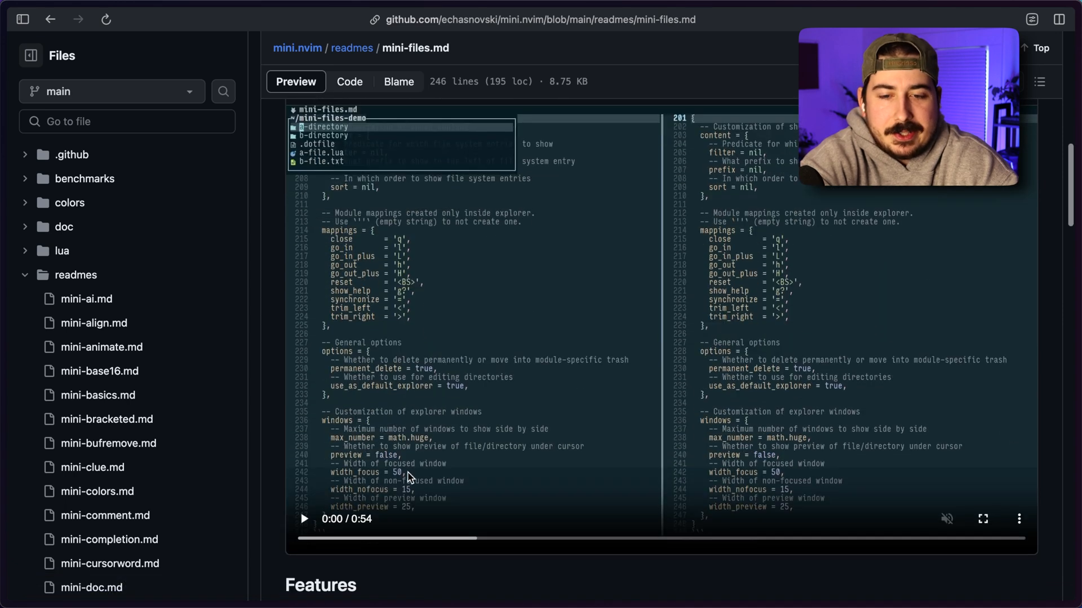
{"action": "left_click", "coordinate": [303, 518]}
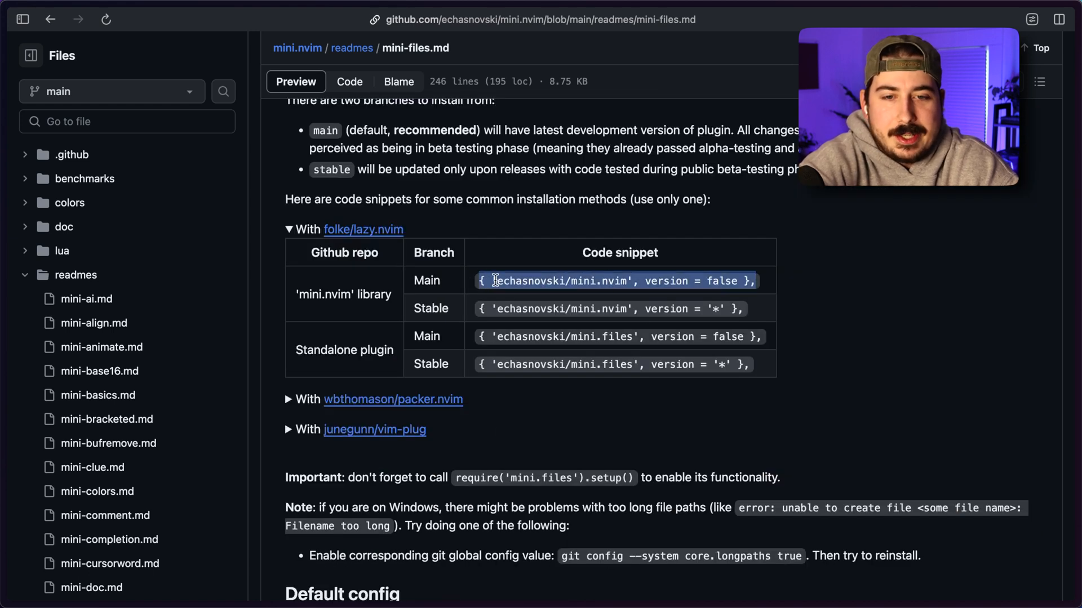
{"action": "mouse_move", "coordinate": [791, 318]}
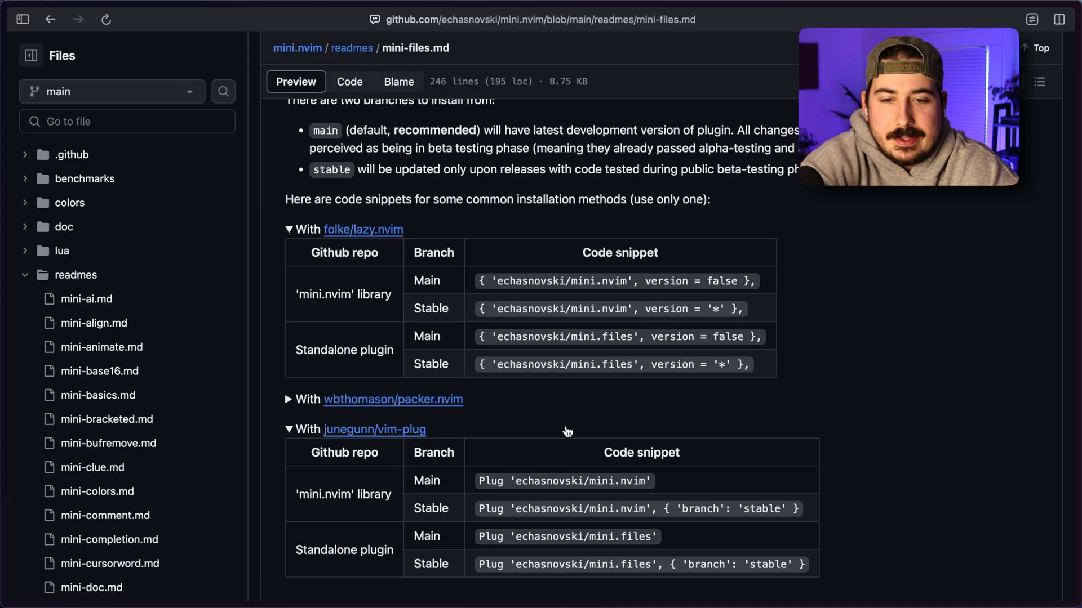
- Scroll to the Quick start section and select the MiniFiles.open() call
{"action": "scroll", "scroll_direction": "down", "scroll_amount": 3}
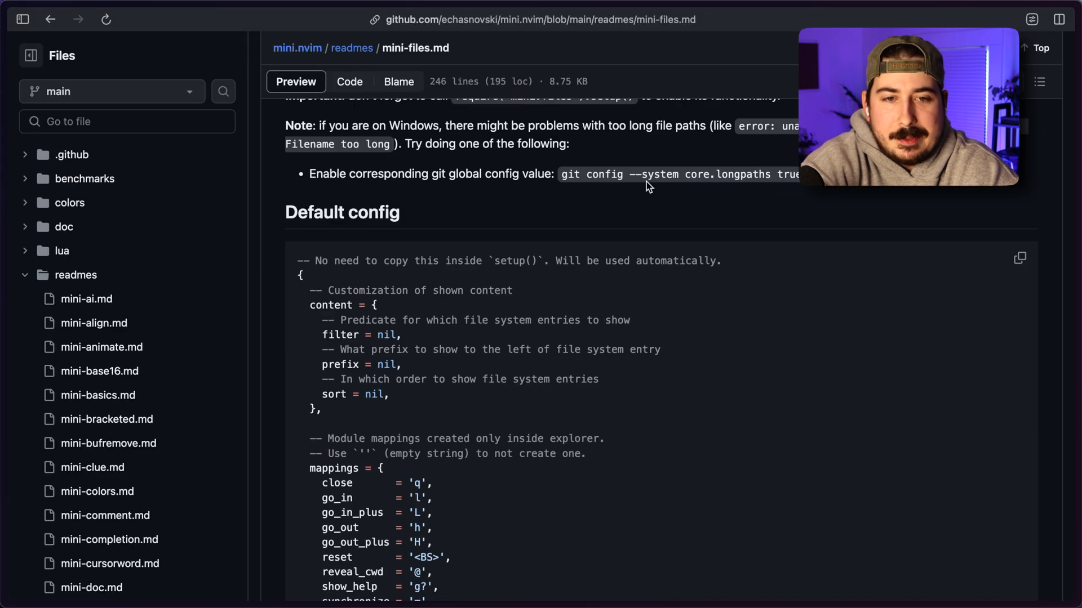
{"action": "scroll", "scroll_direction": "down", "scroll_amount": 3}
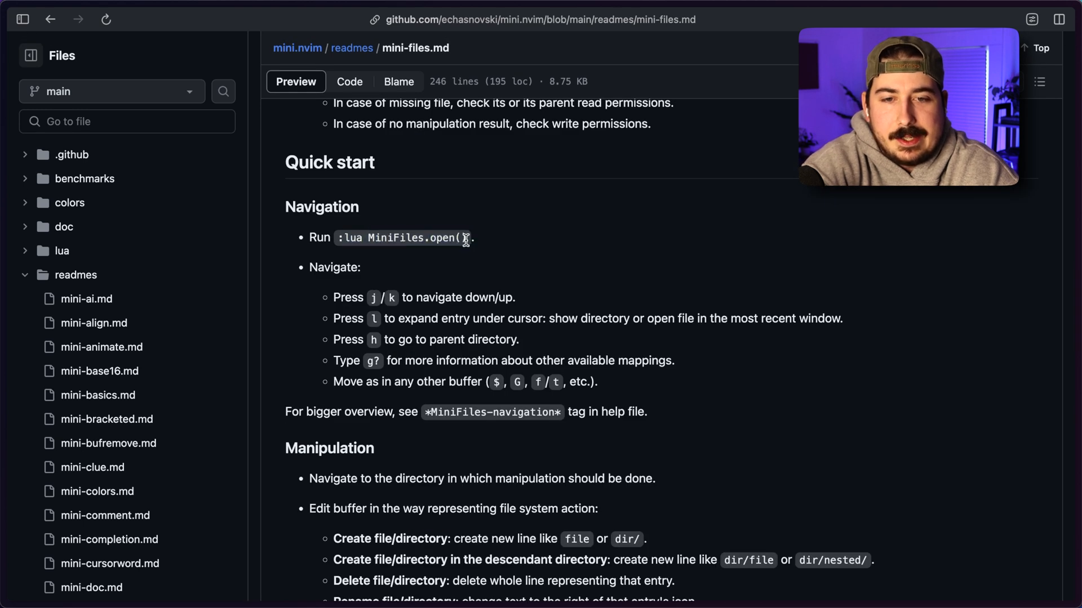
{"action": "double_click", "coordinate": [403, 238]}
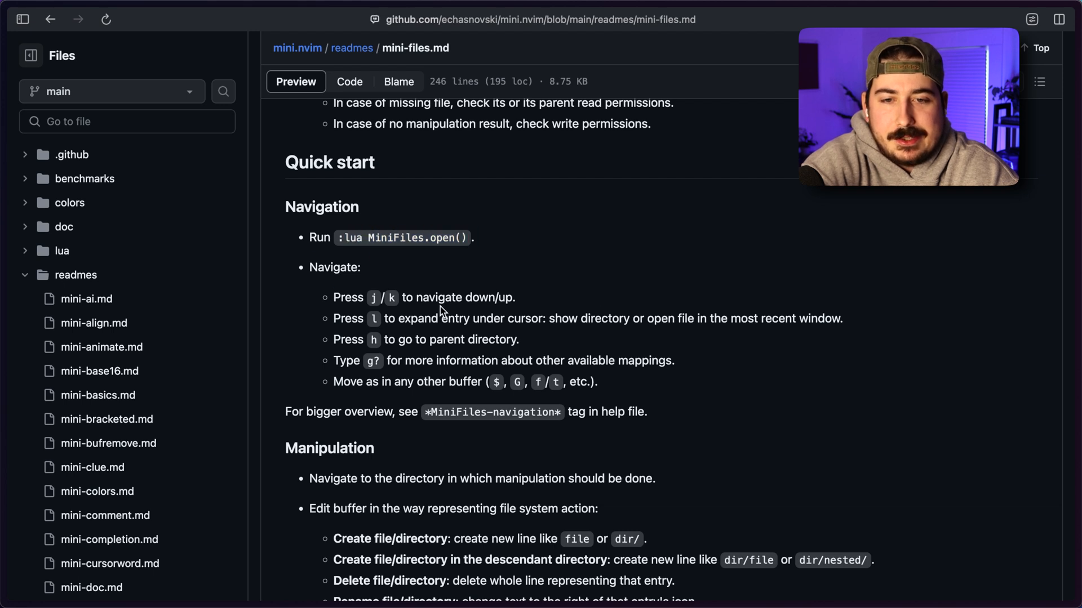
{"action": "scroll", "scroll_direction": "down", "scroll_amount": 3}
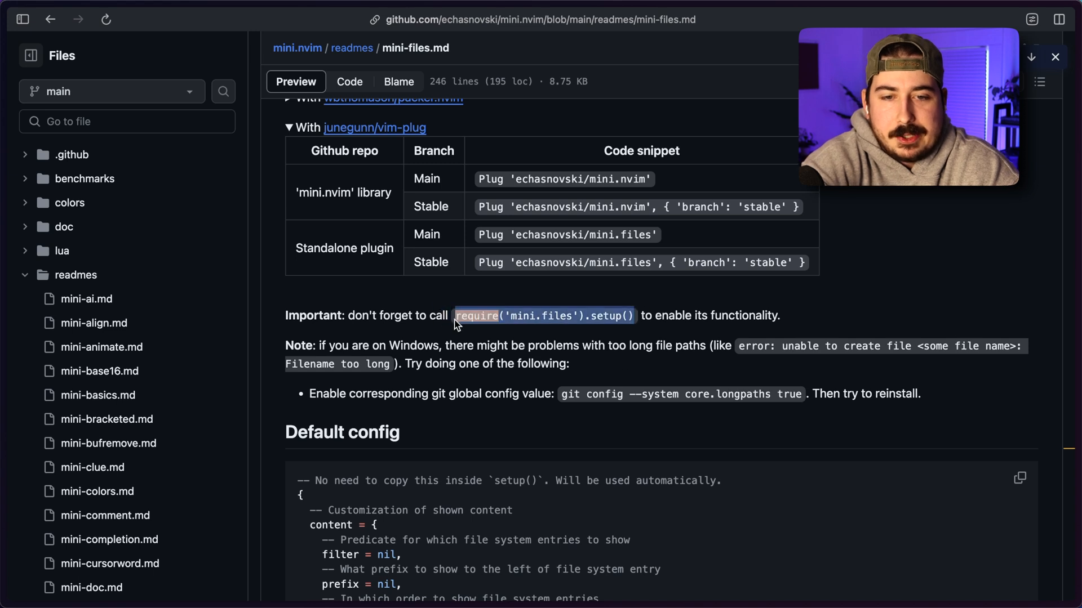
{"action": "scroll", "scroll_direction": "down", "scroll_amount": 3}
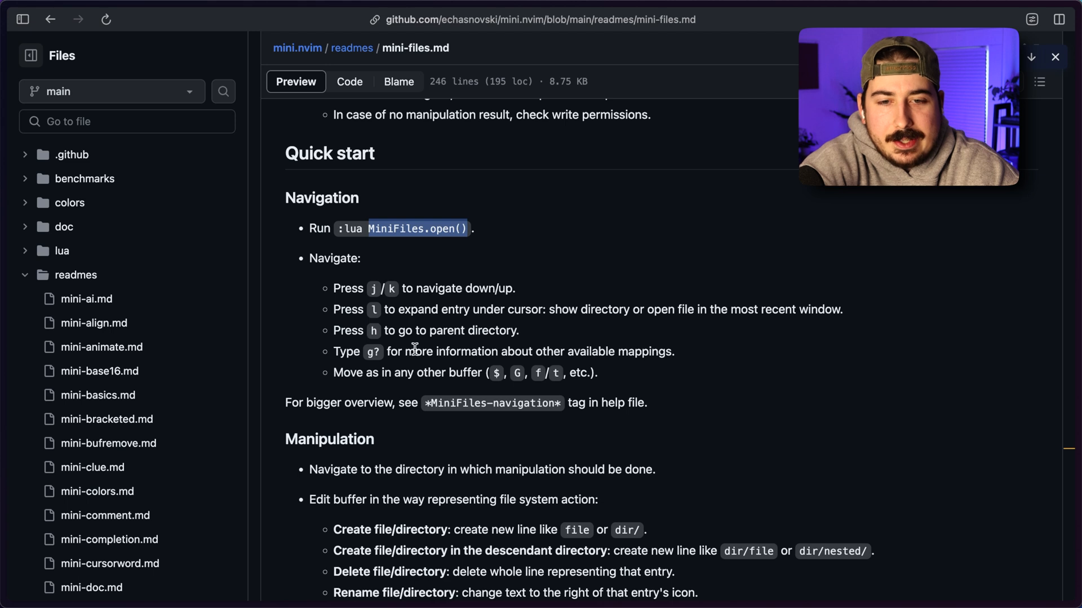
{"action": "mouse_move", "coordinate": [429, 364]}
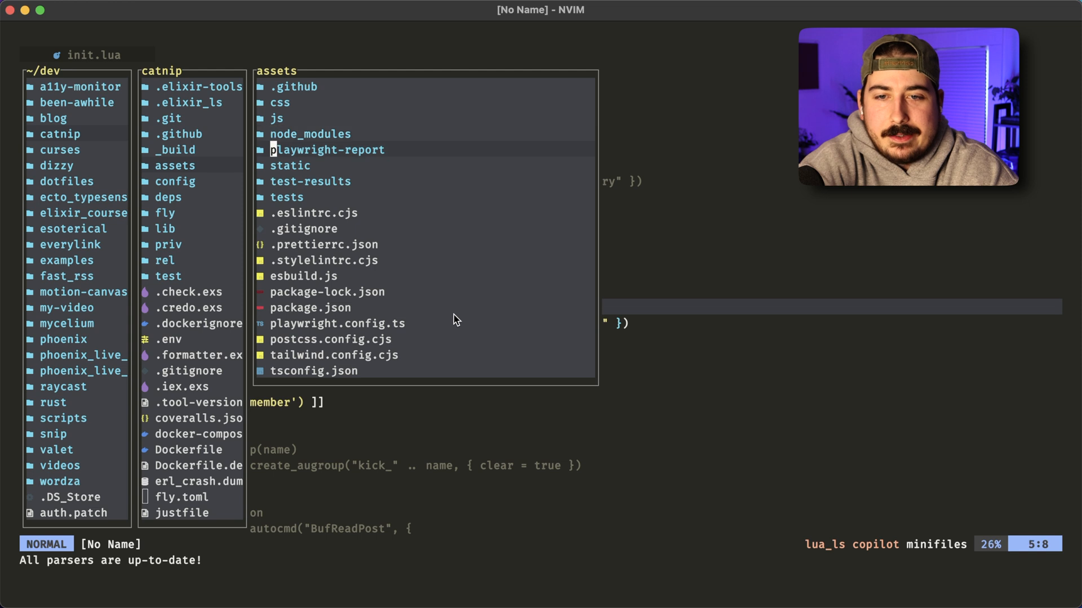
- Show the mini.files key mapping help with g? and close it
{"action": "key", "text": "g?"}
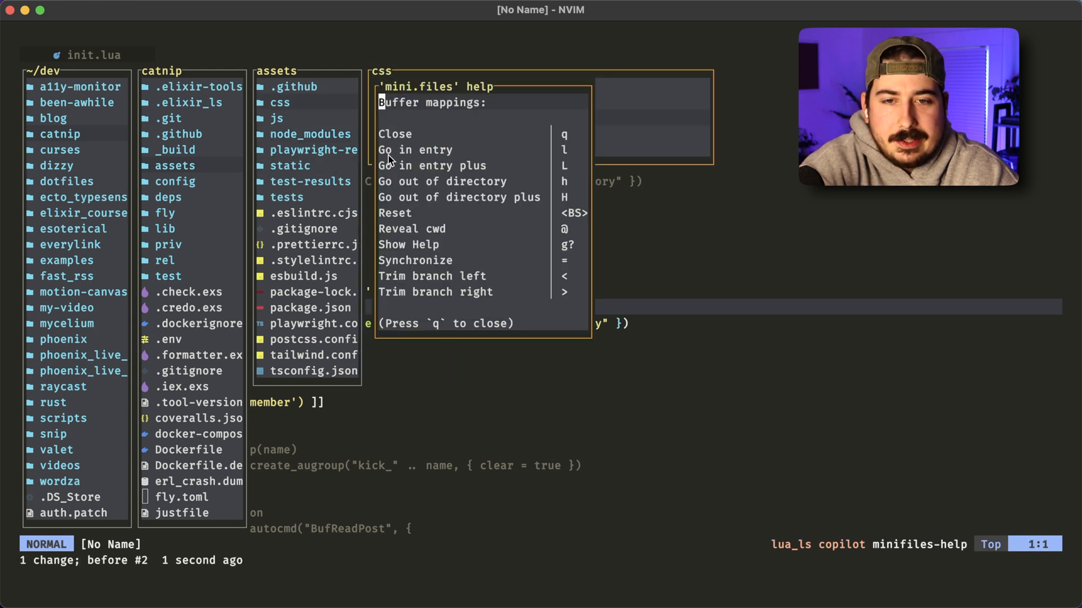
{"action": "mouse_move", "coordinate": [533, 143]}
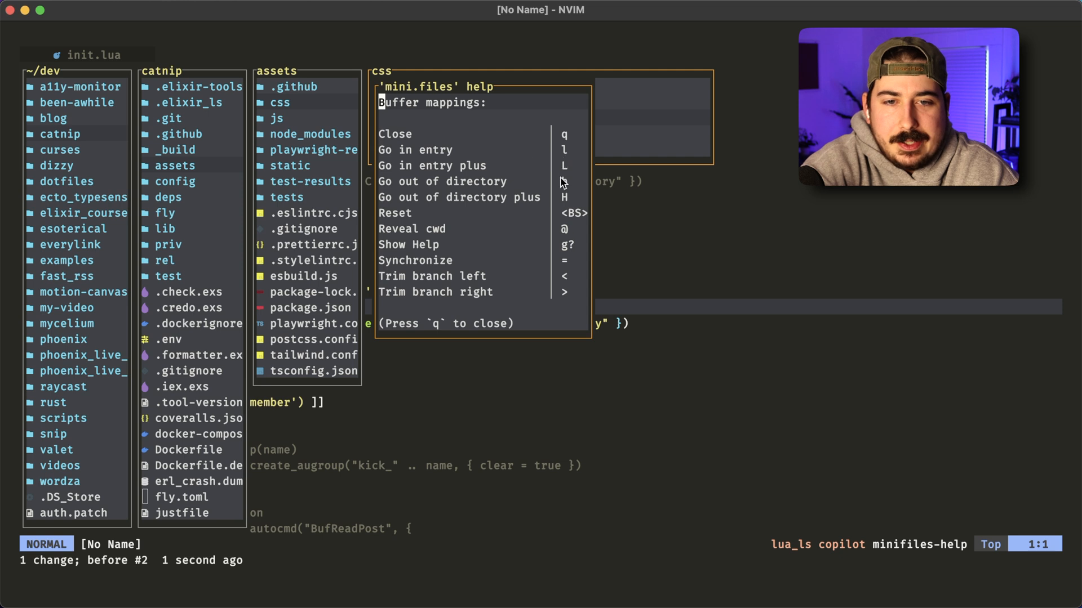
{"action": "key", "text": "q"}
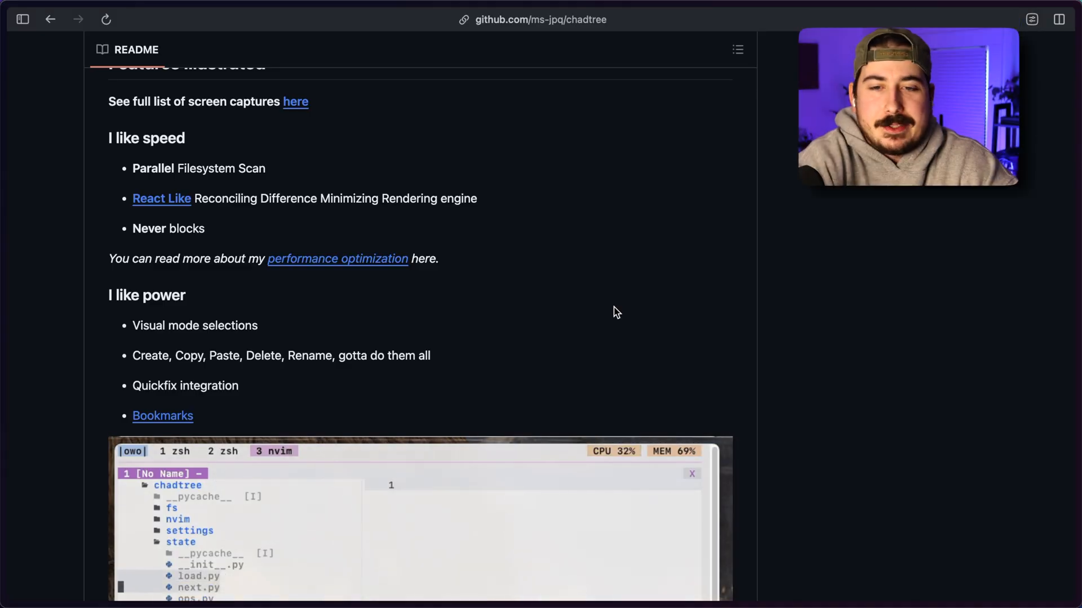
- Scroll to the top of the chadtree repo and select NERDTree in the About text
{"action": "scroll", "scroll_direction": "up", "scroll_amount": 3}
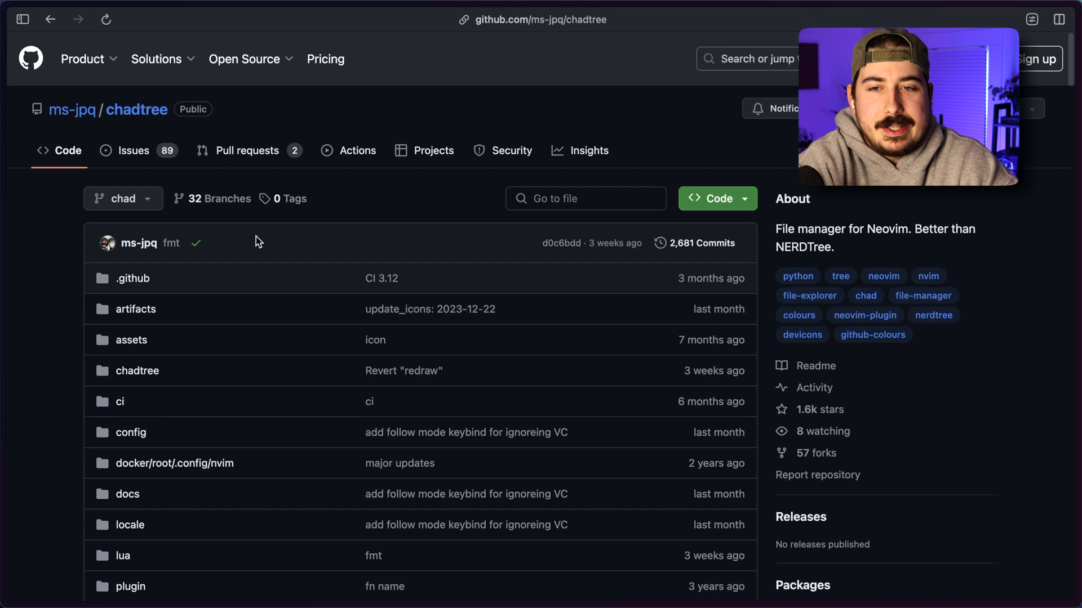
{"action": "mouse_move", "coordinate": [589, 317]}
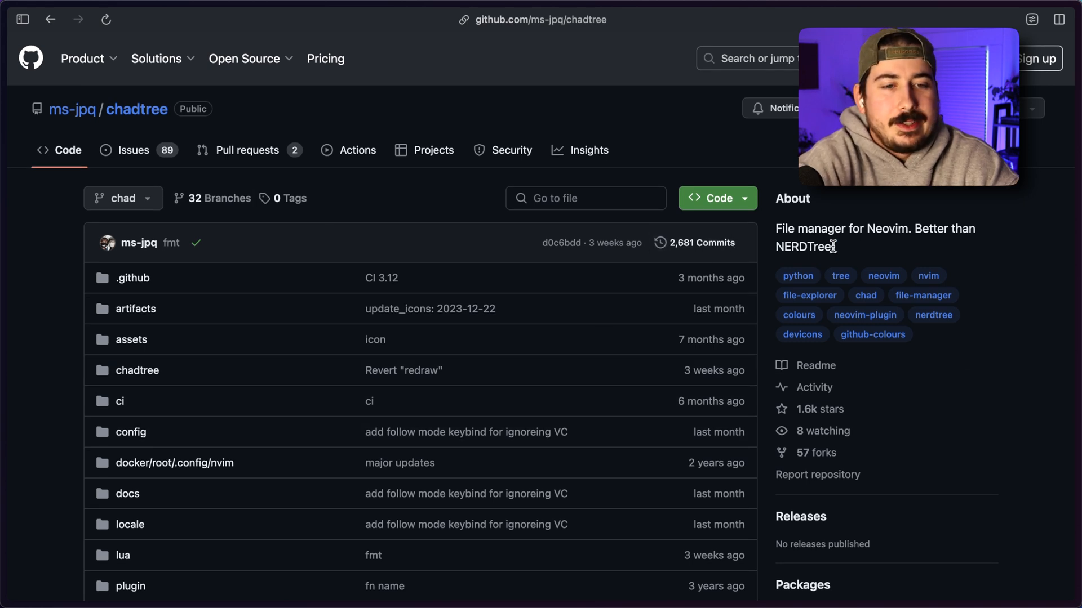
{"action": "double_click", "coordinate": [803, 247]}
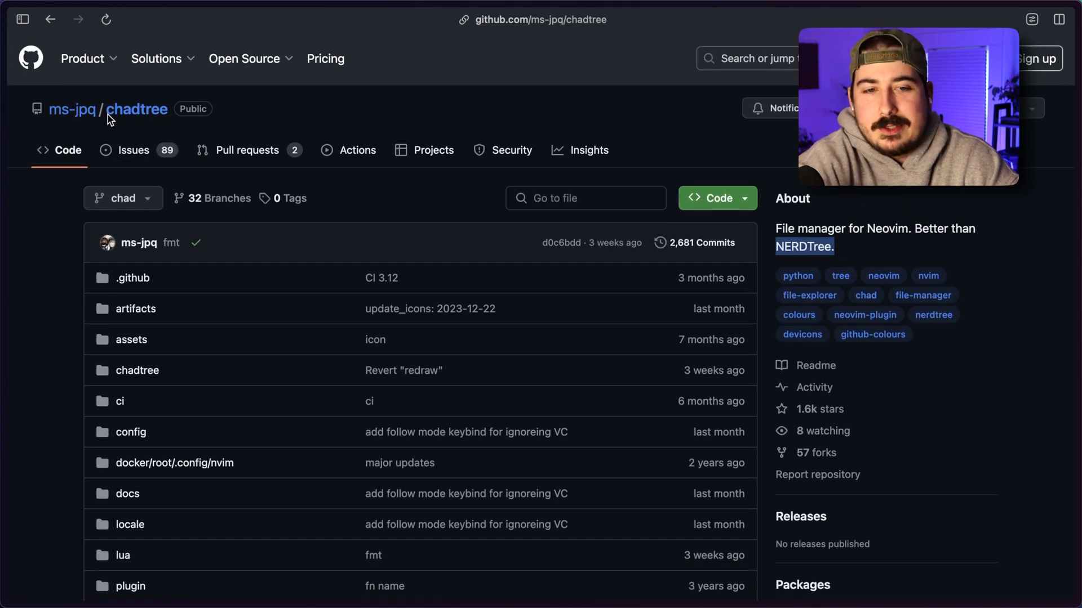
{"action": "mouse_move", "coordinate": [442, 359]}
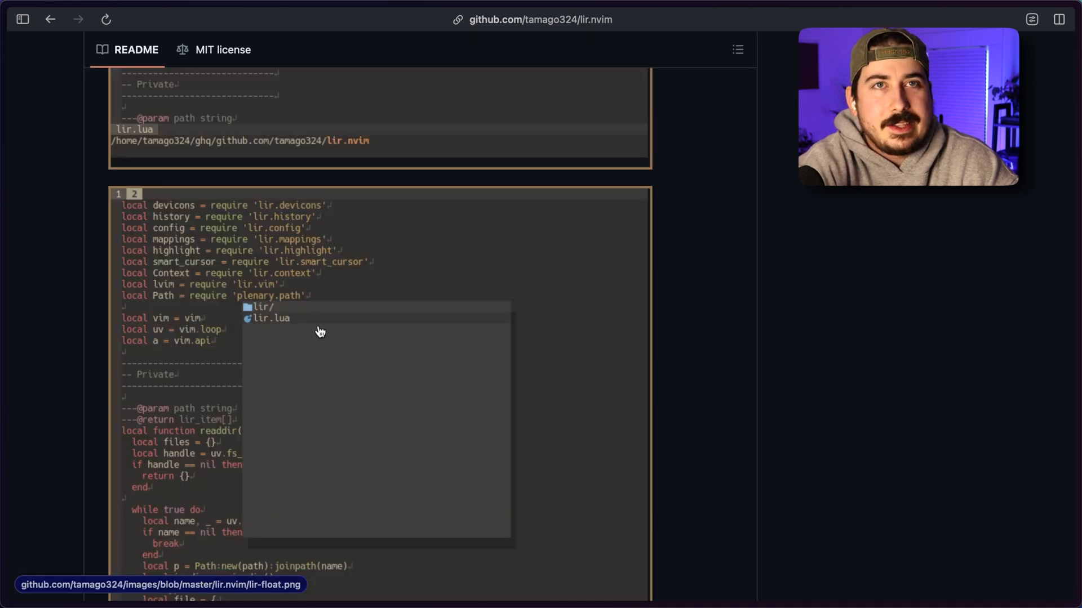
{"action": "mouse_move", "coordinate": [315, 360]}
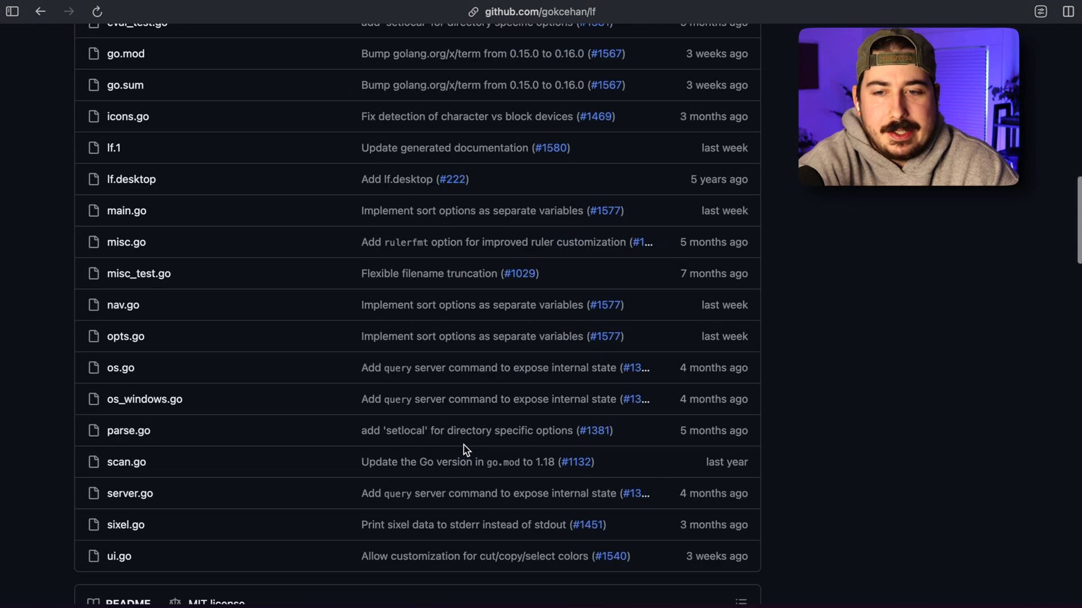
- Scroll down the lf repository to its README screenshots
{"action": "scroll", "scroll_direction": "down", "scroll_amount": 3}
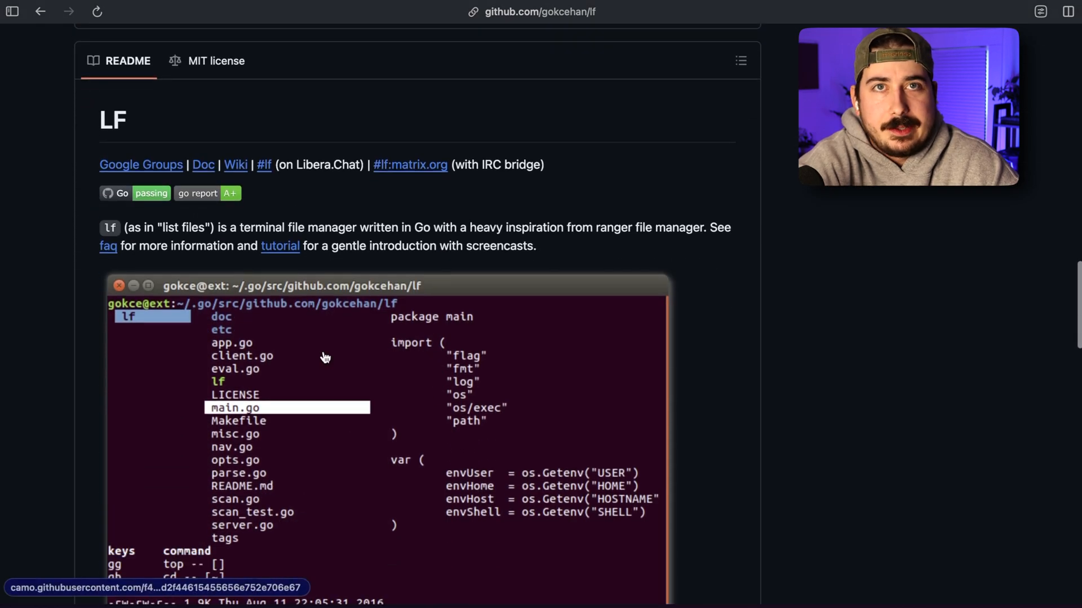
{"action": "scroll", "scroll_direction": "down", "scroll_amount": 3}
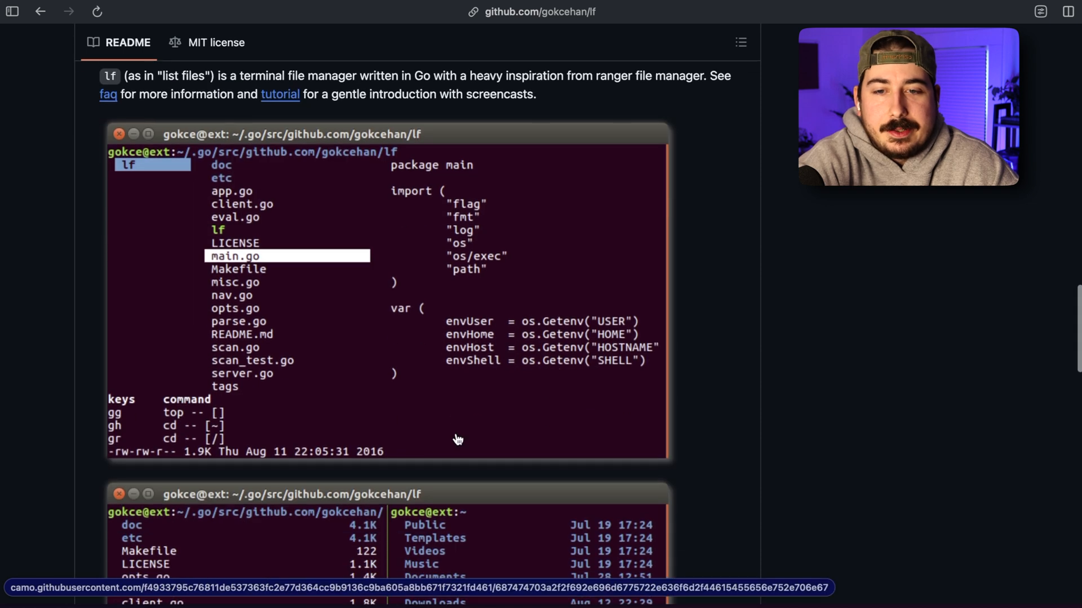